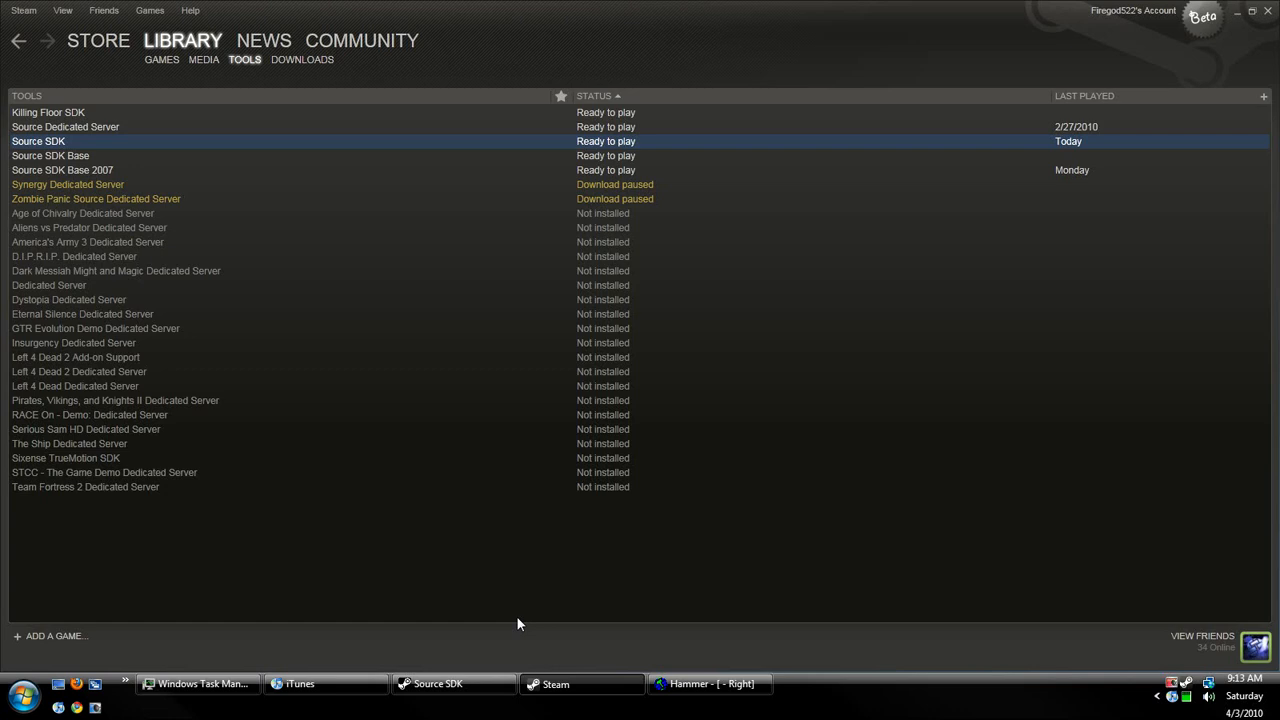
mouse_move(532, 620)
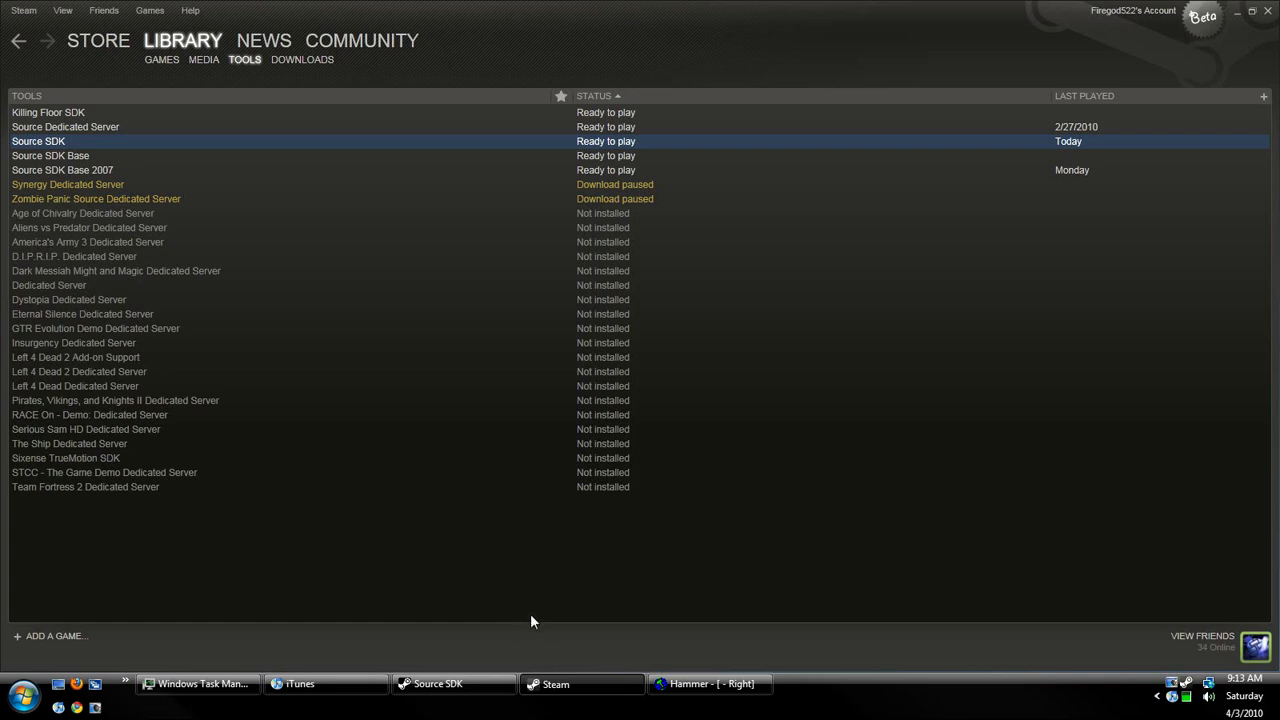
mouse_move(92, 144)
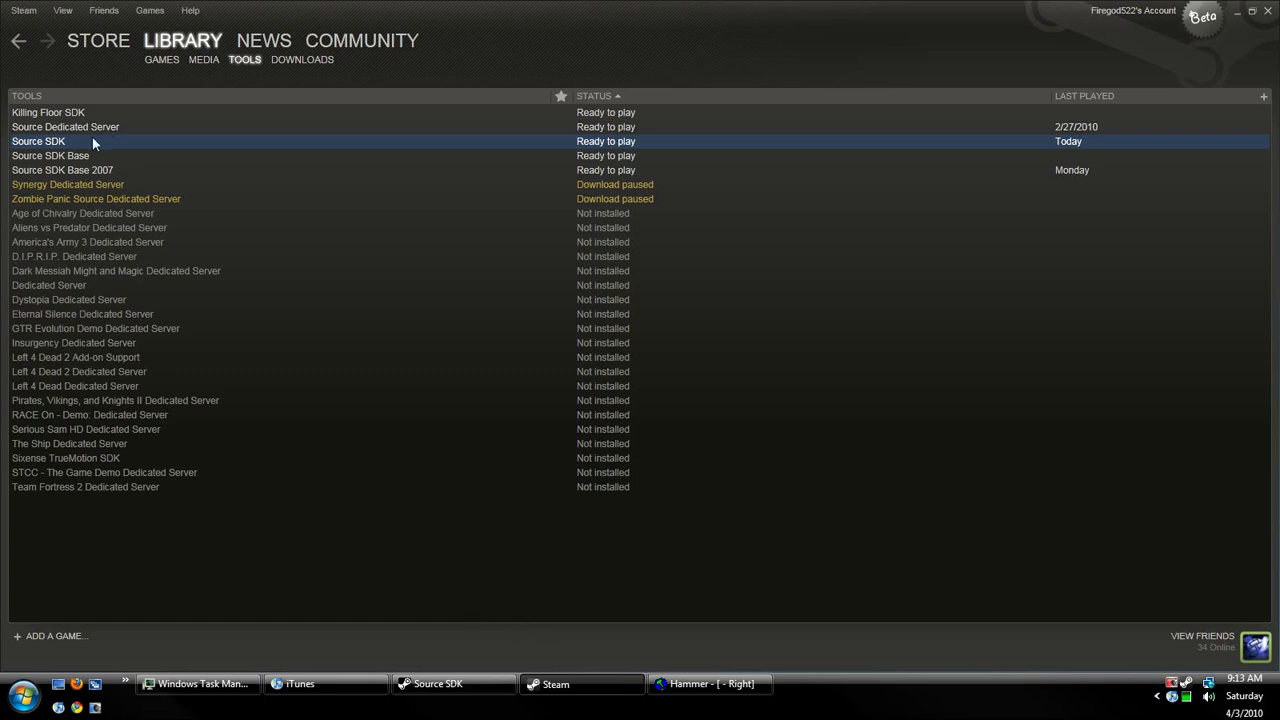
- Launch the Source SDK launcher from Steam's tools list
double_click(38, 140)
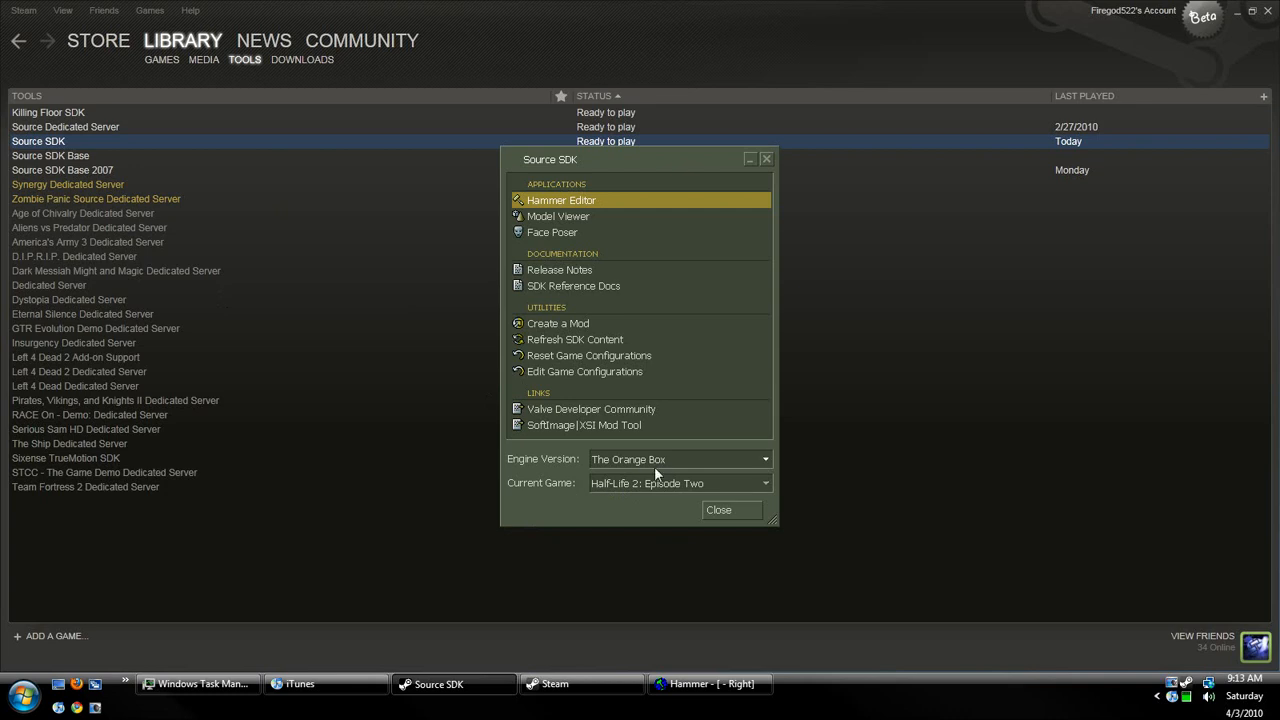
mouse_move(596, 496)
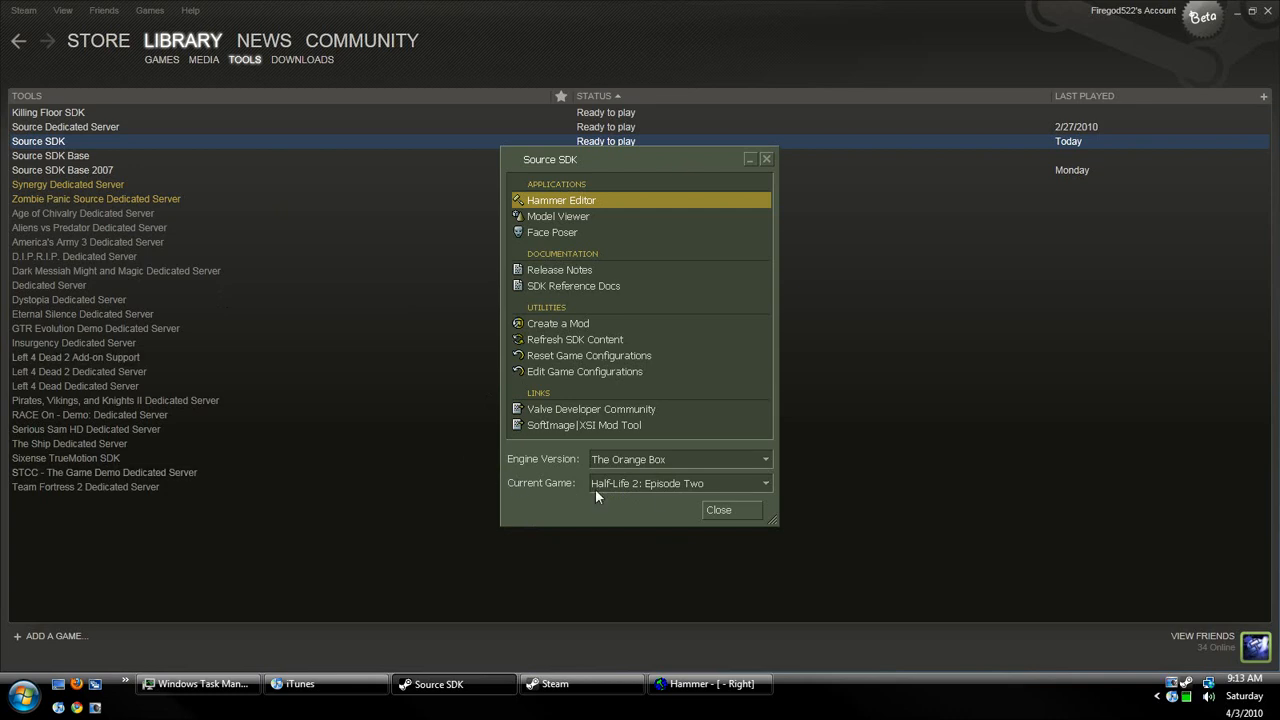
mouse_move(528, 164)
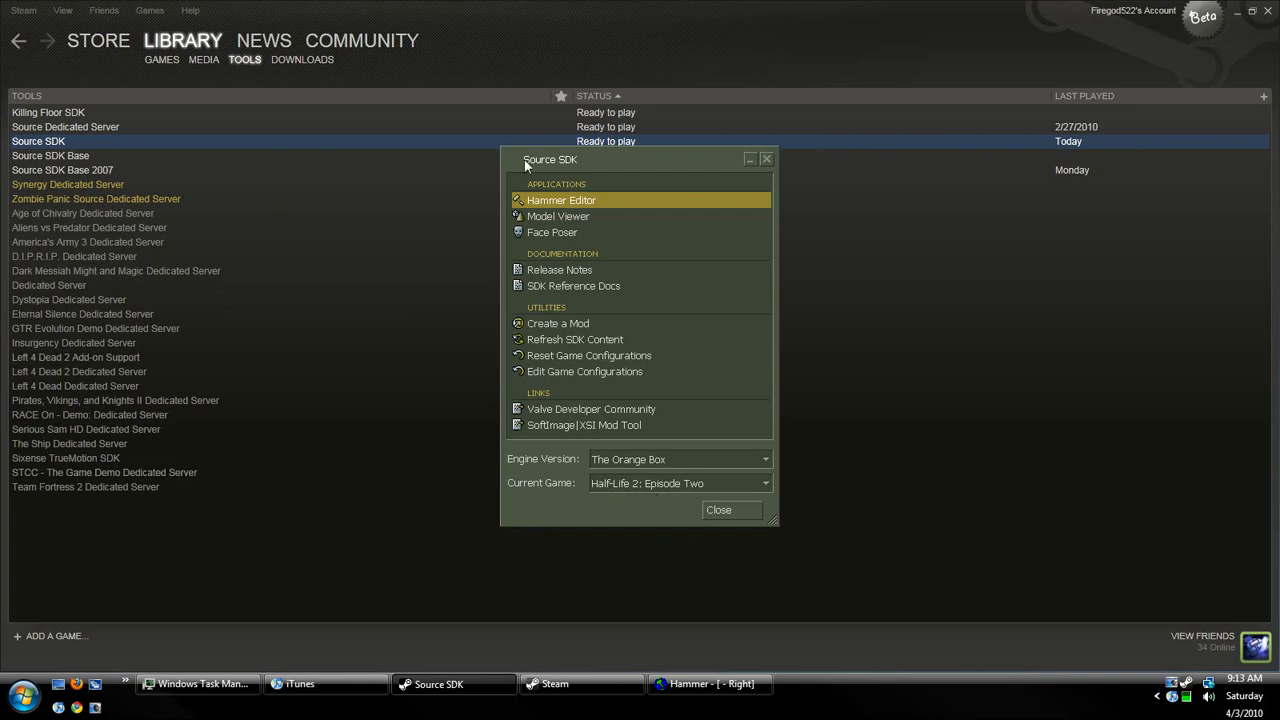
mouse_move(800, 376)
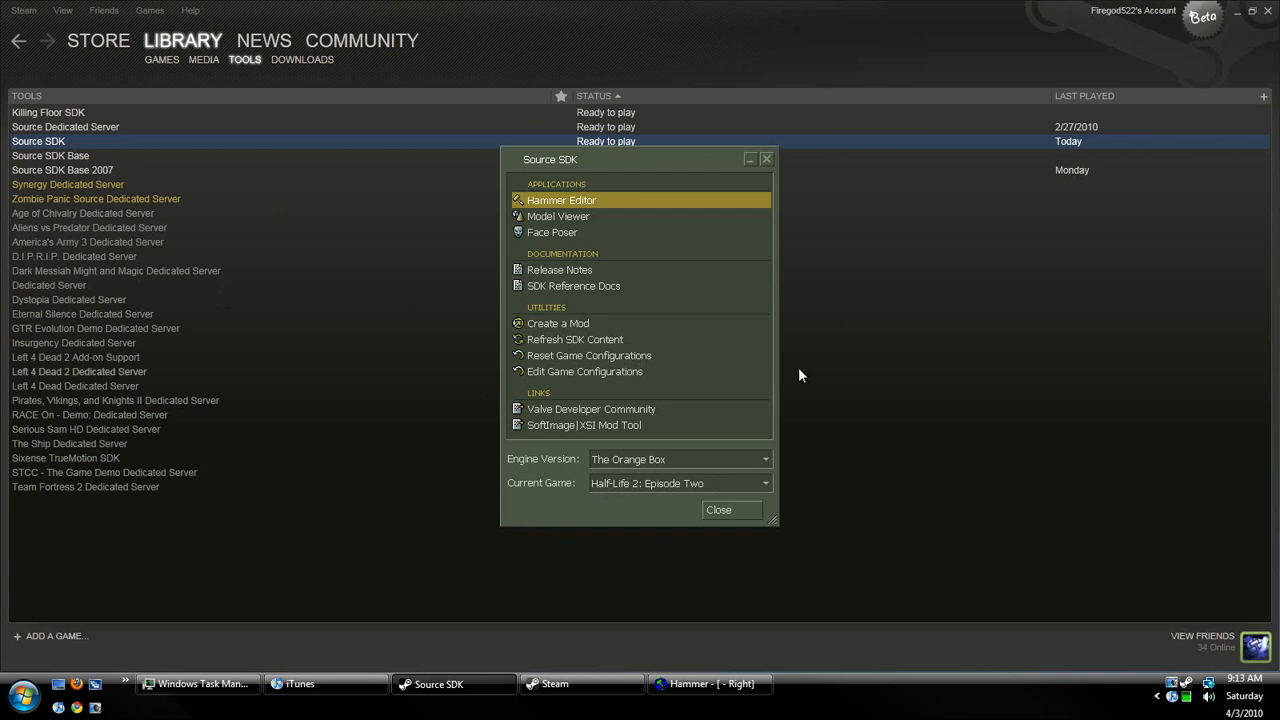
mouse_move(584, 210)
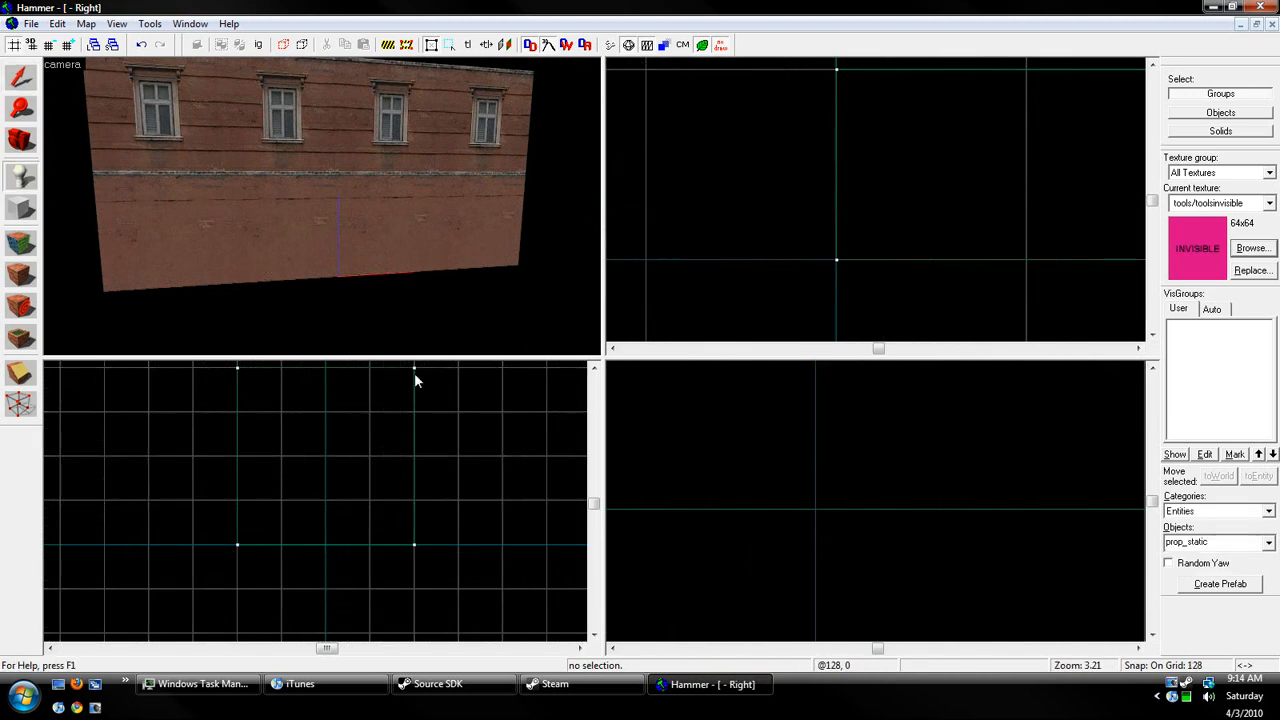
- Place a new prop_dynamic entity in the 2D view beside the brick wall
scroll(down, 3)
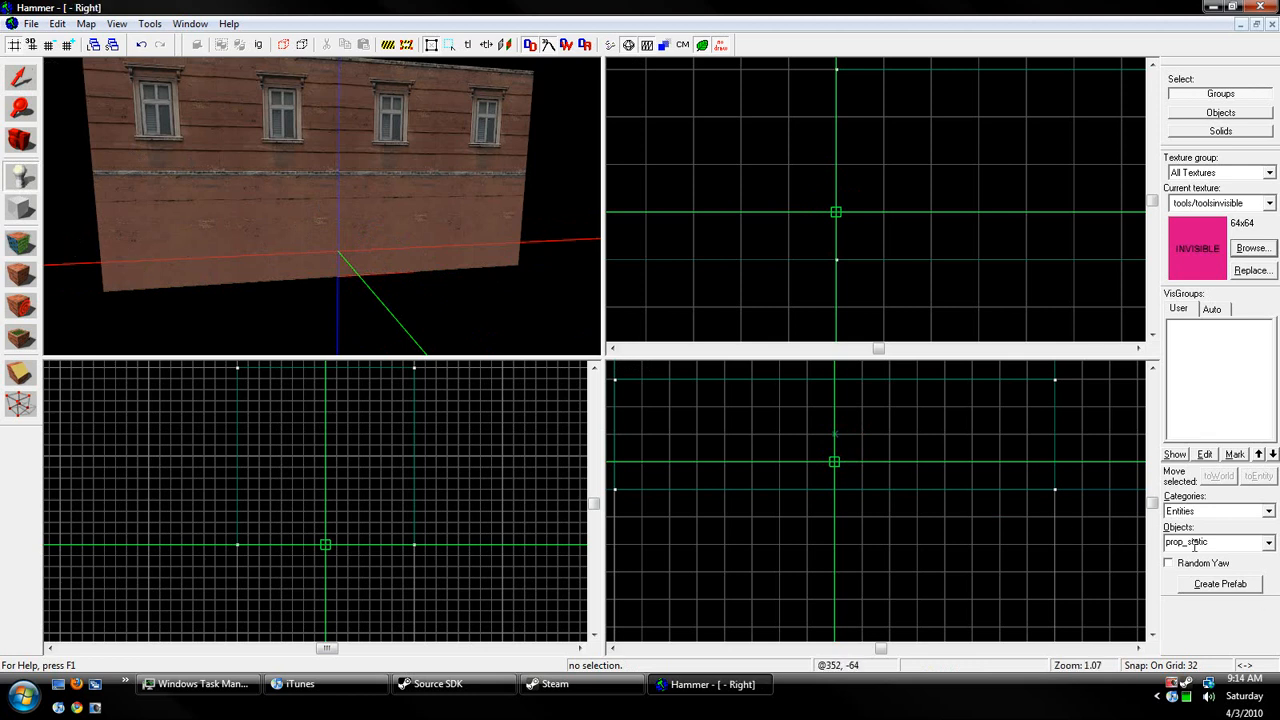
click(1268, 542)
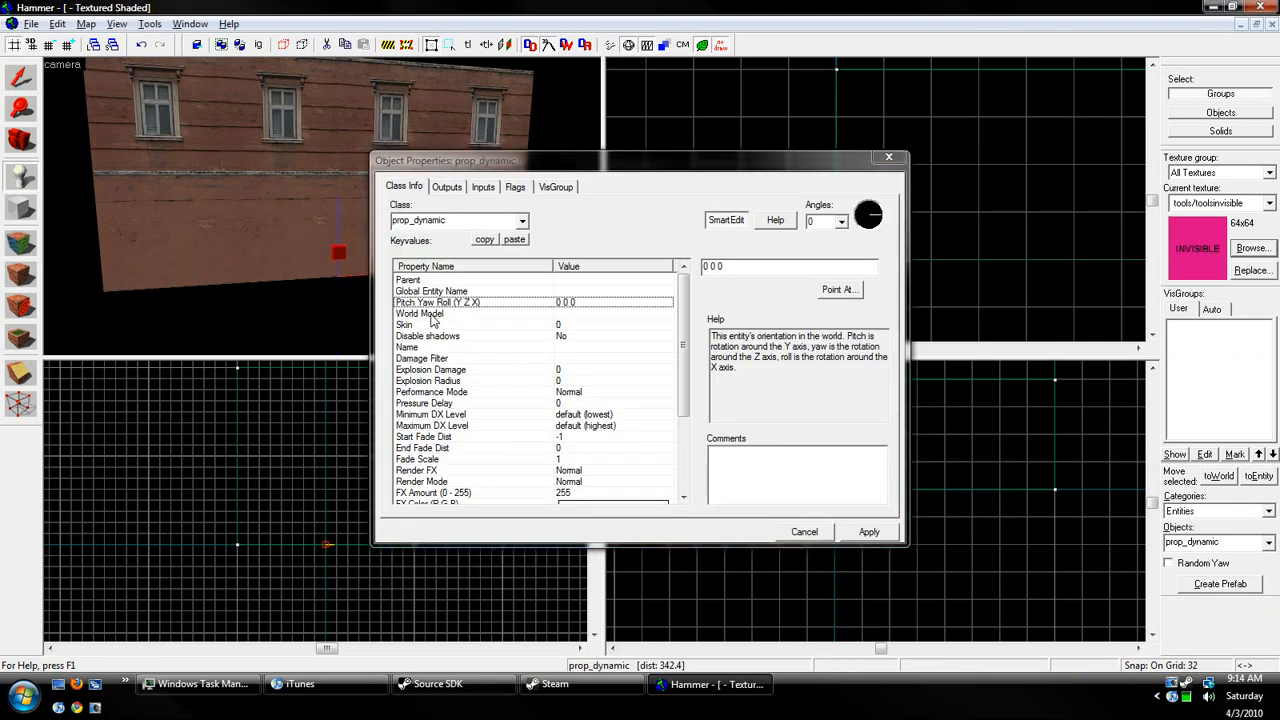
- Browse the World Model and preview the wasteland wheel02a, wheel02b, wheel03b and wheel03a models
click(420, 312)
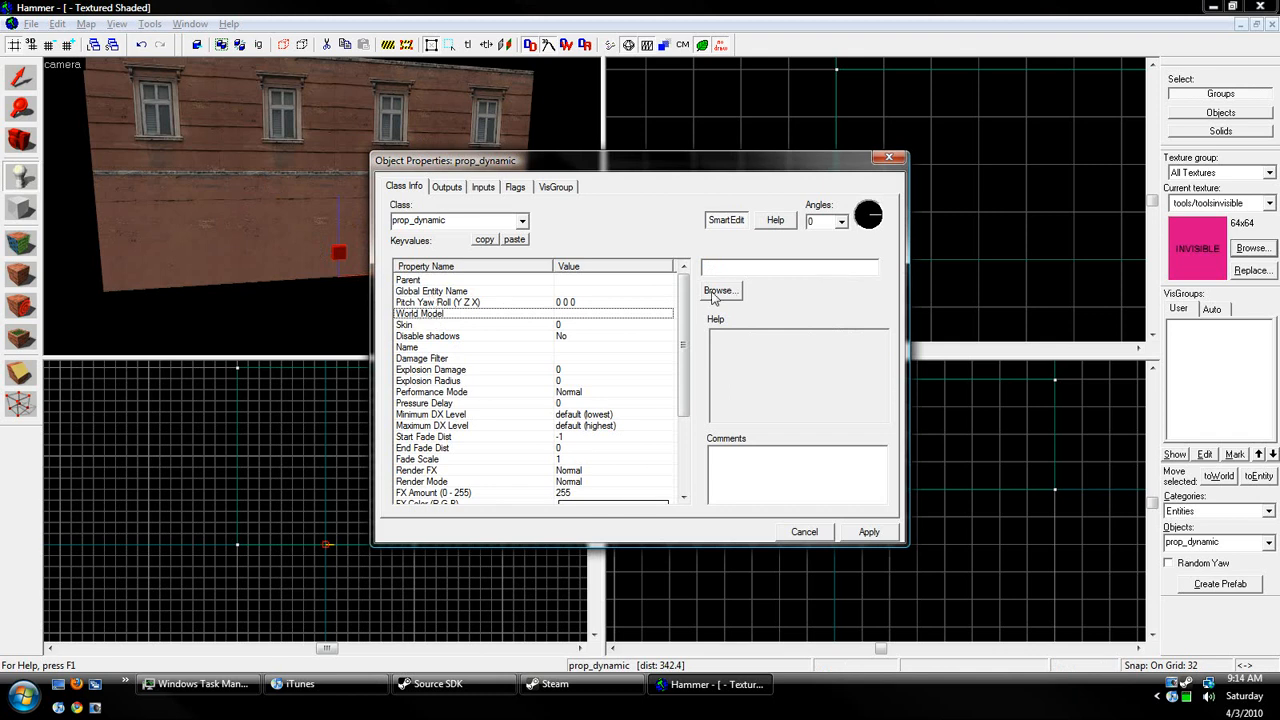
click(720, 290)
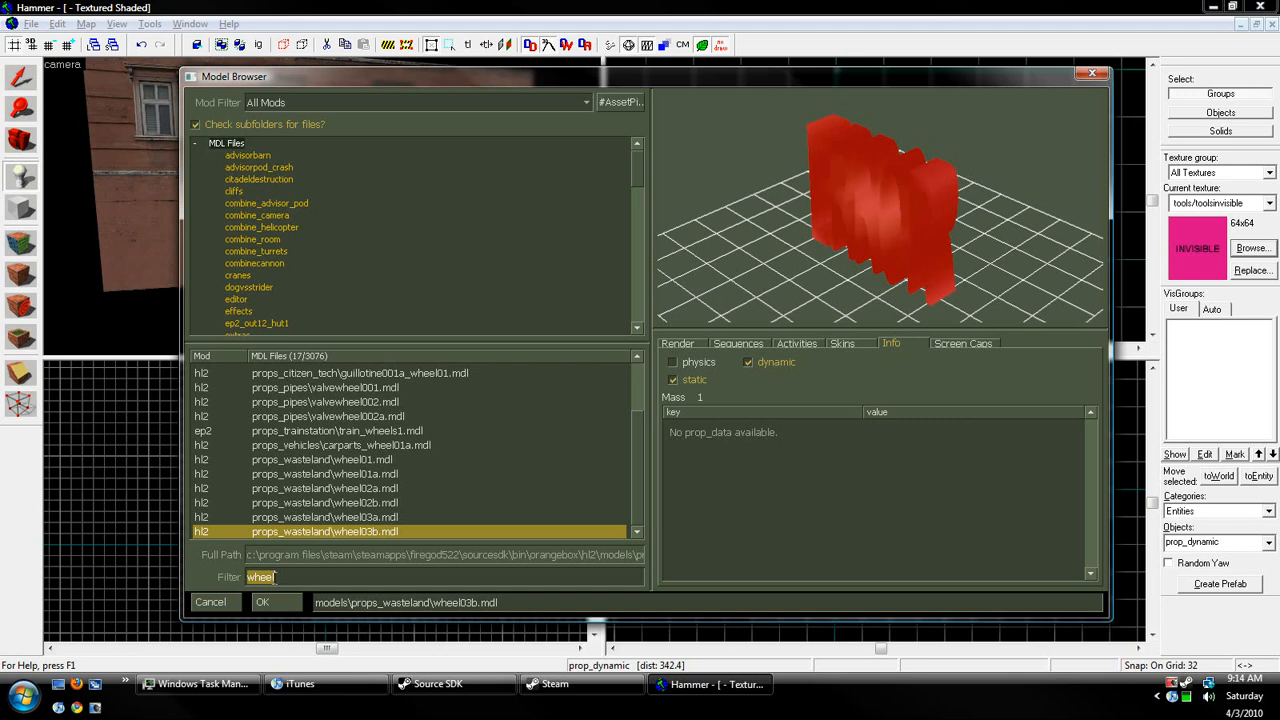
click(324, 488)
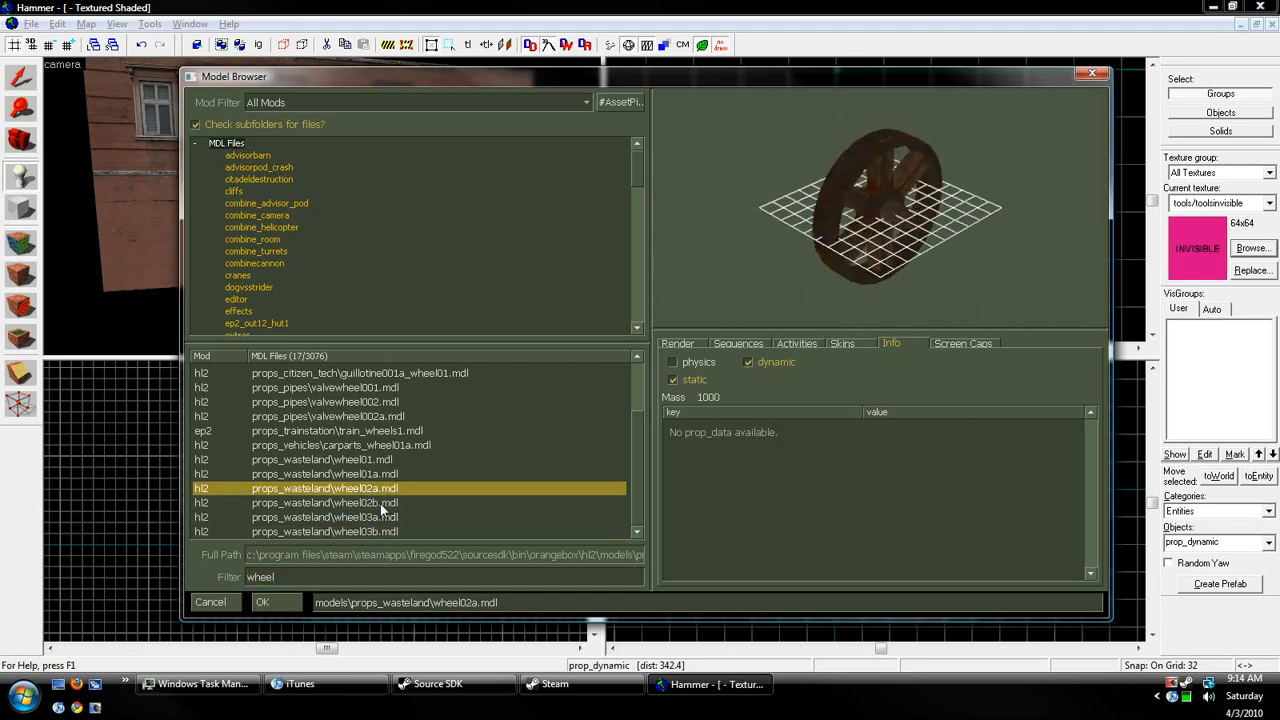
click(324, 502)
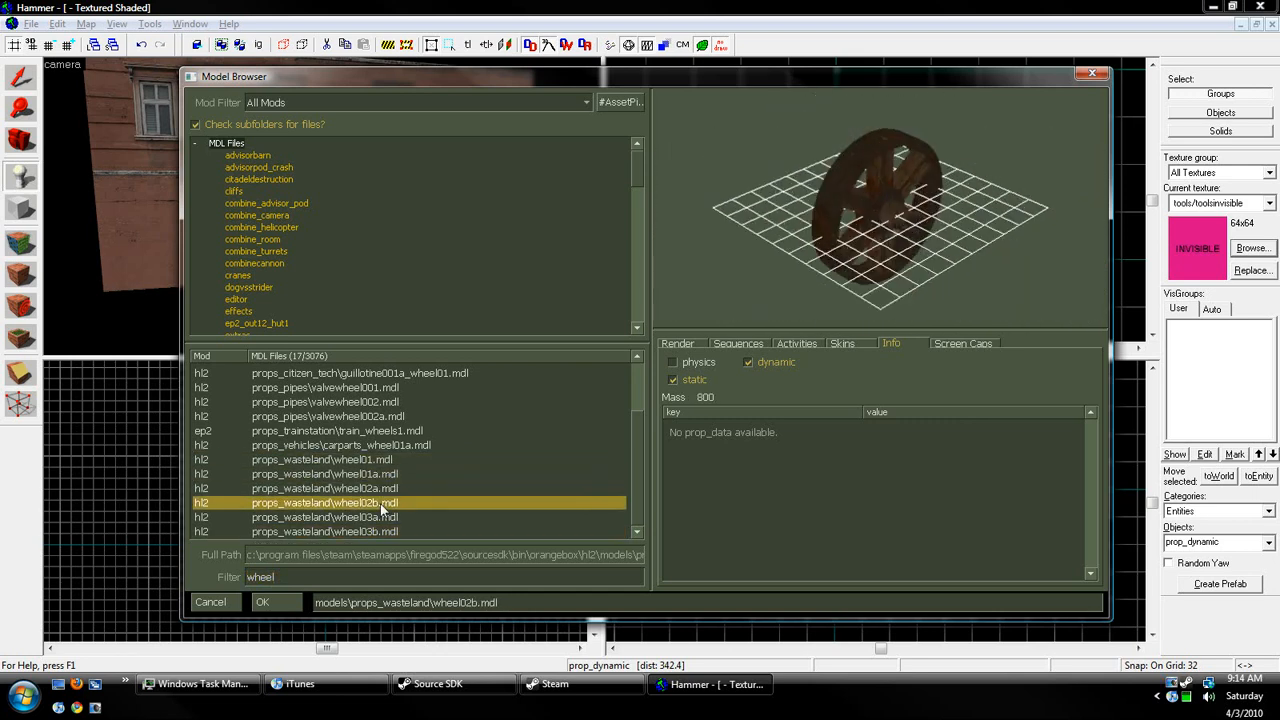
click(324, 532)
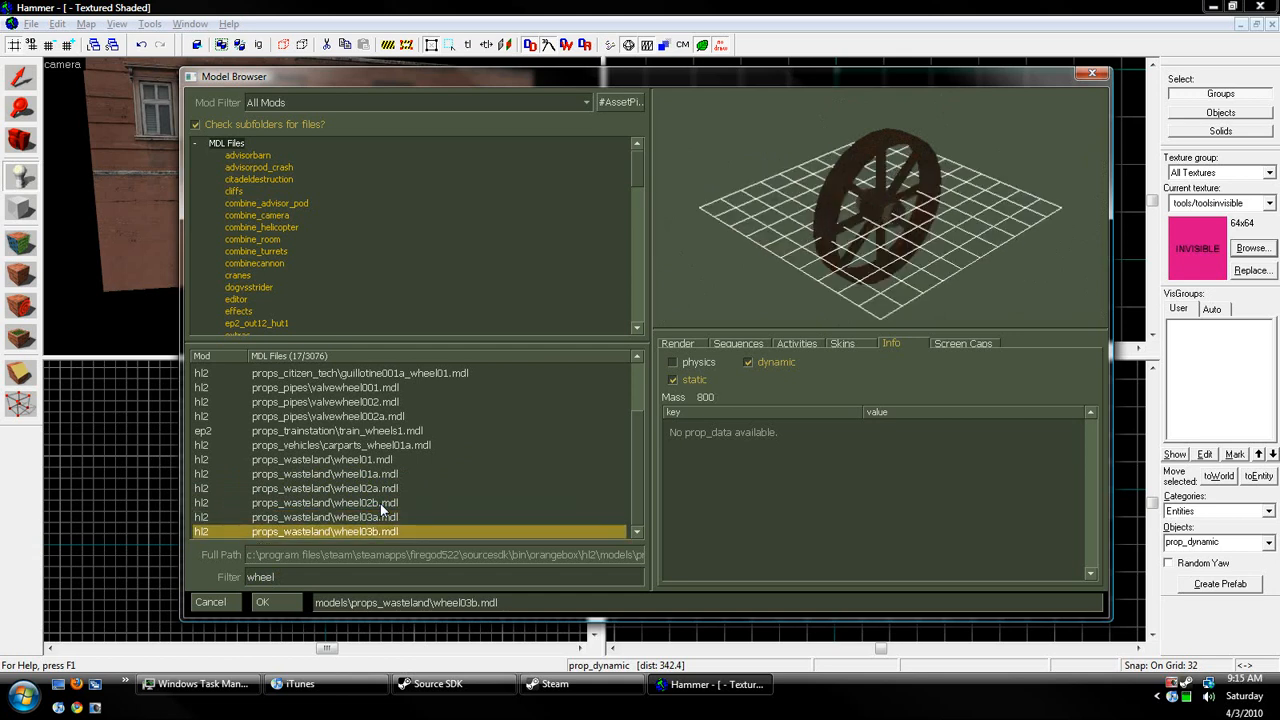
click(324, 516)
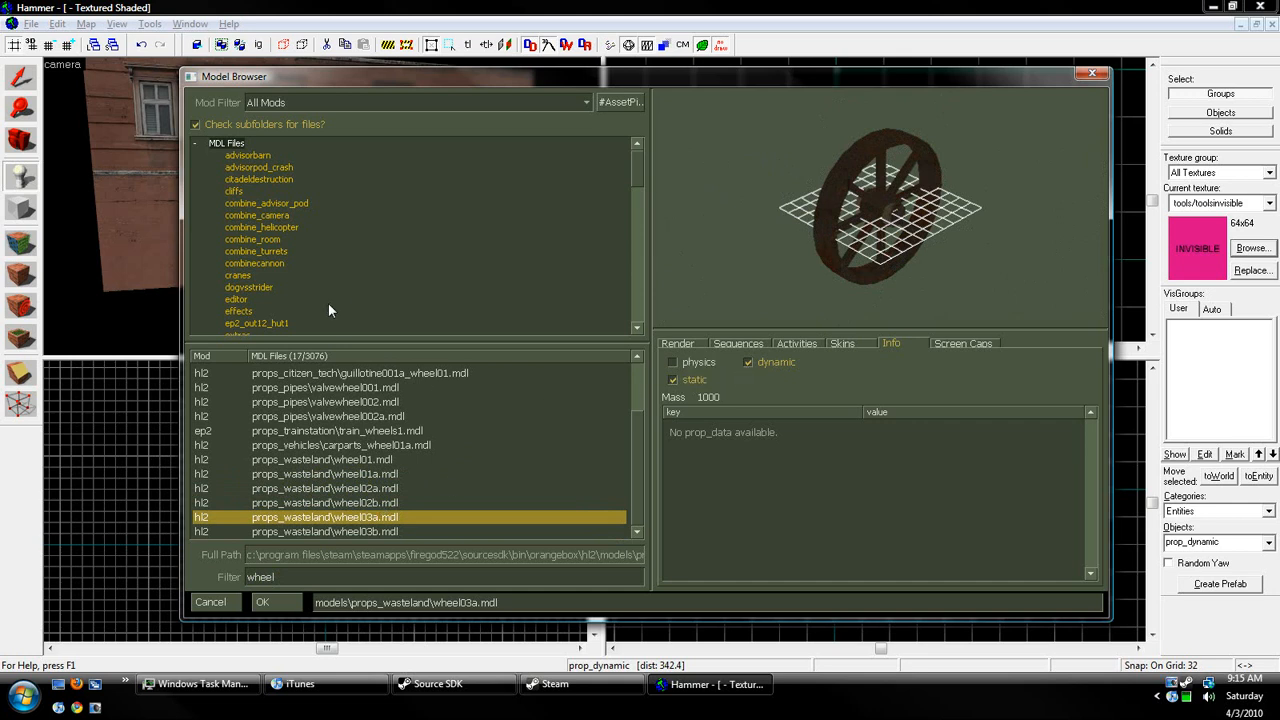
mouse_move(550, 424)
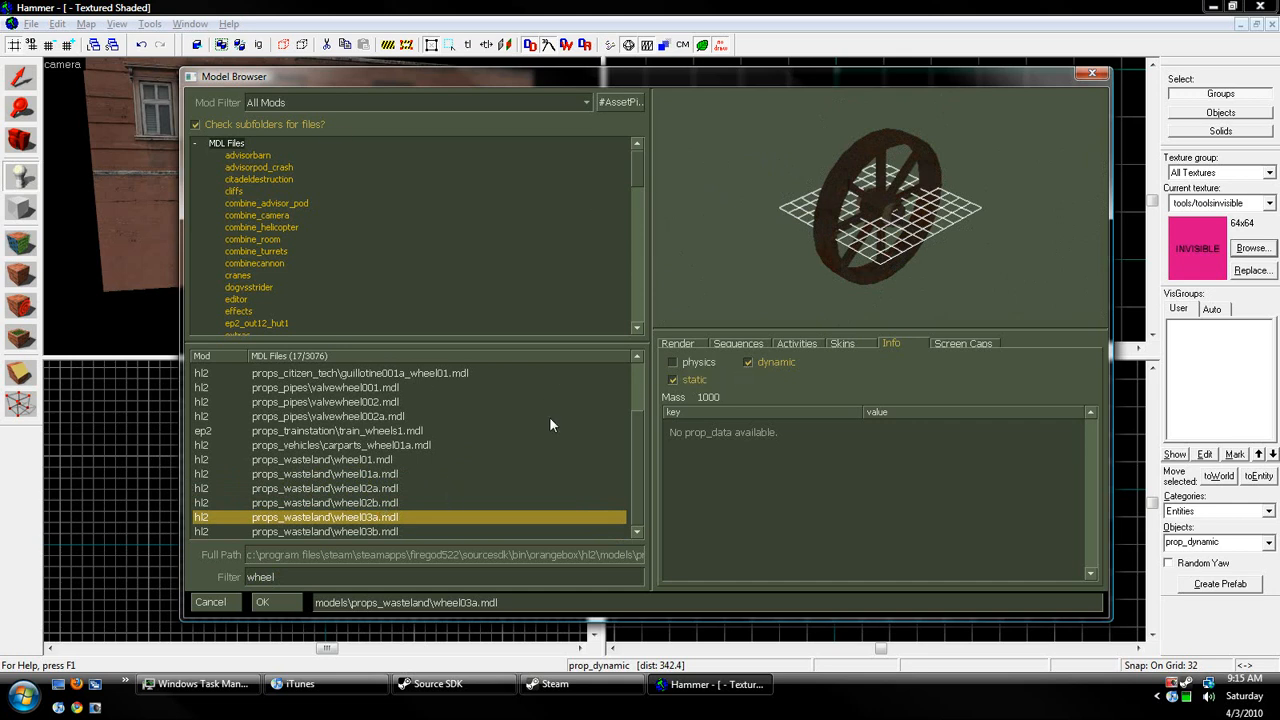
mouse_move(696, 348)
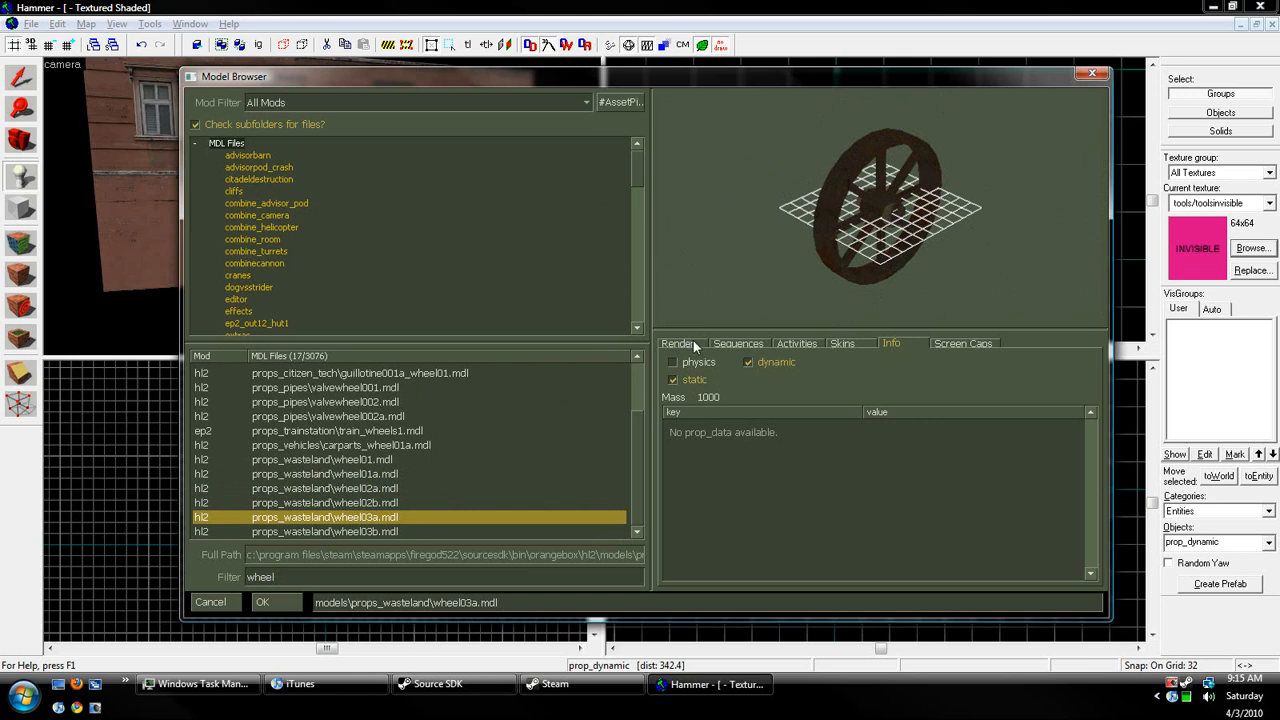
- Check the preview's render options and confirm props_wasteland/wheel03a.mdl as the world model
click(678, 344)
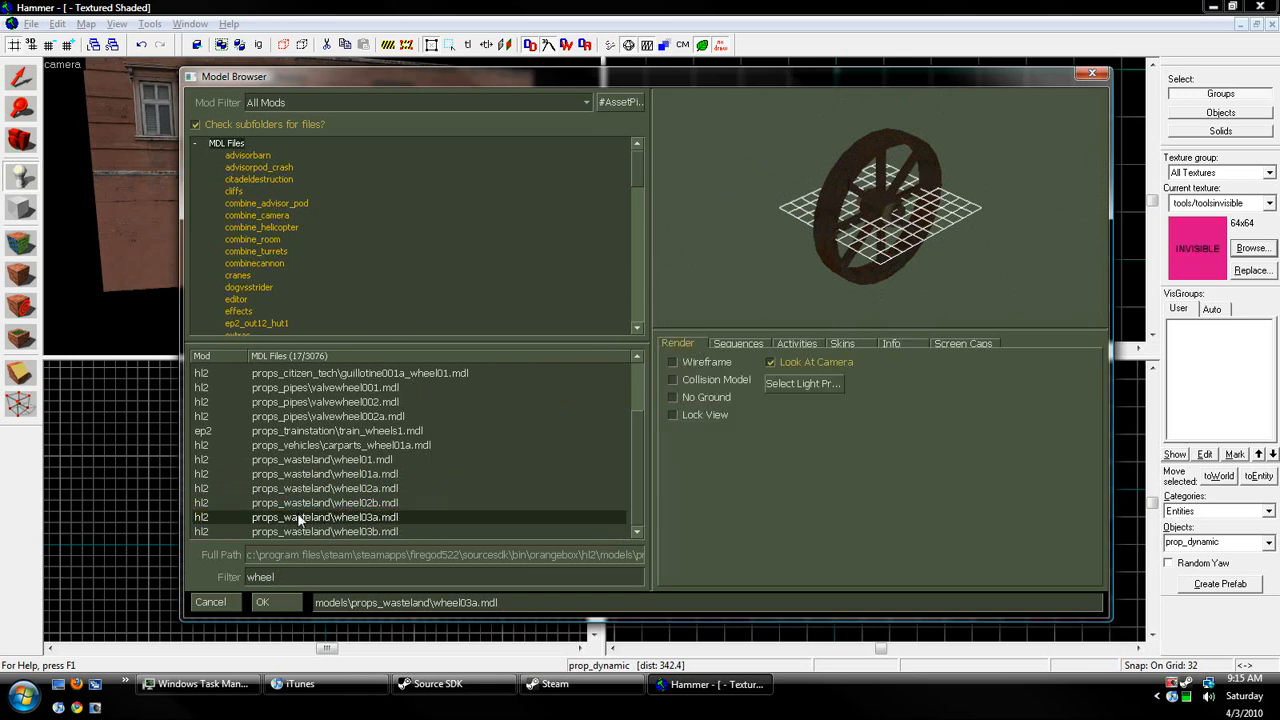
click(324, 516)
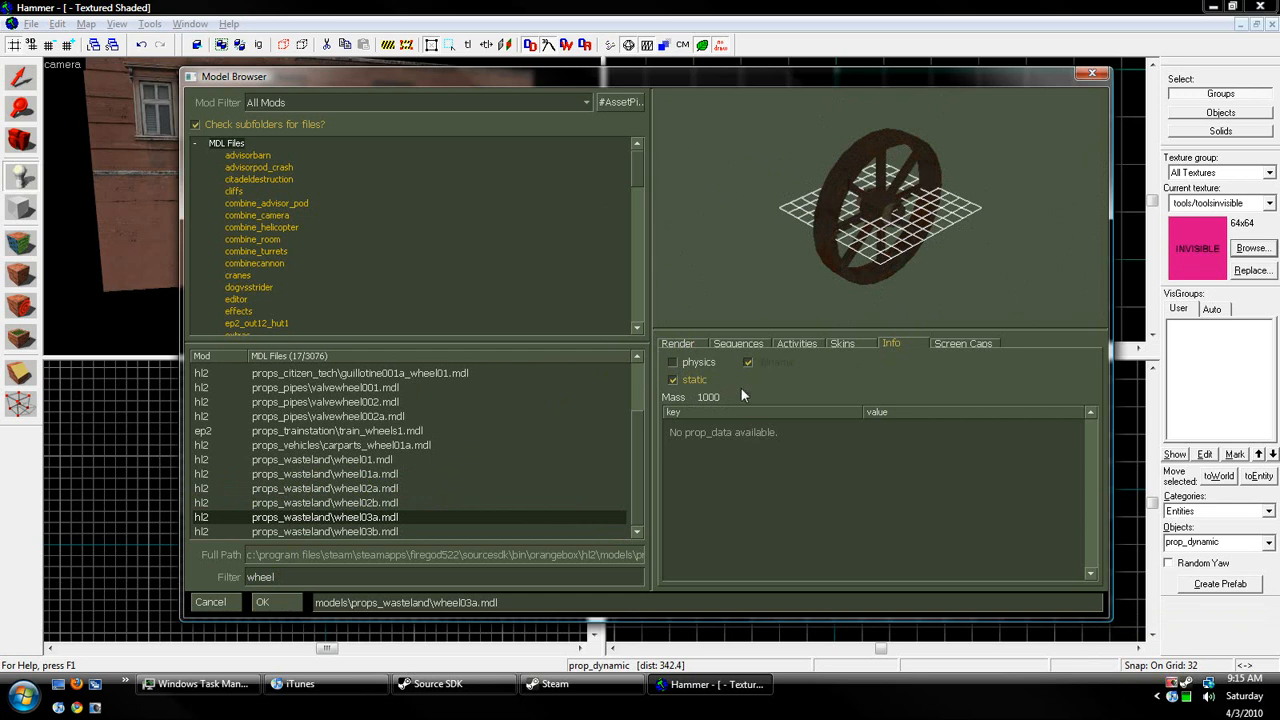
click(748, 362)
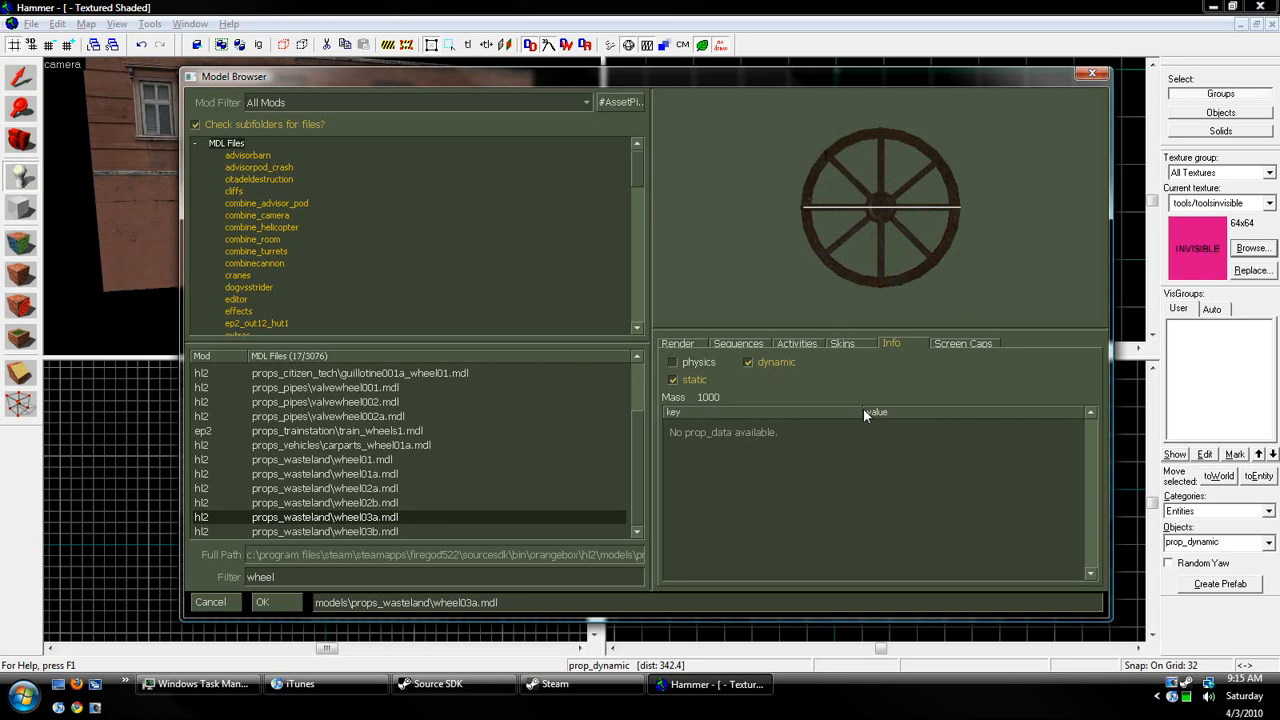
mouse_move(292, 618)
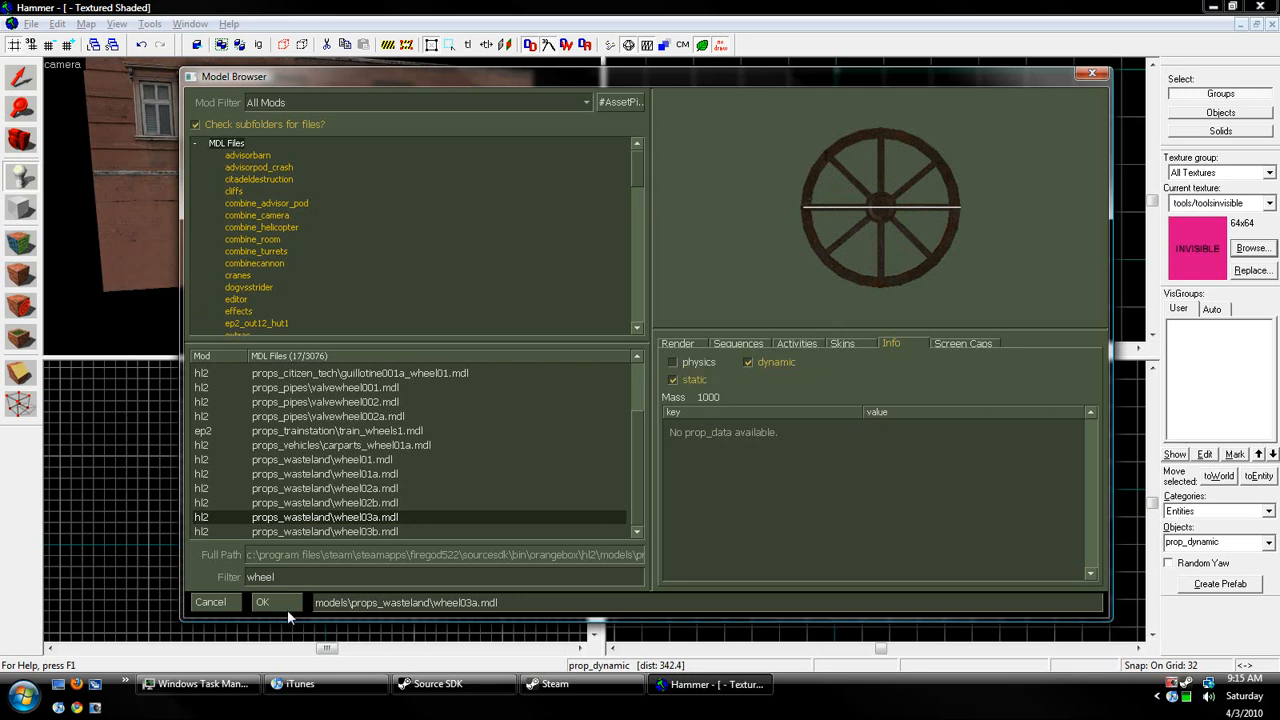
click(262, 602)
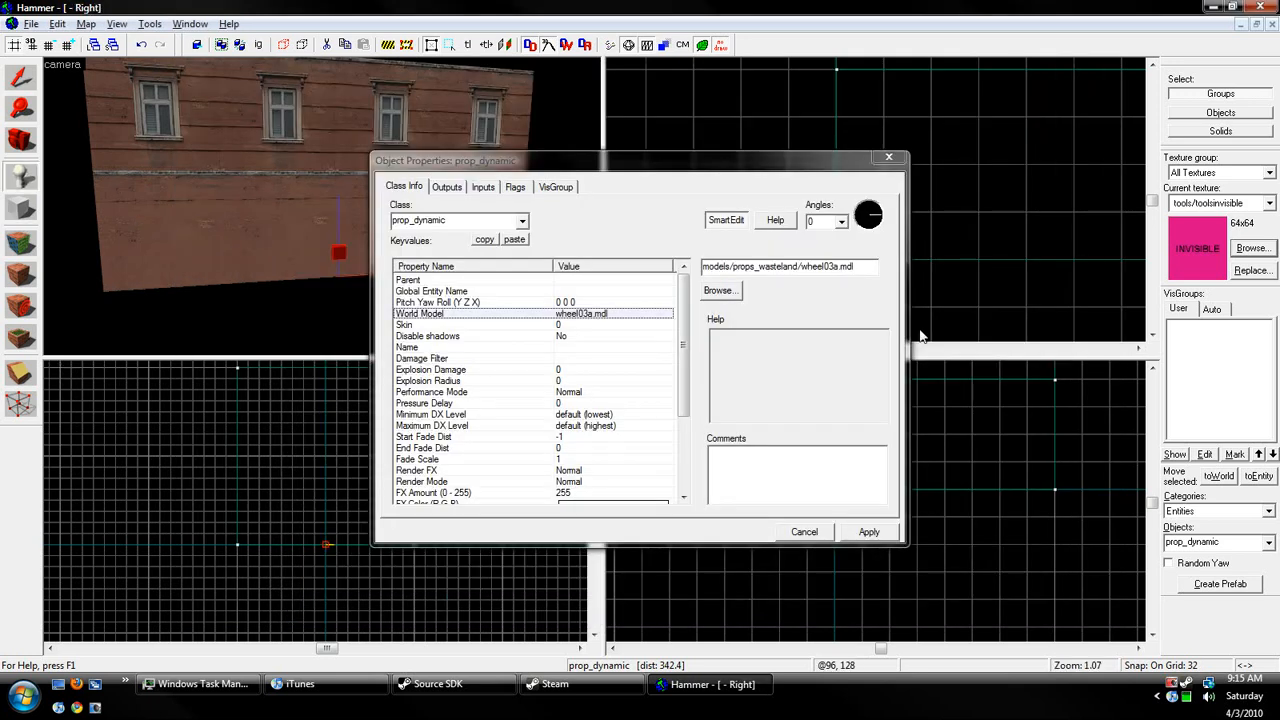
- Apply the wheel model, switch the class to prop_physics and review its orientation and Fade Scale
click(868, 532)
text(pro)
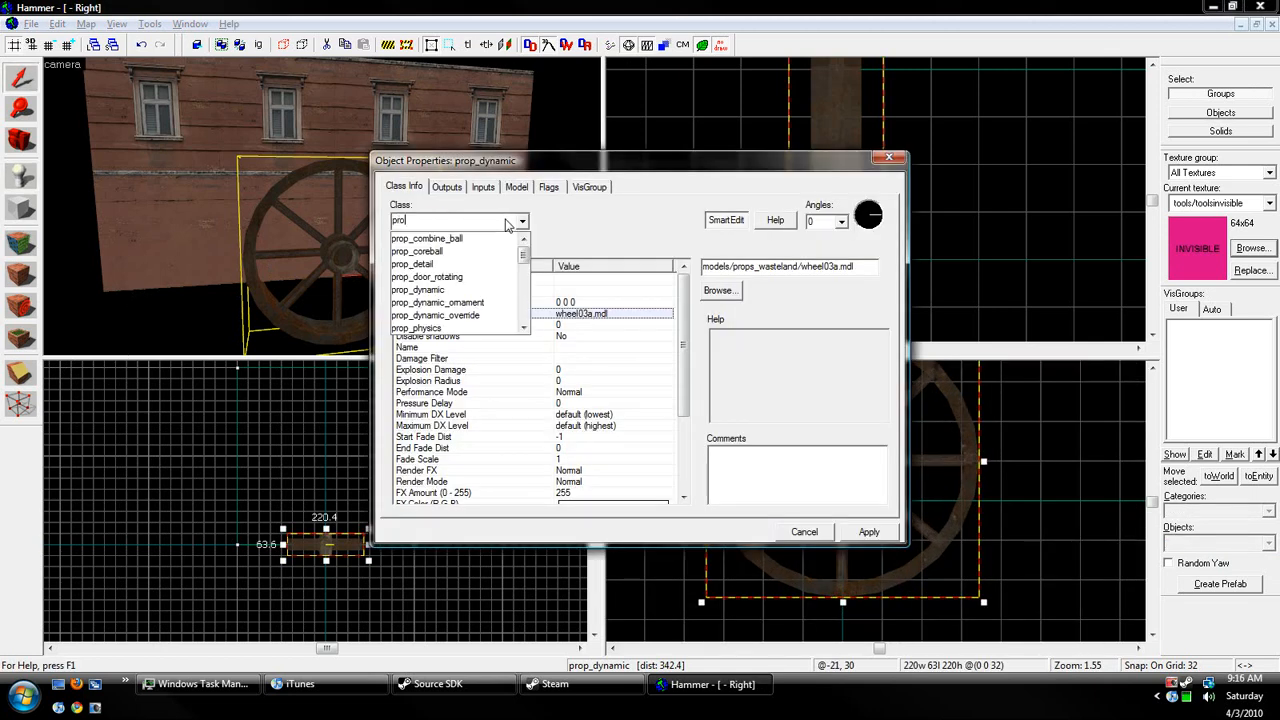
click(416, 328)
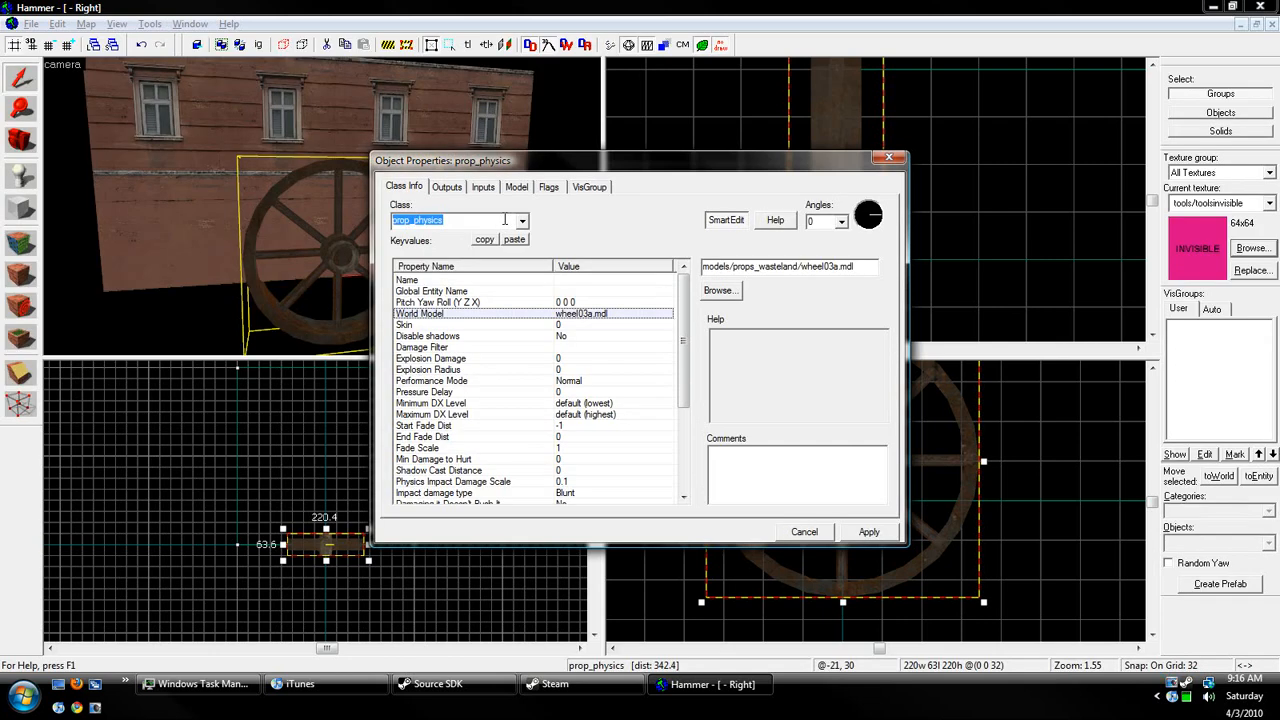
click(428, 336)
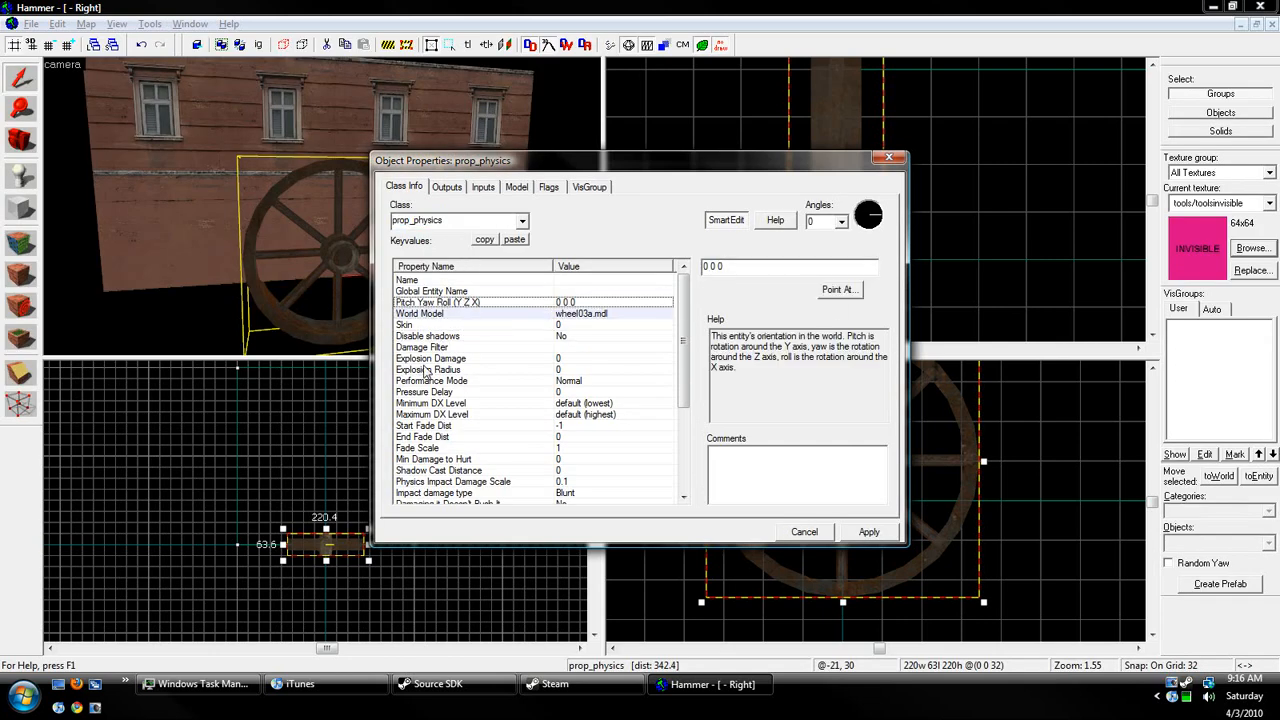
click(416, 436)
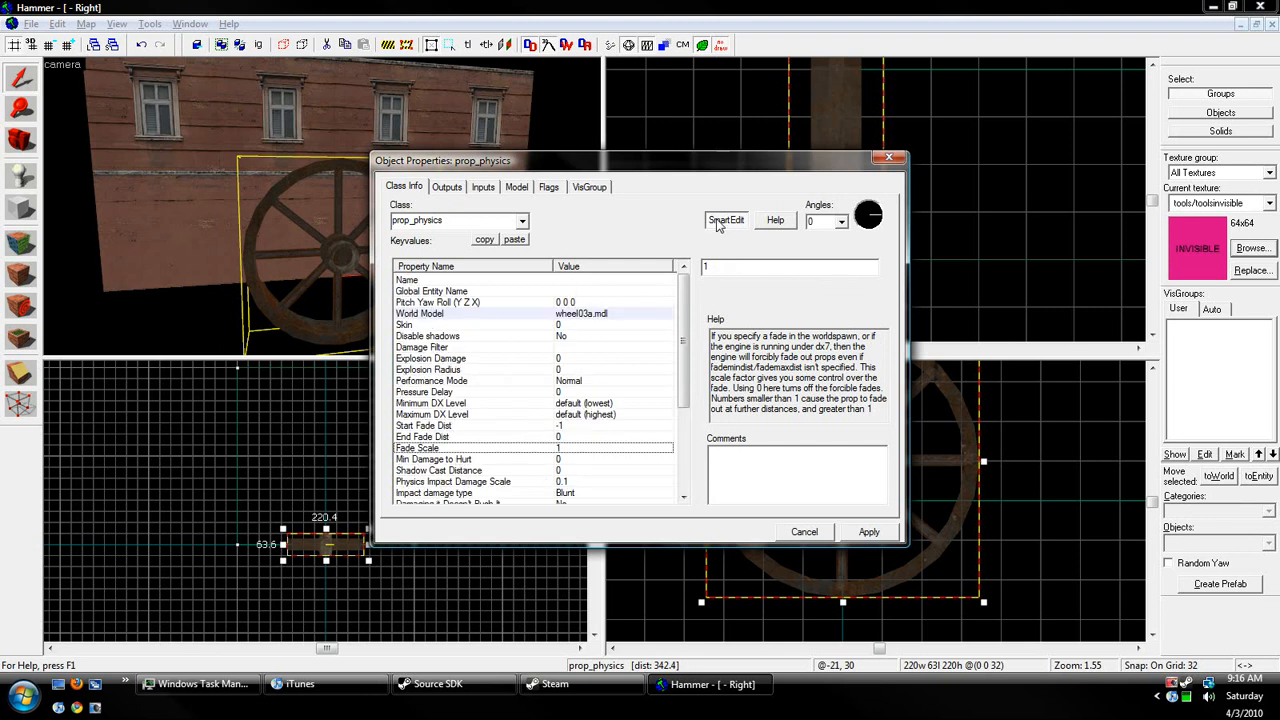
- Inspect the wheel's model keyvalue and toggle SmartEdit back to readable property names
click(726, 220)
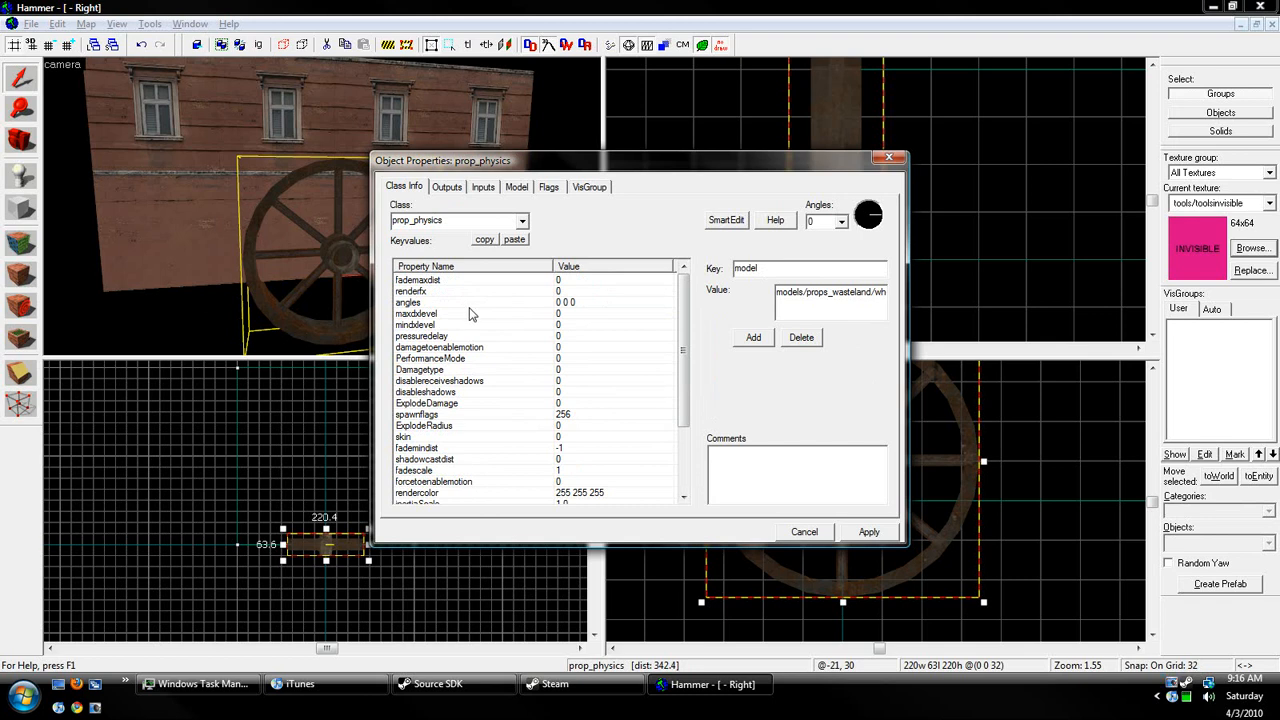
scroll(down, 3)
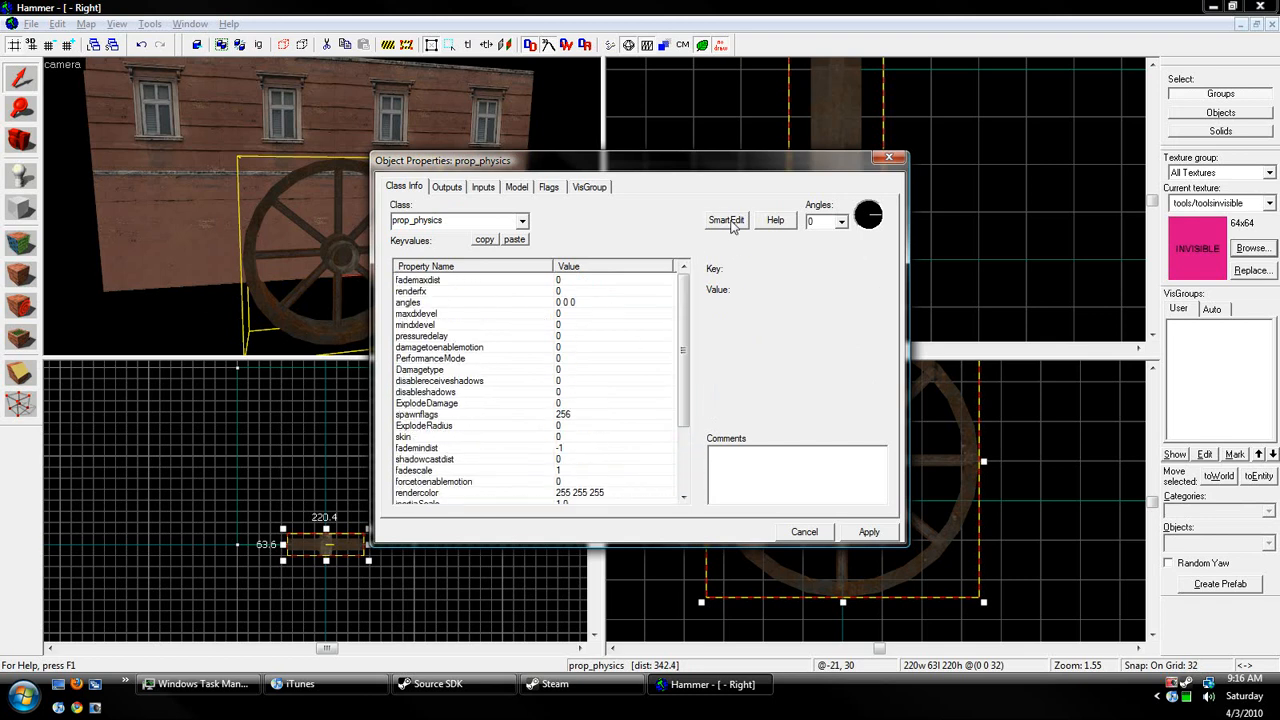
click(724, 220)
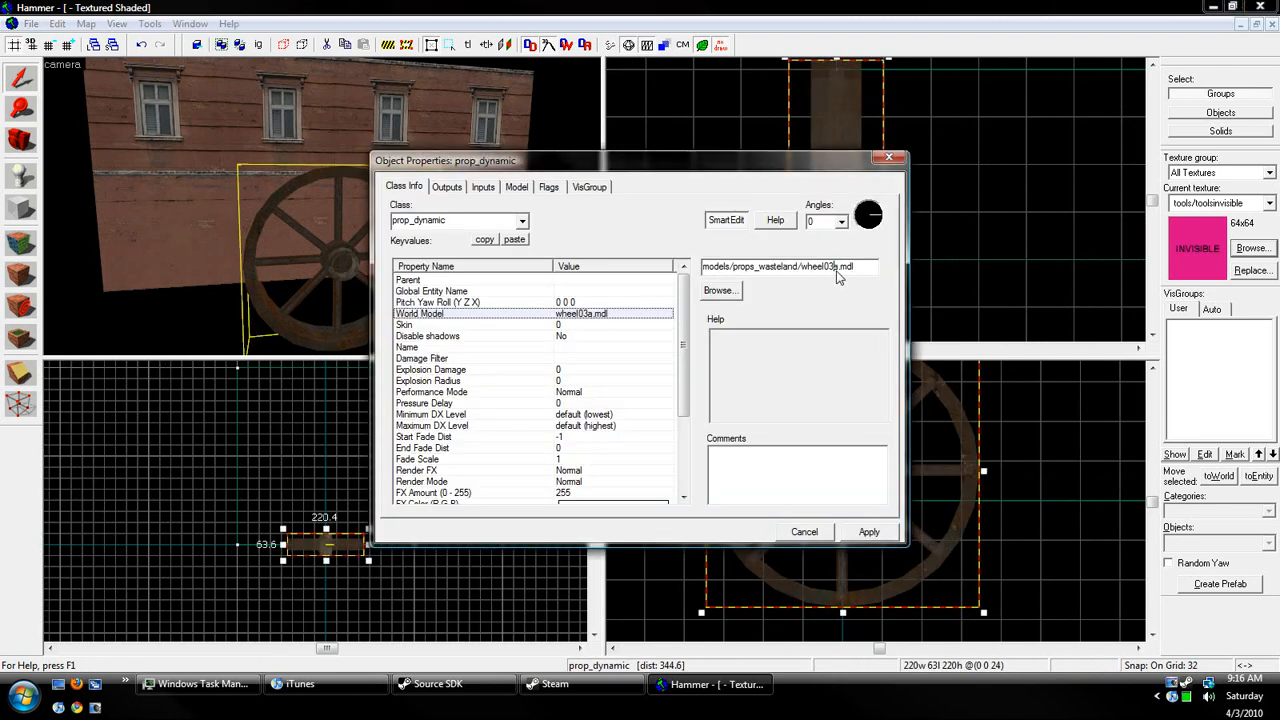
- Browse to the wheel03b model, confirm it and apply the wheel's dynamic prop settings
click(720, 290)
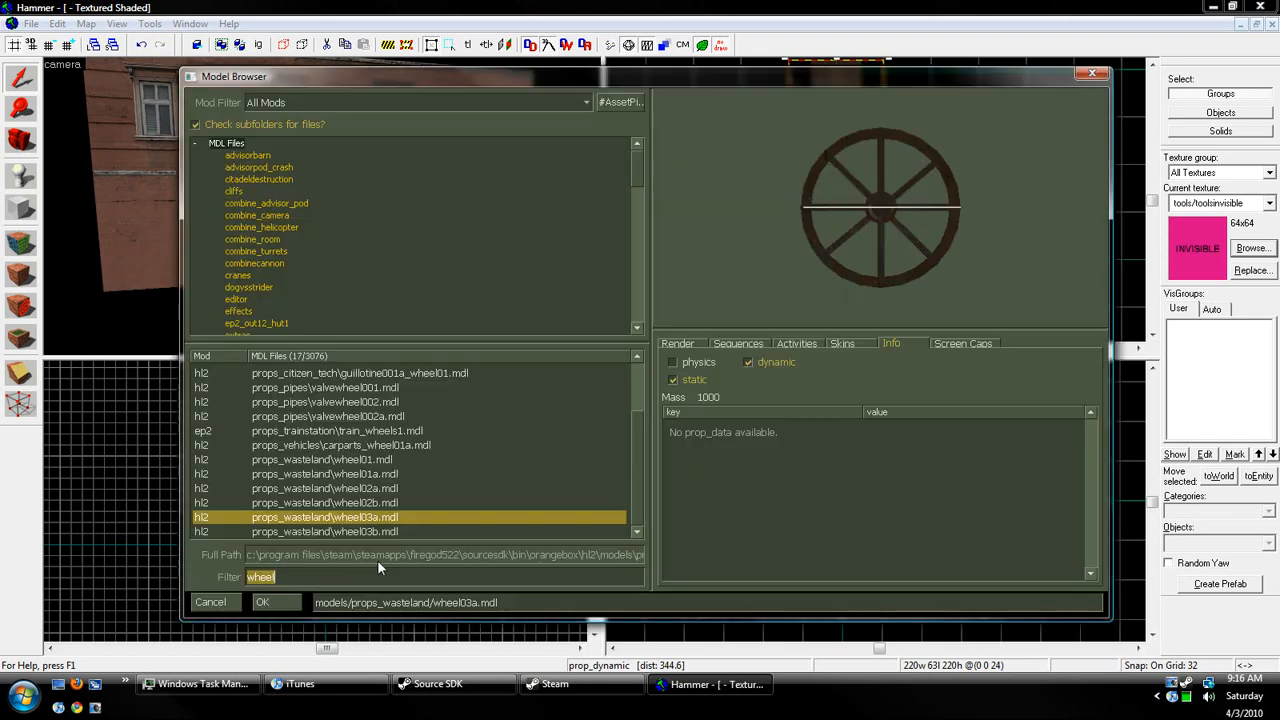
click(262, 600)
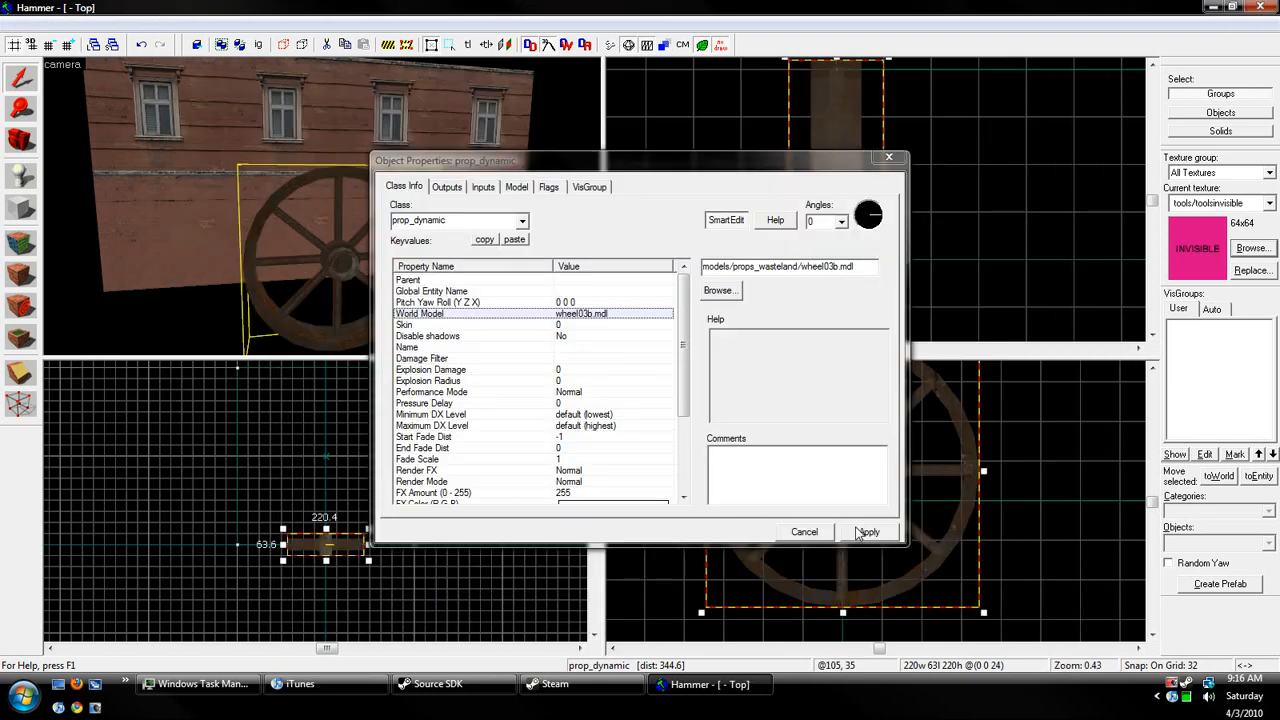
click(868, 532)
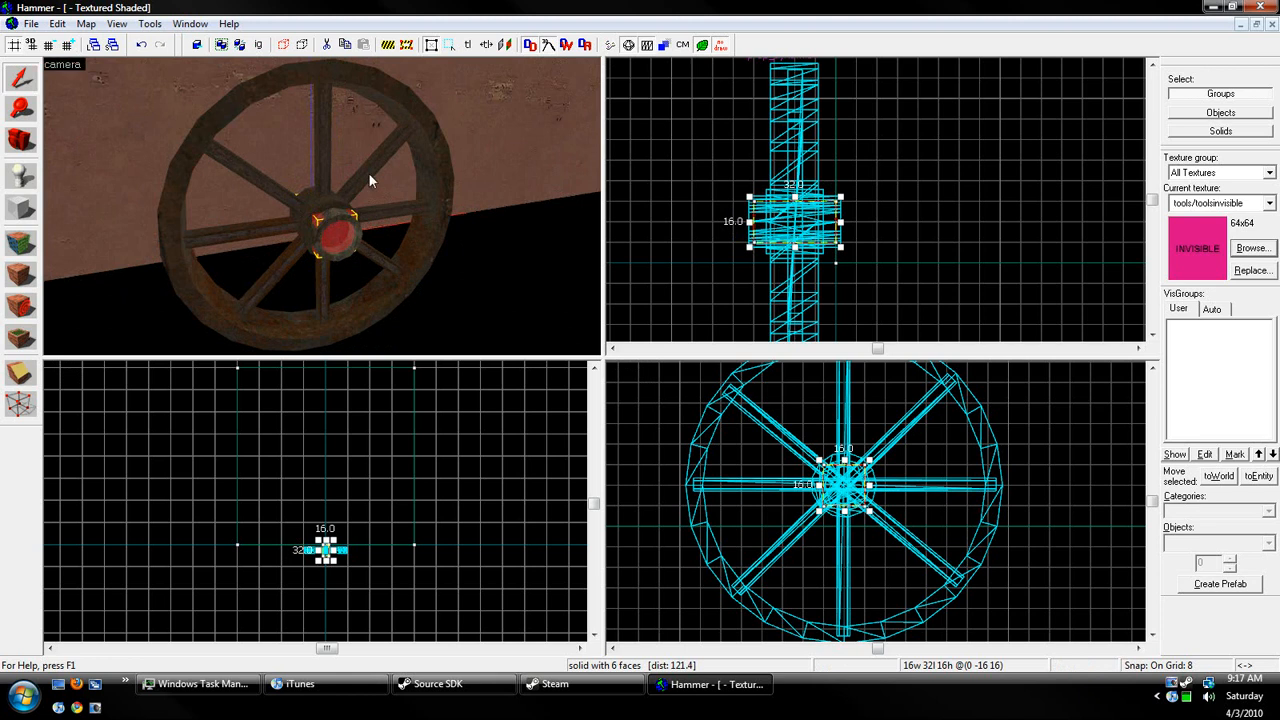
mouse_move(62, 96)
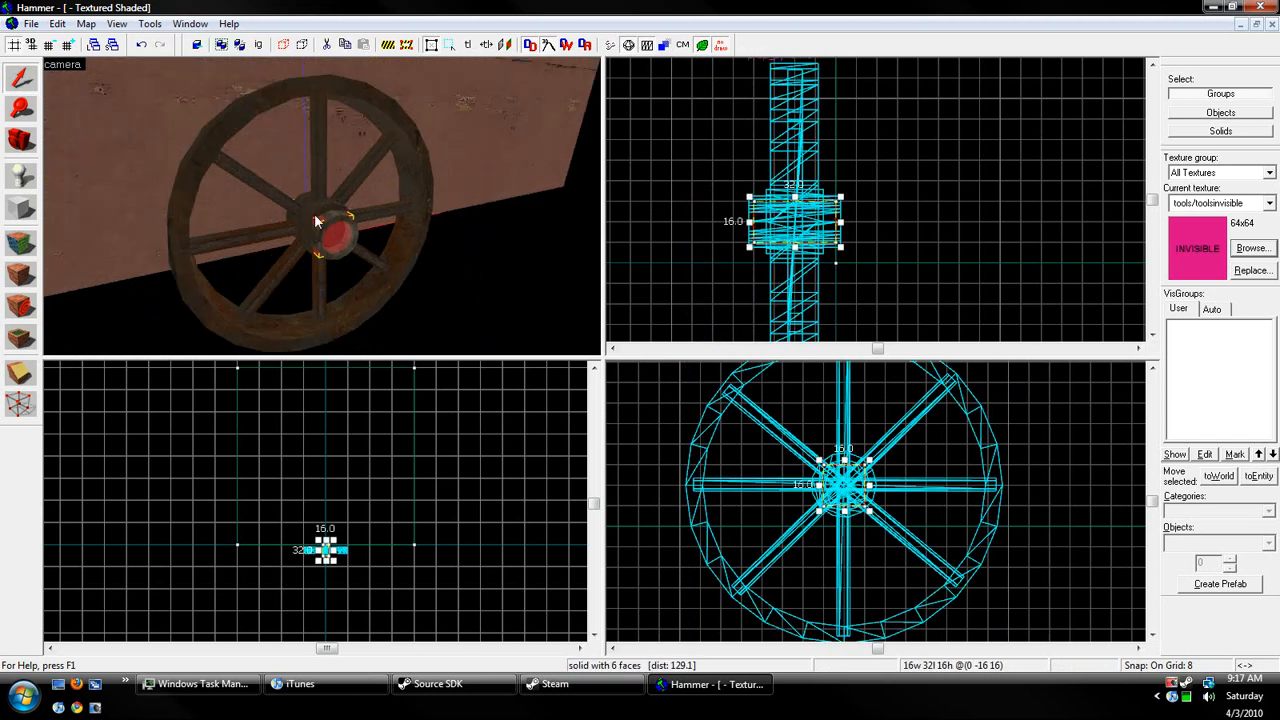
mouse_move(470, 272)
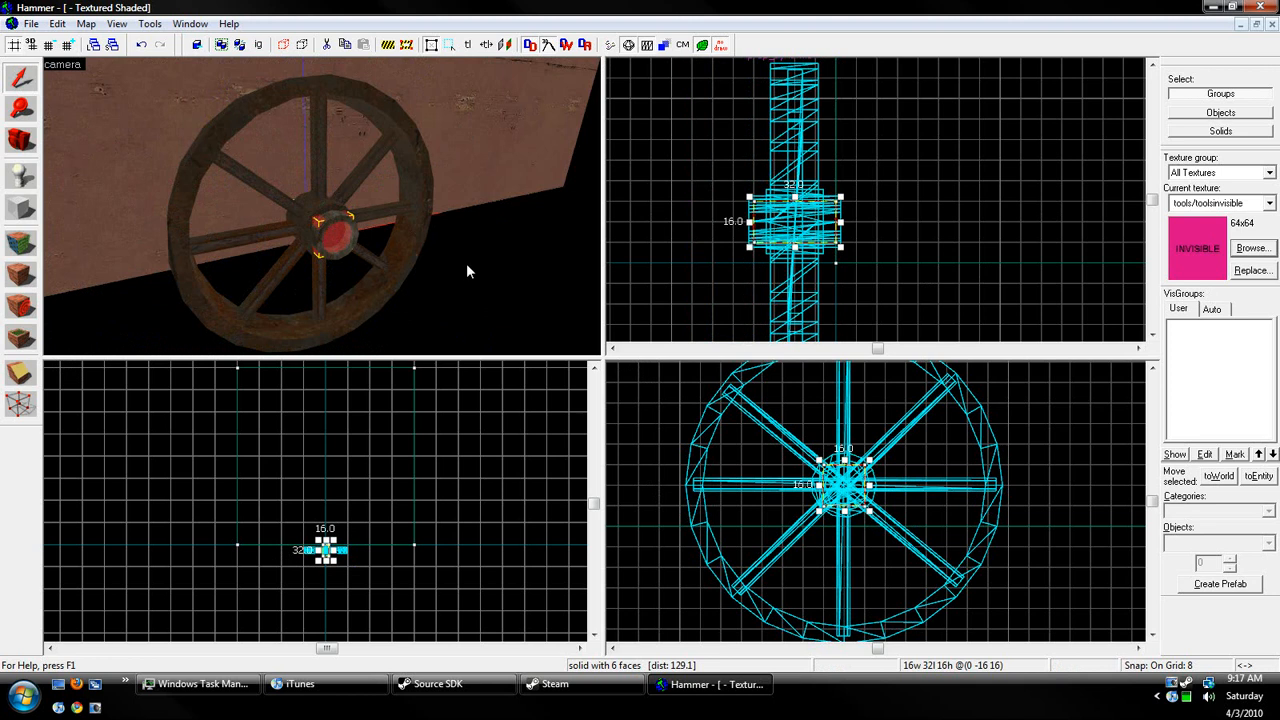
mouse_move(680, 248)
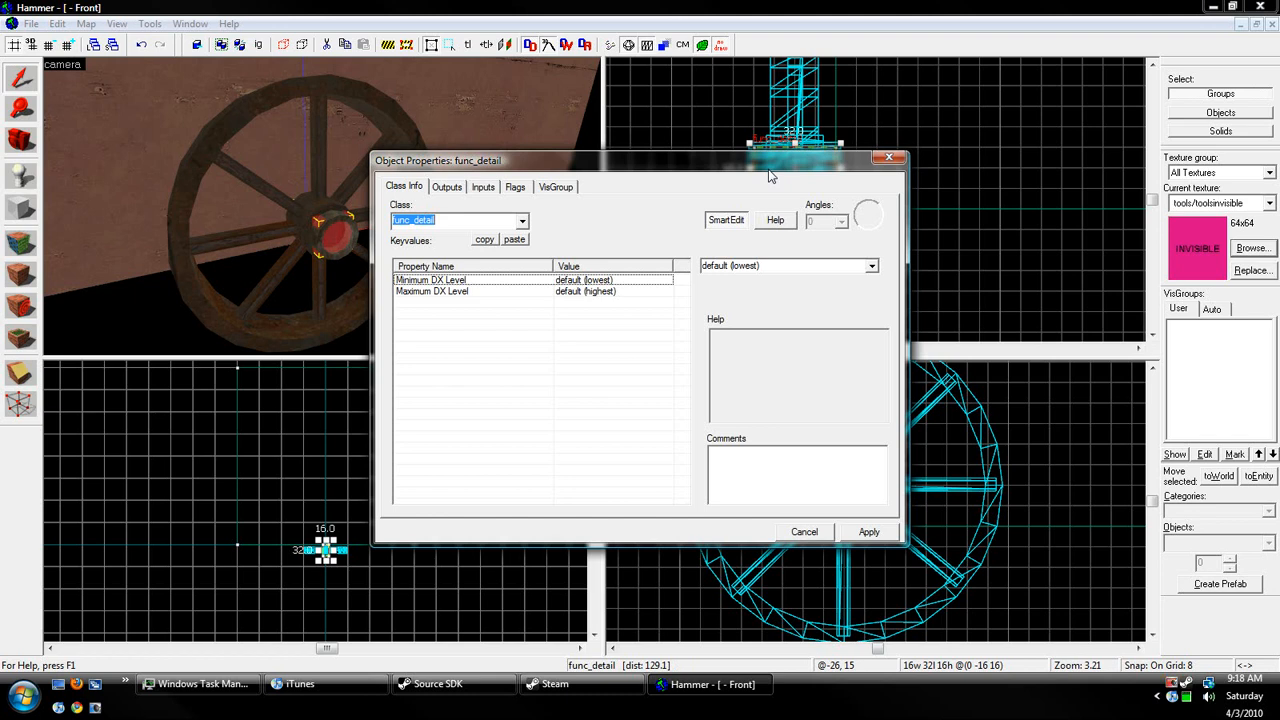
- Change the hub block's class to func_rotating and set its maximum rotation speed
click(520, 220)
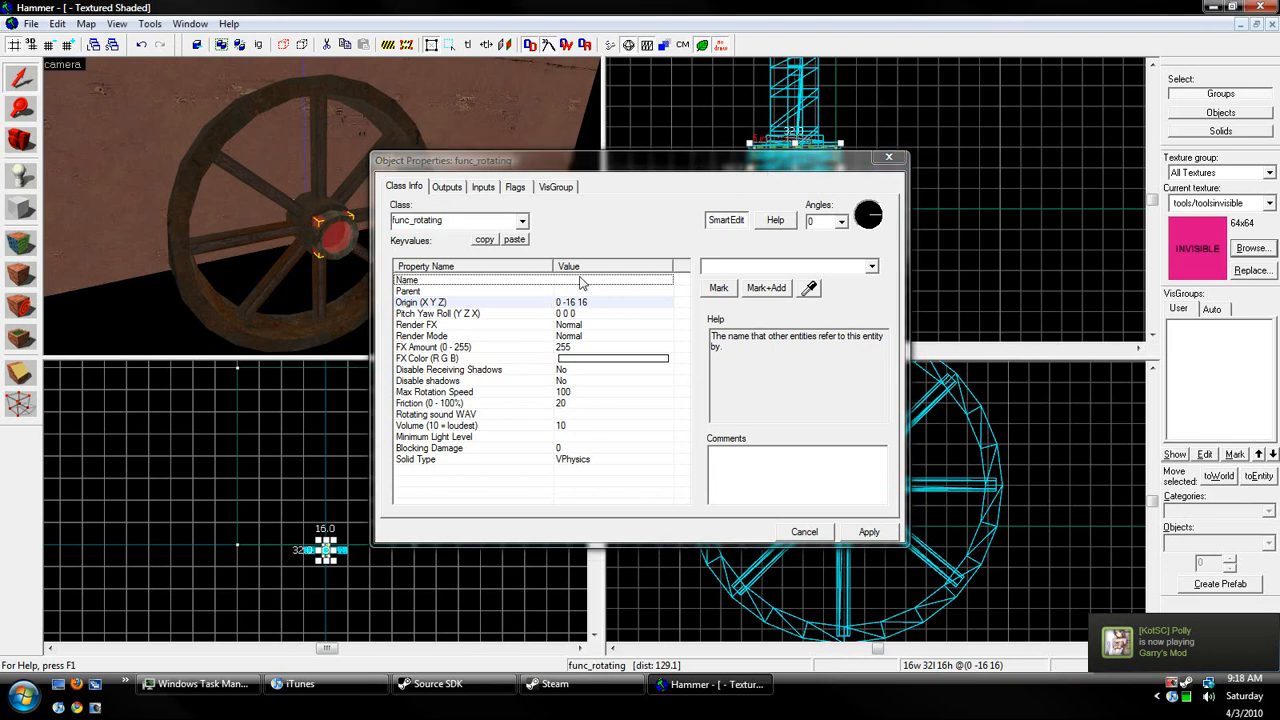
click(434, 390)
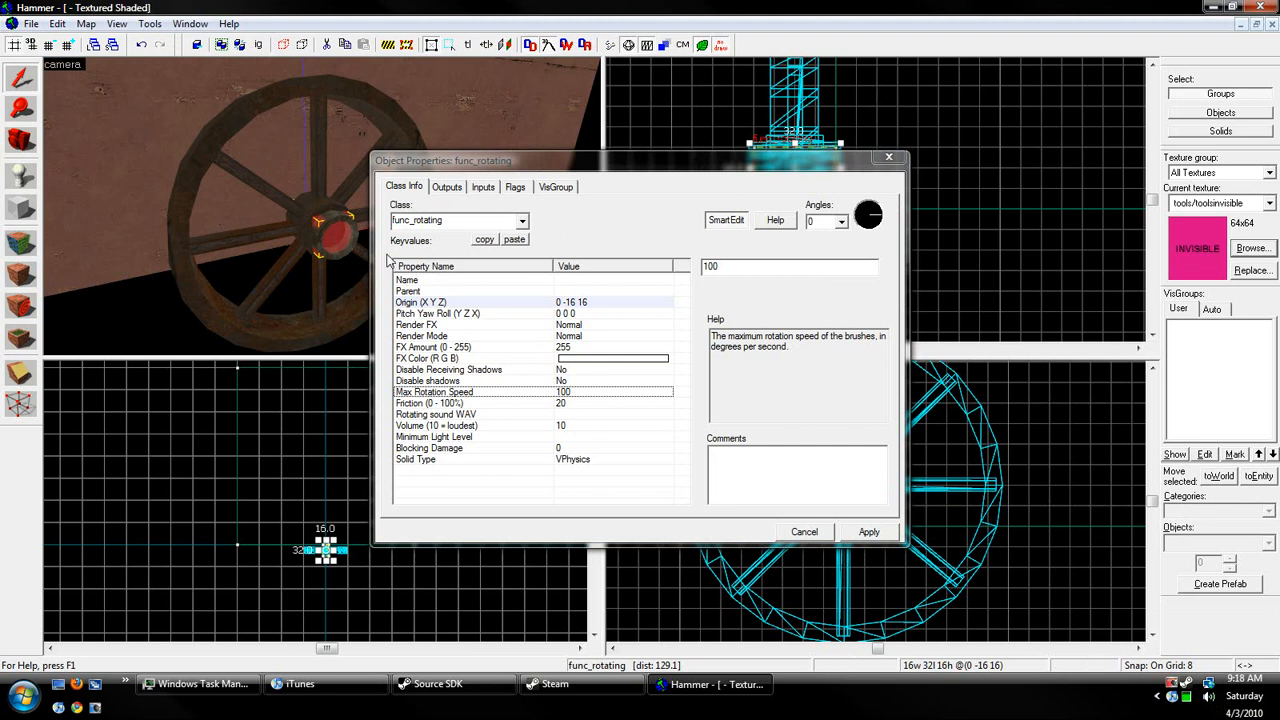
mouse_move(732, 276)
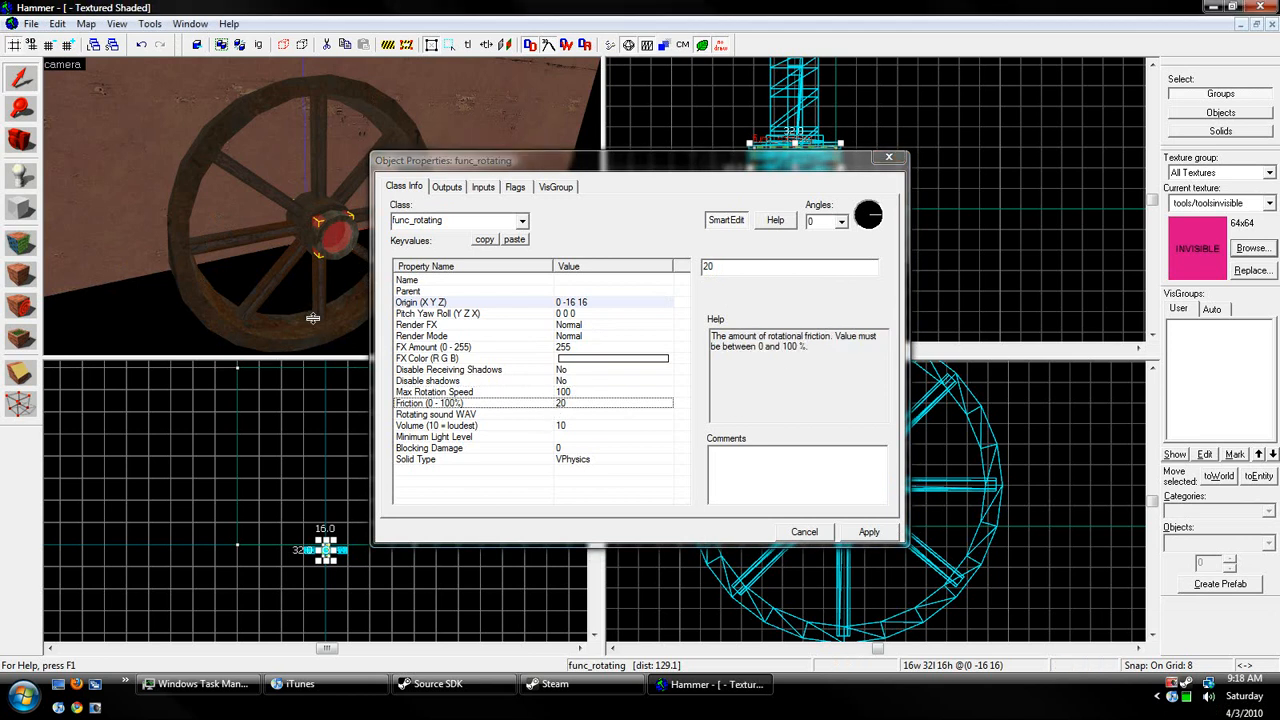
mouse_move(472, 276)
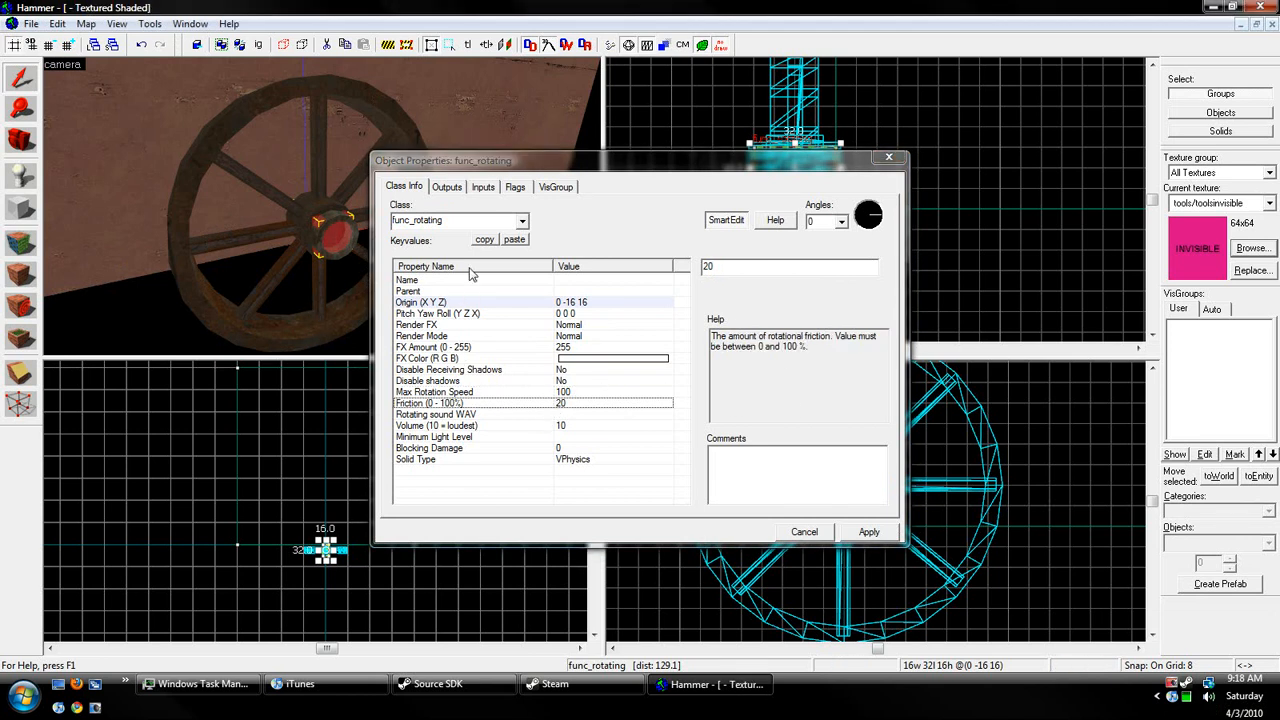
mouse_move(576, 244)
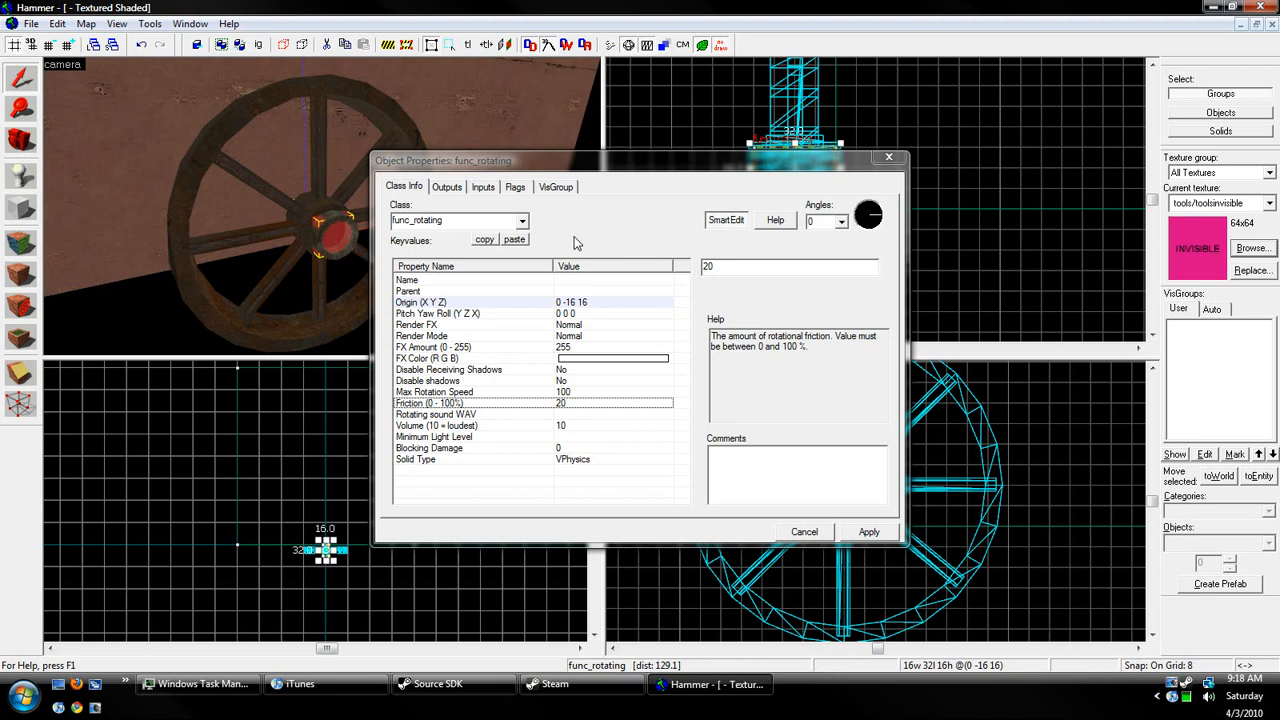
mouse_move(296, 276)
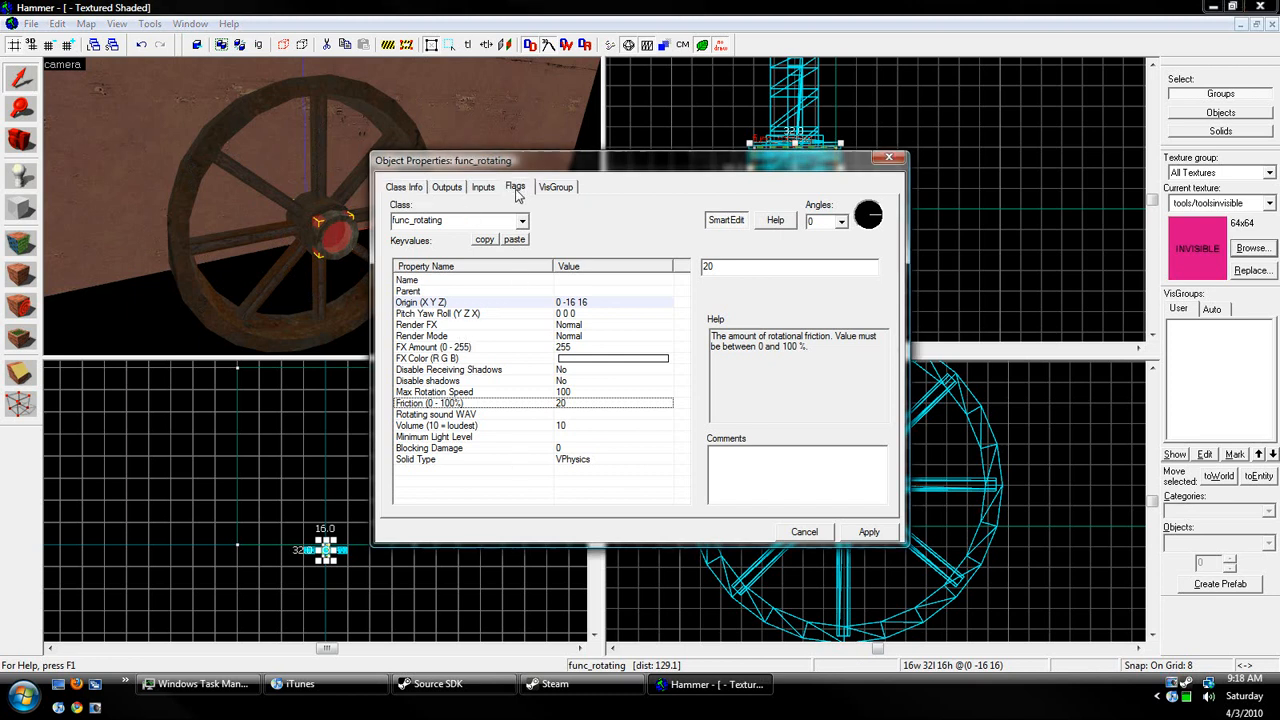
- Tick the Start ON and X Axis flags for the rotating axle and apply the settings
click(516, 188)
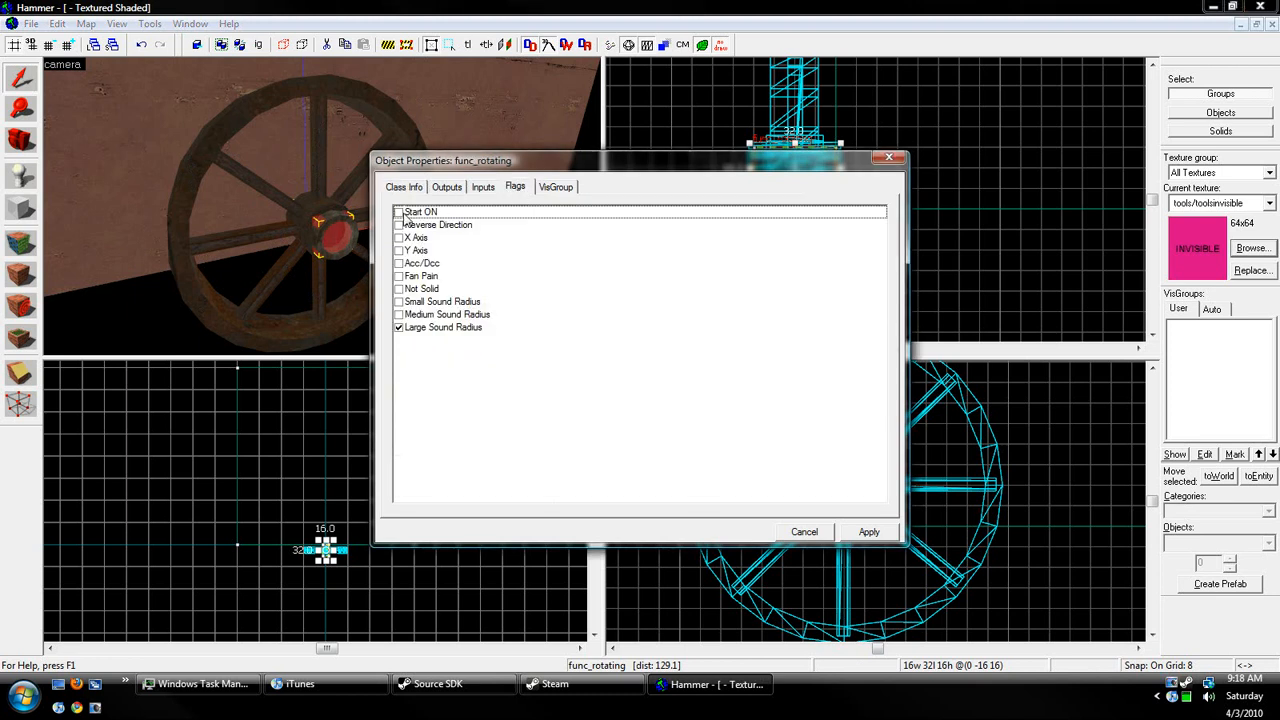
click(400, 212)
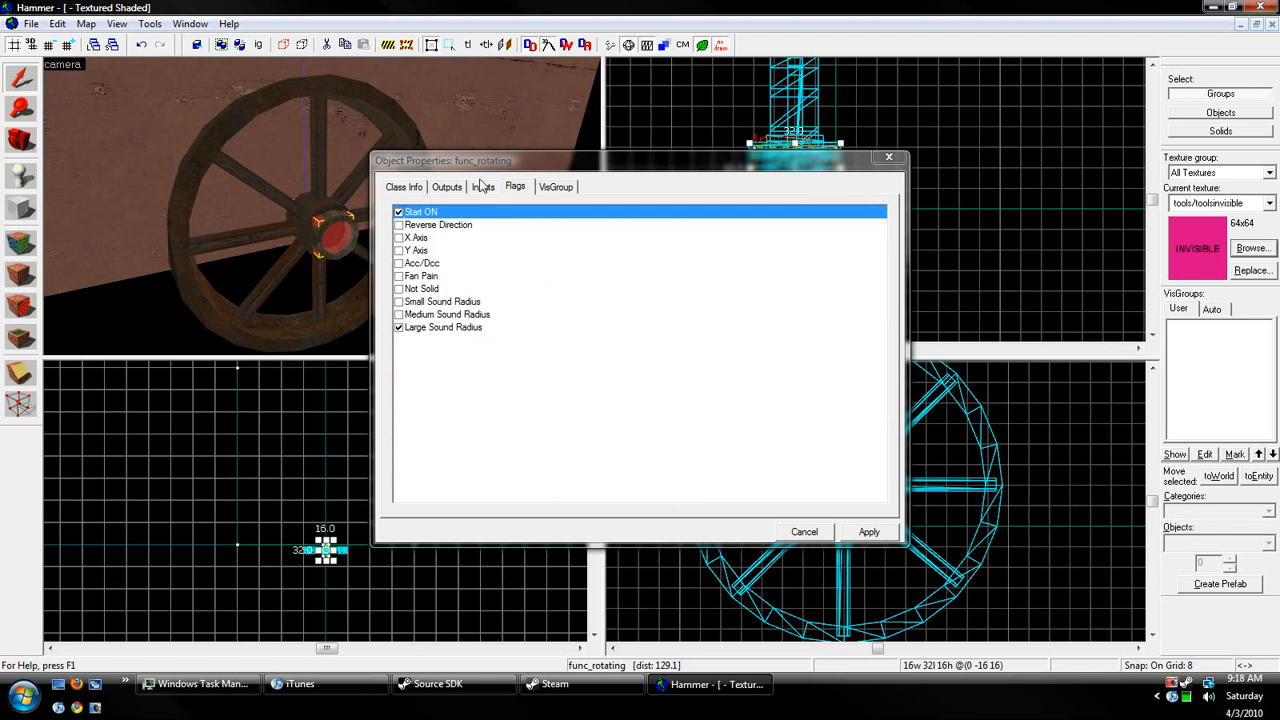
mouse_move(512, 208)
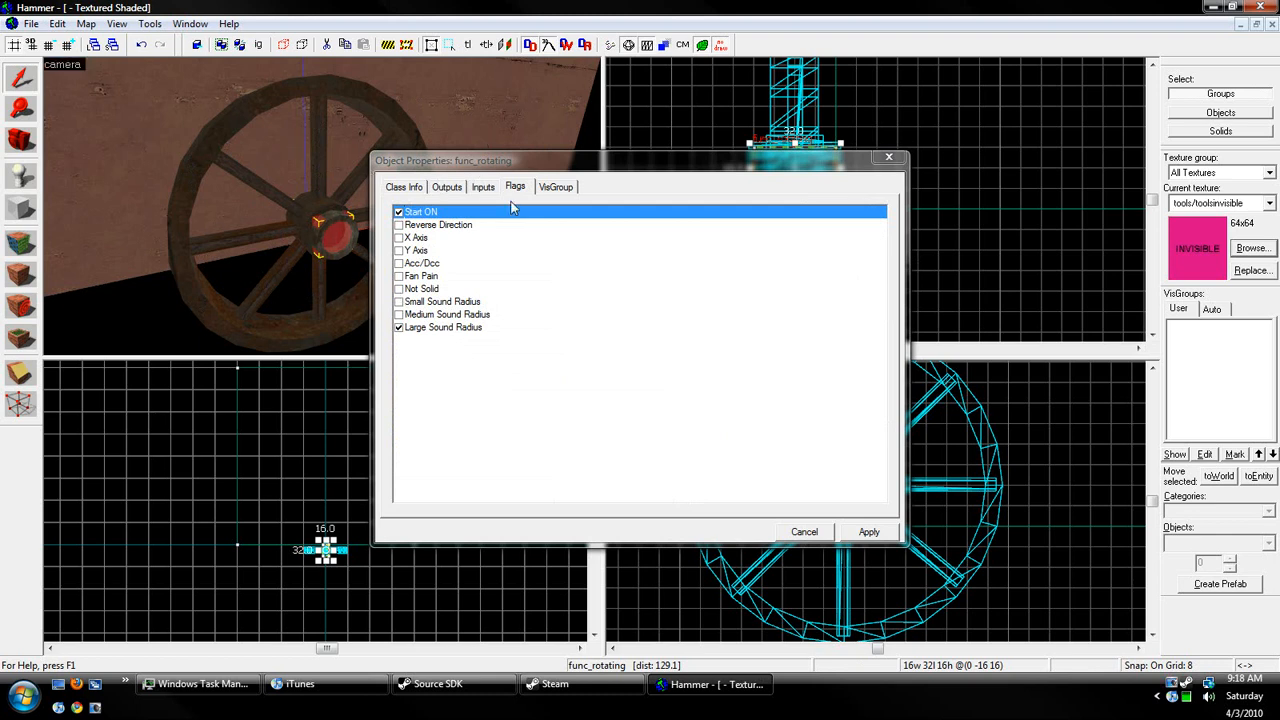
mouse_move(442, 200)
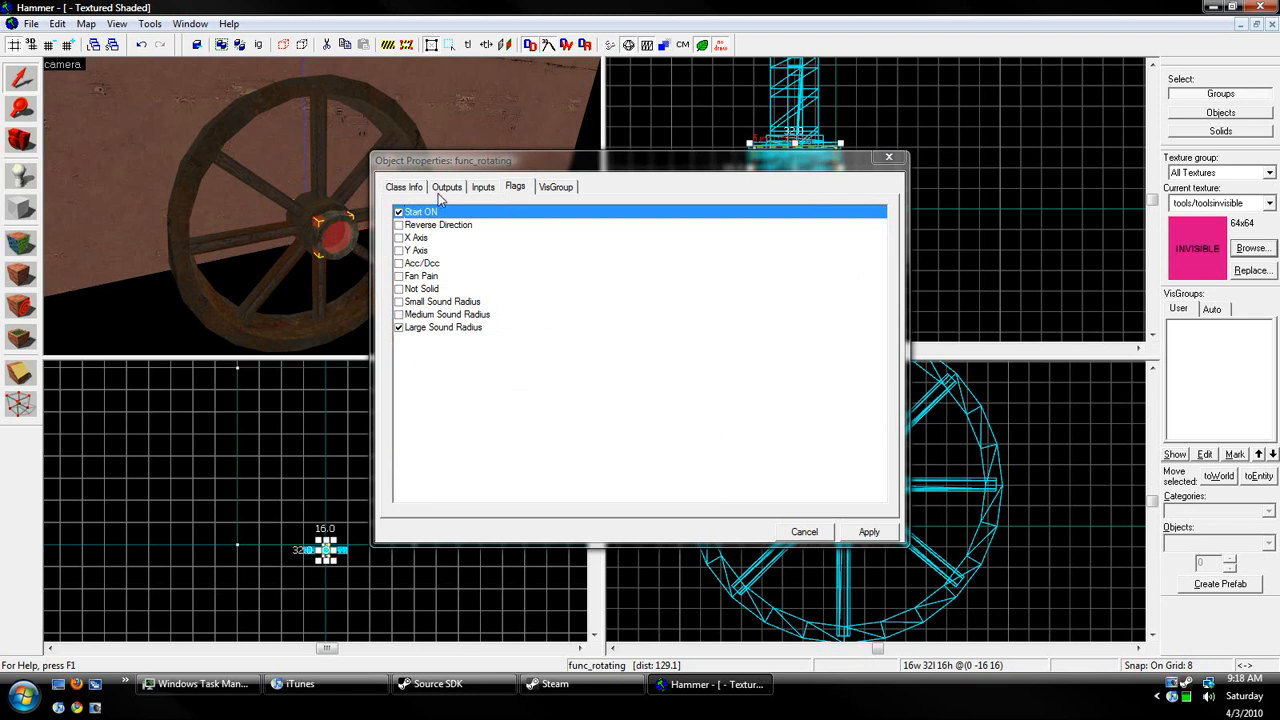
click(446, 188)
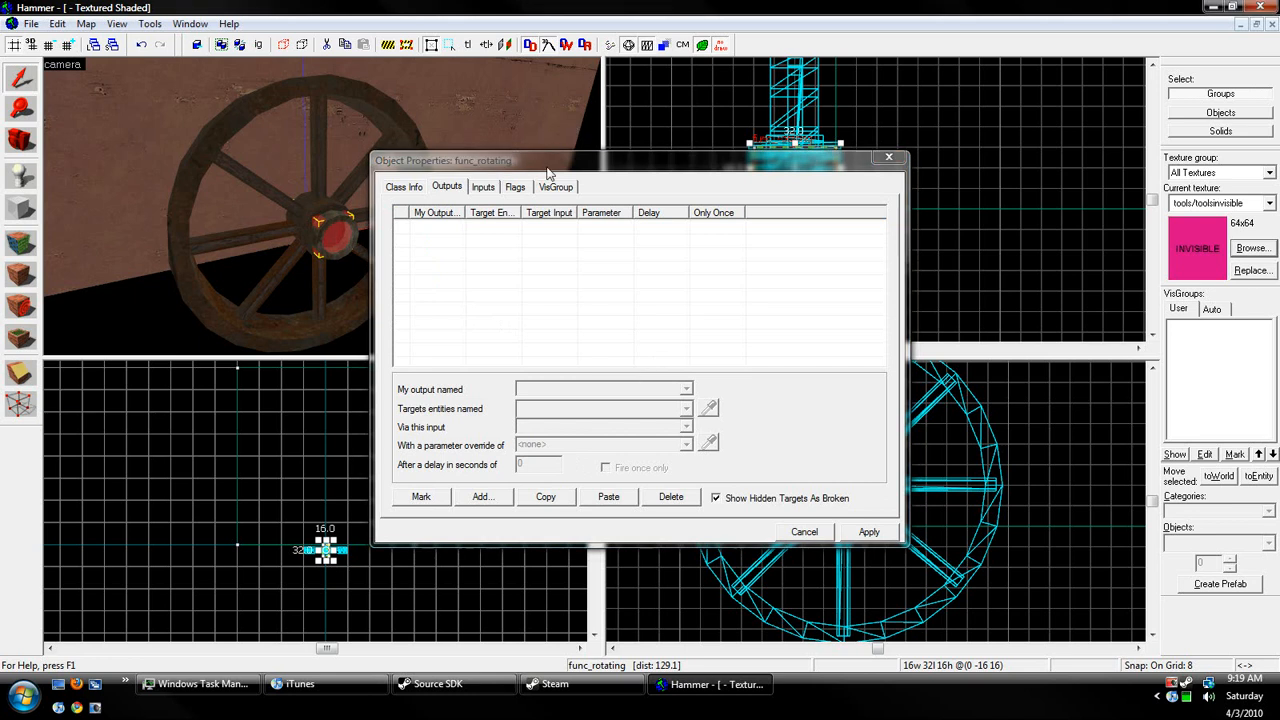
click(516, 188)
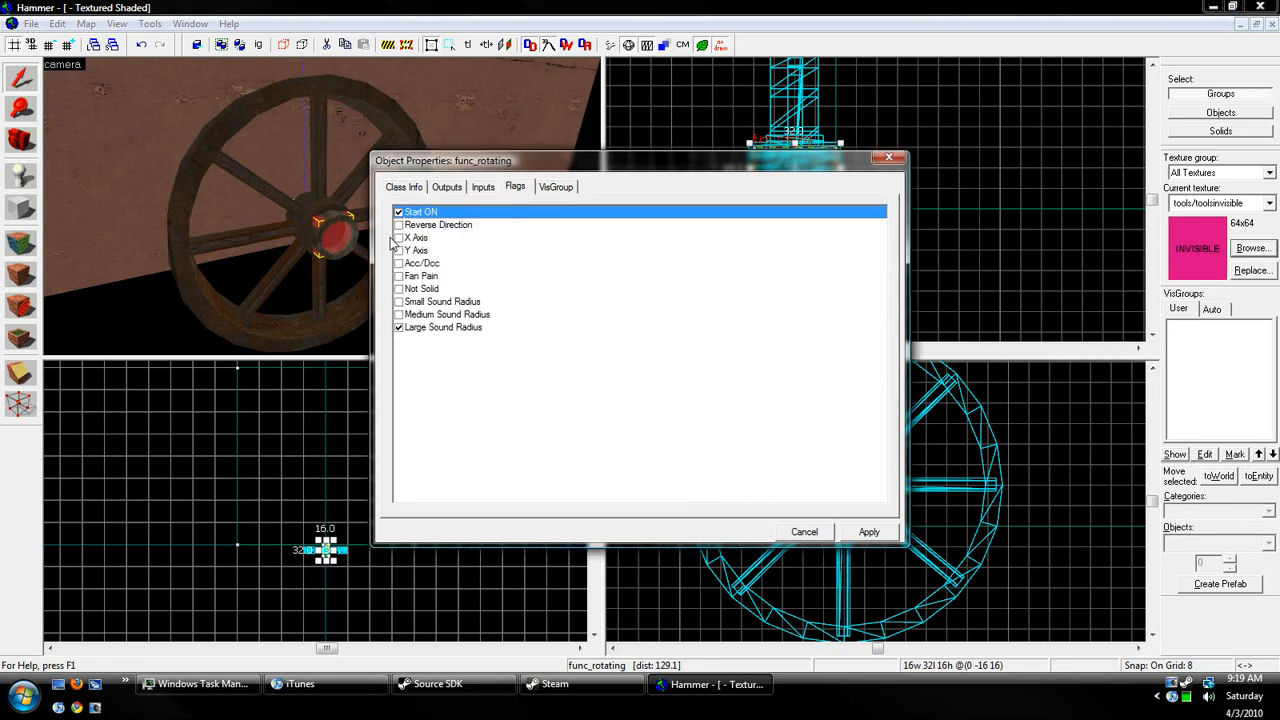
click(400, 236)
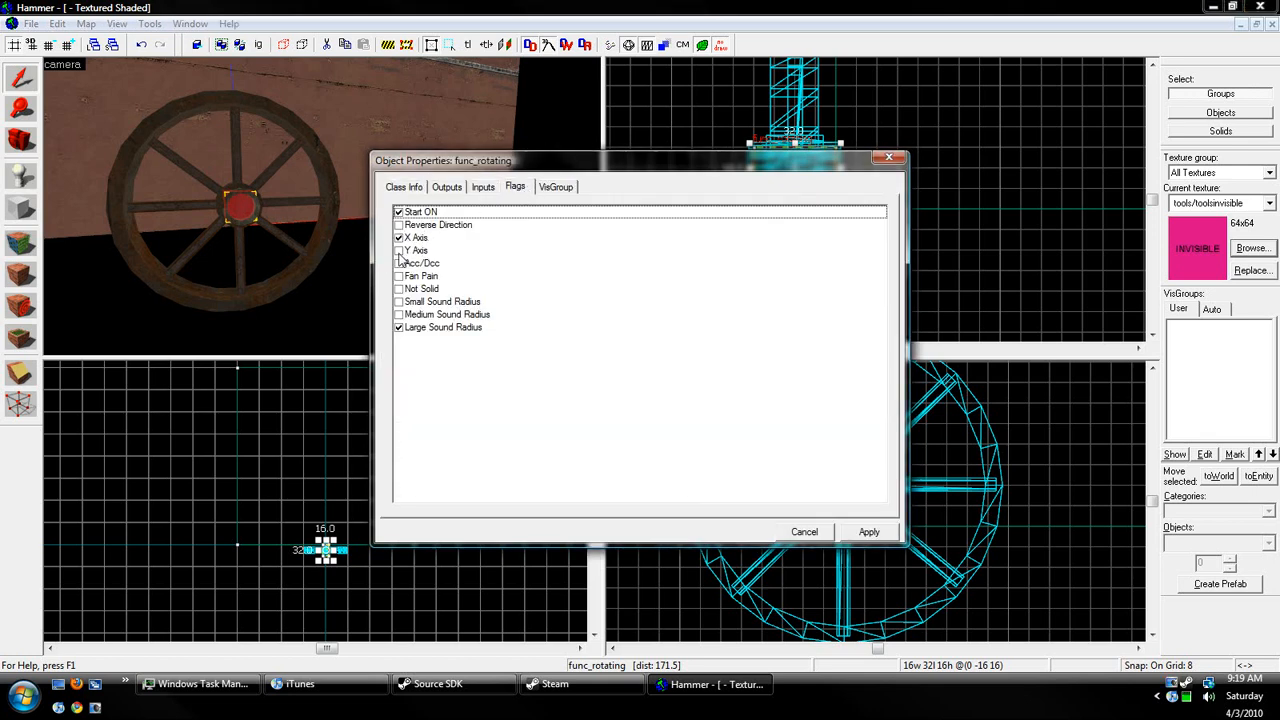
click(804, 532)
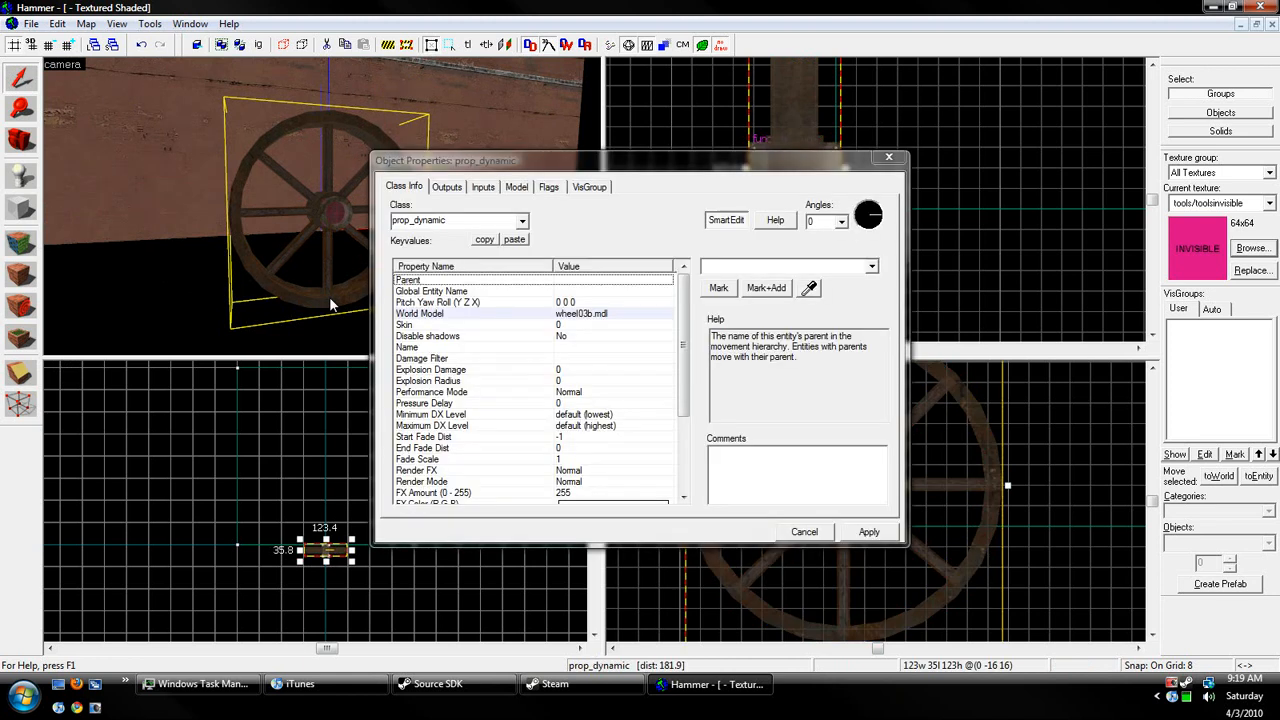
- Set the wheel prop's Parent to rotating and apply the change
click(436, 302)
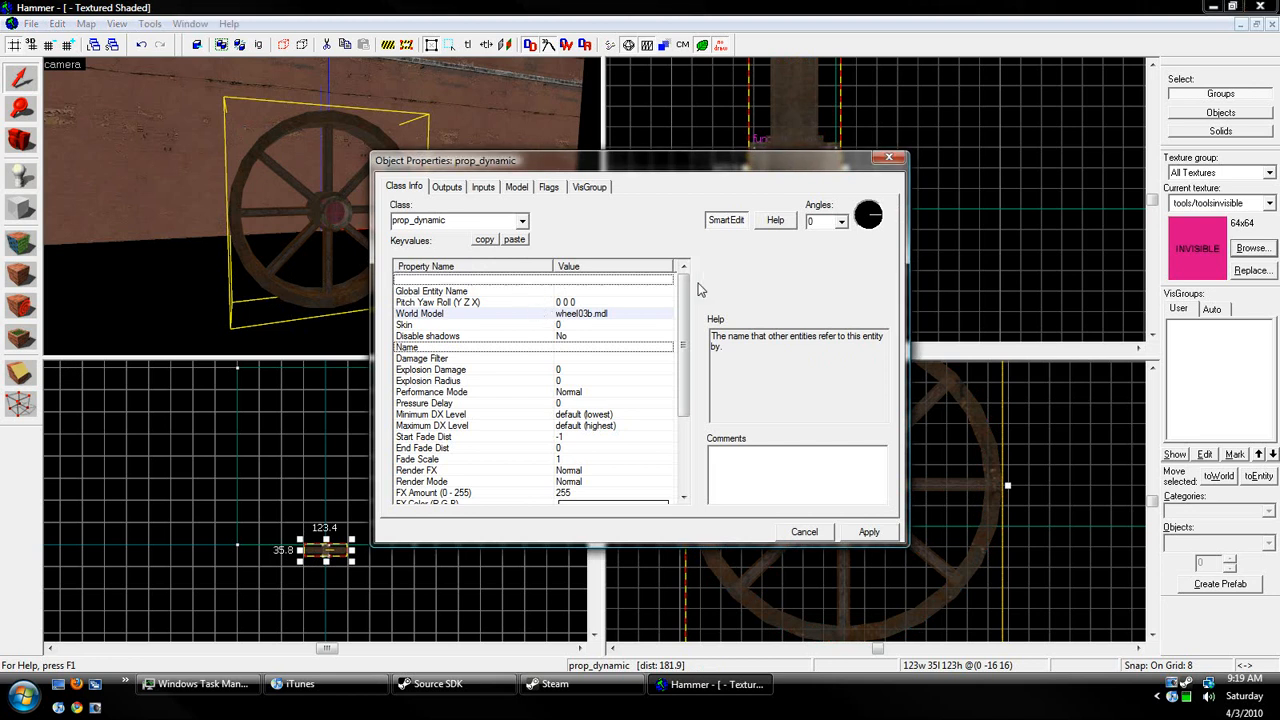
click(460, 280)
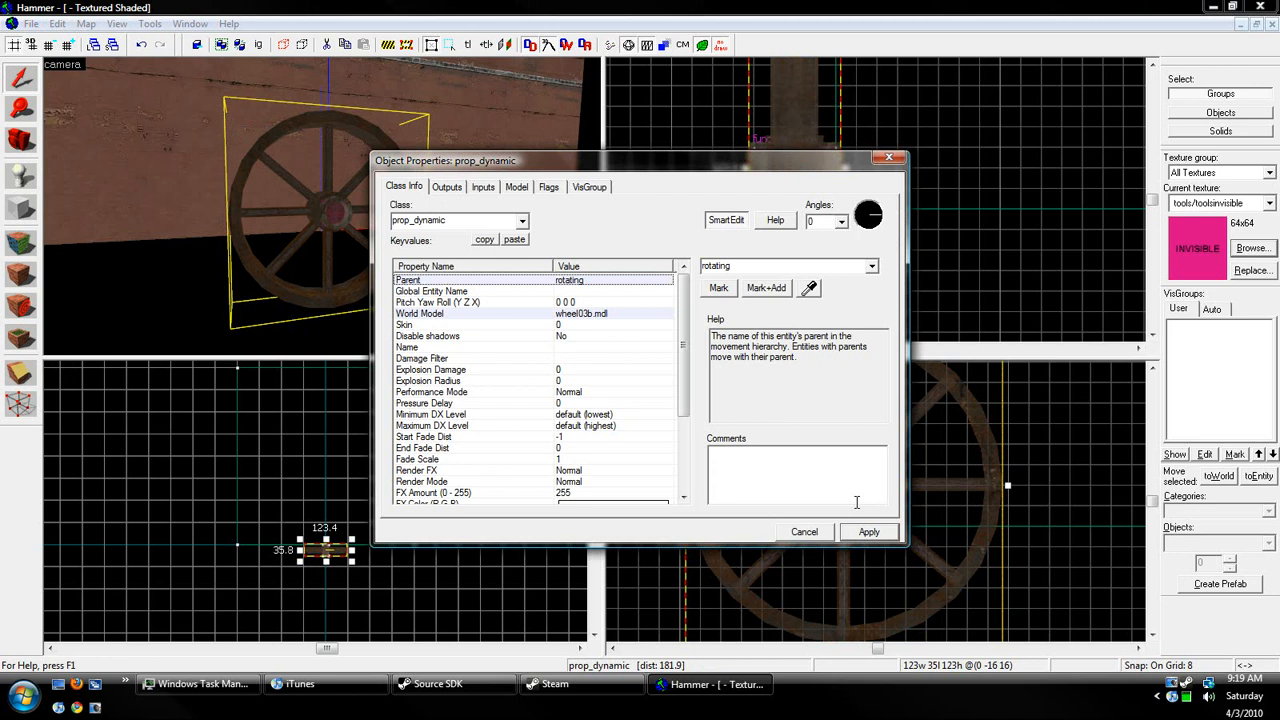
mouse_move(620, 178)
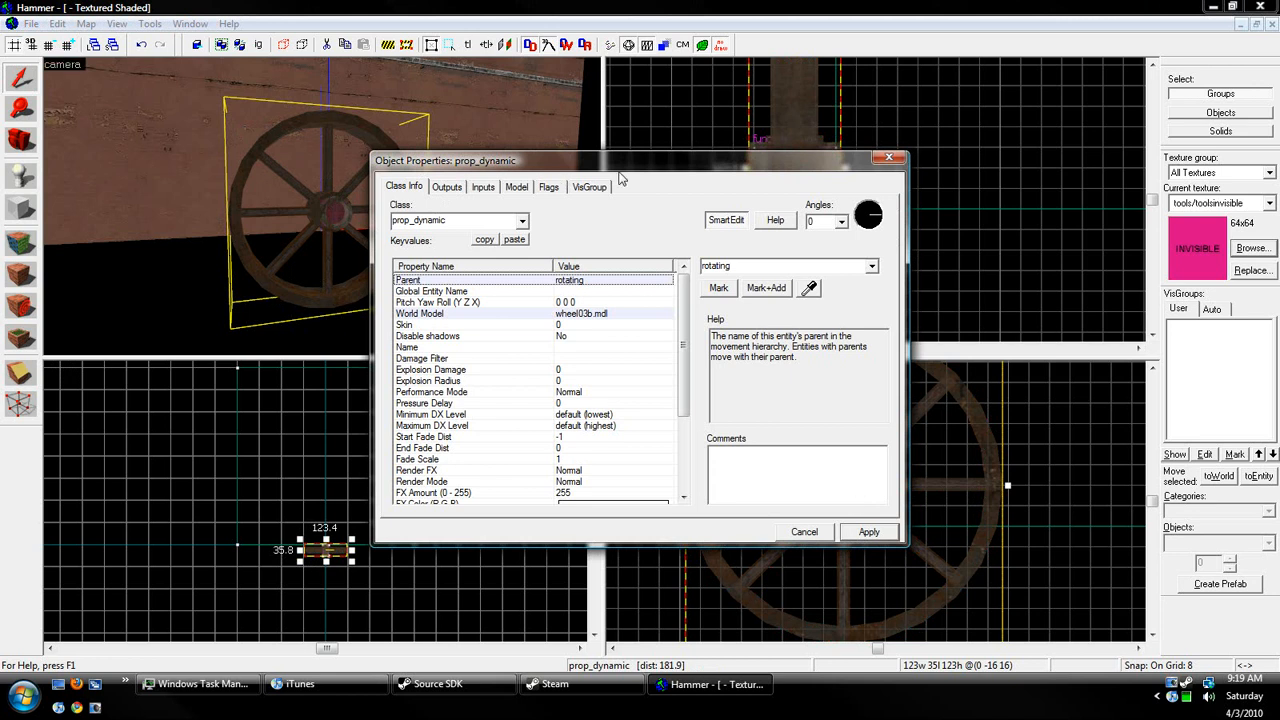
click(804, 532)
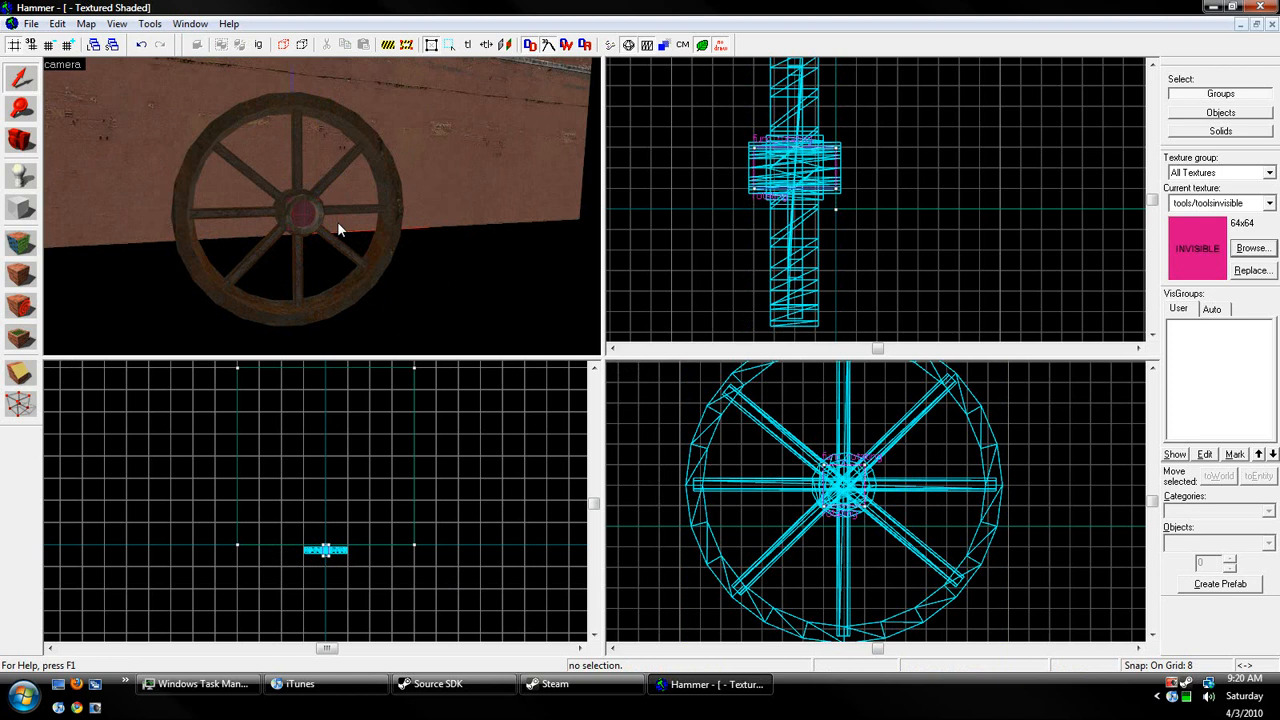
- Select the func_rotating axle brush at the wheel's centre for deletion
click(304, 216)
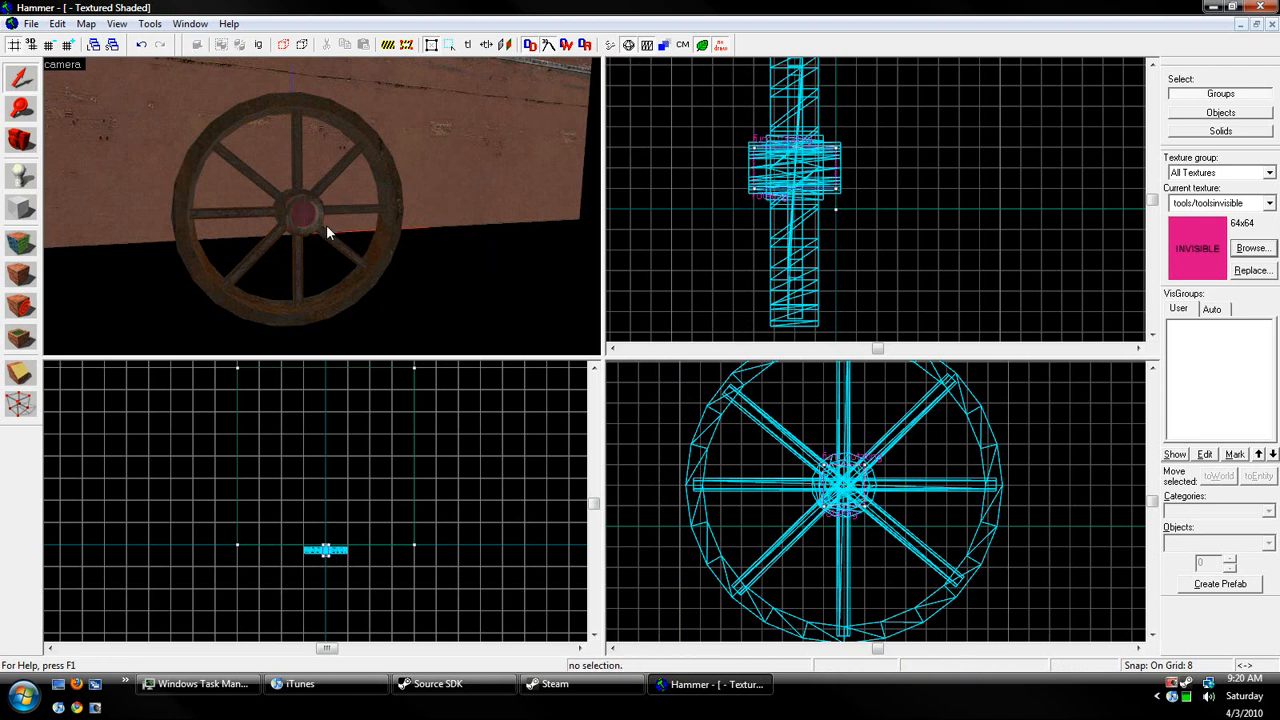
mouse_move(316, 216)
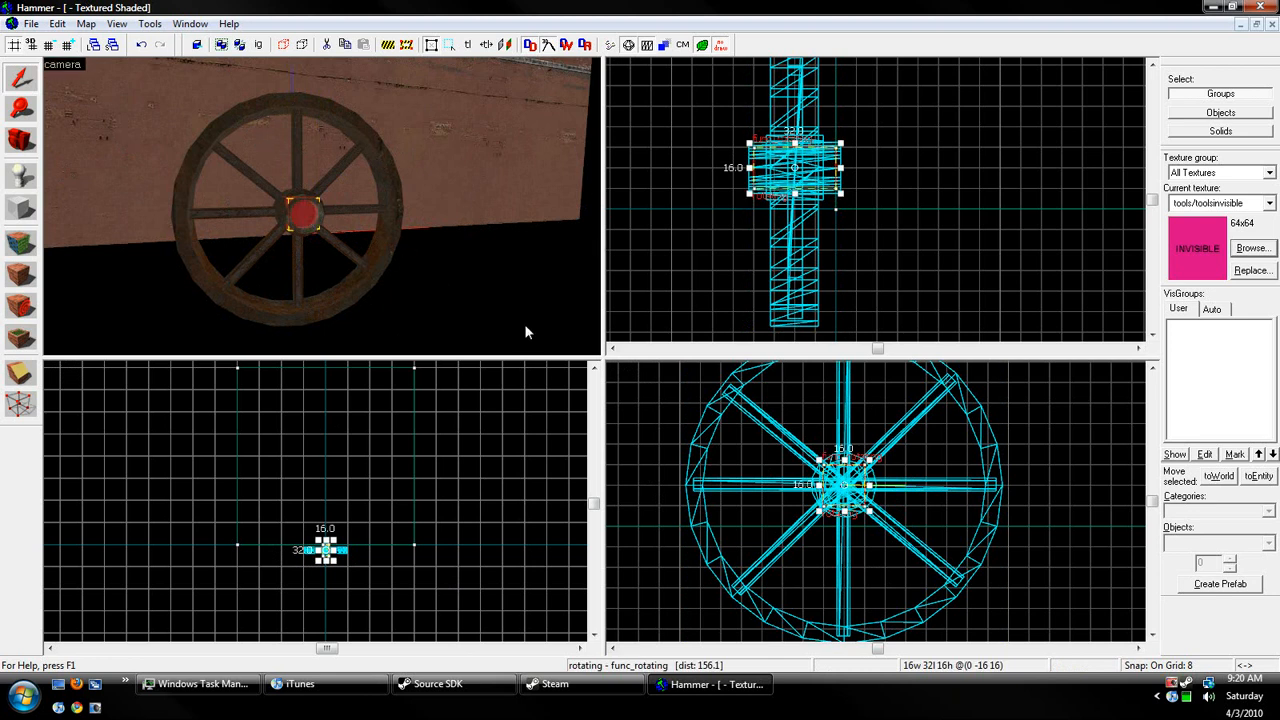
mouse_move(452, 260)
text(phys_)
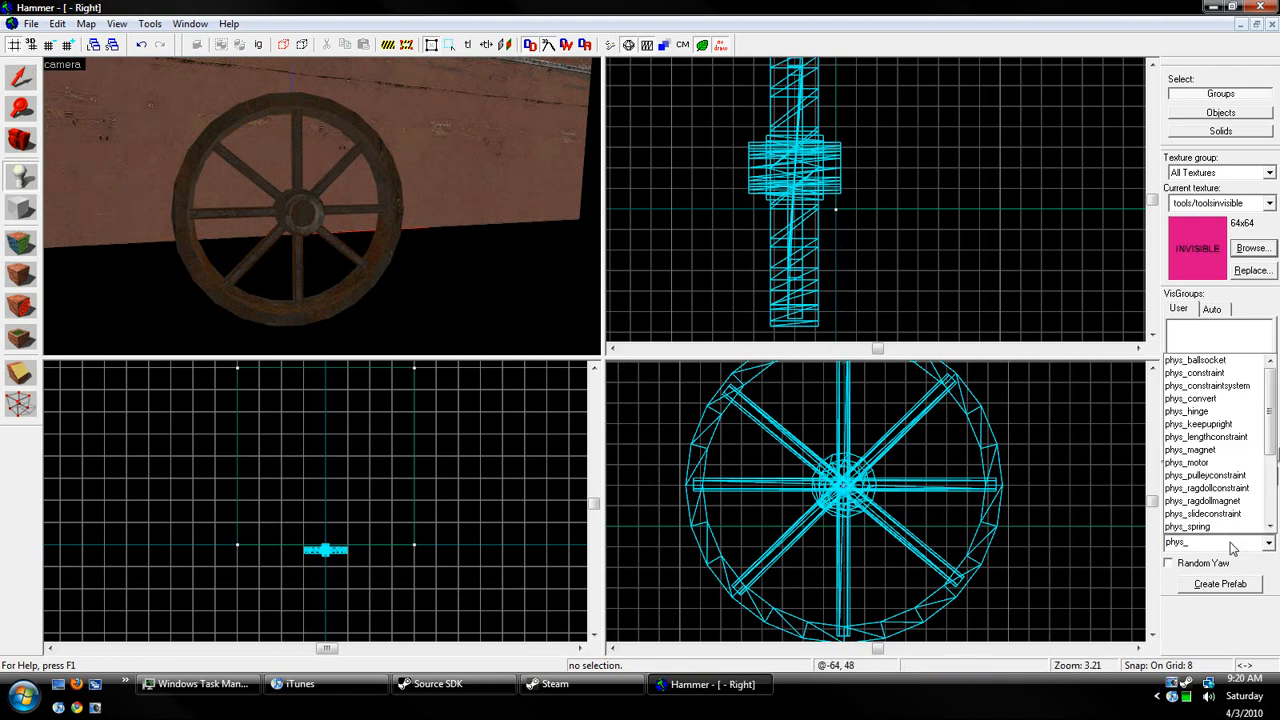
- Choose phys_motor from the entity list and place it at the wheel's centre
click(1196, 424)
text(constraintsystem)
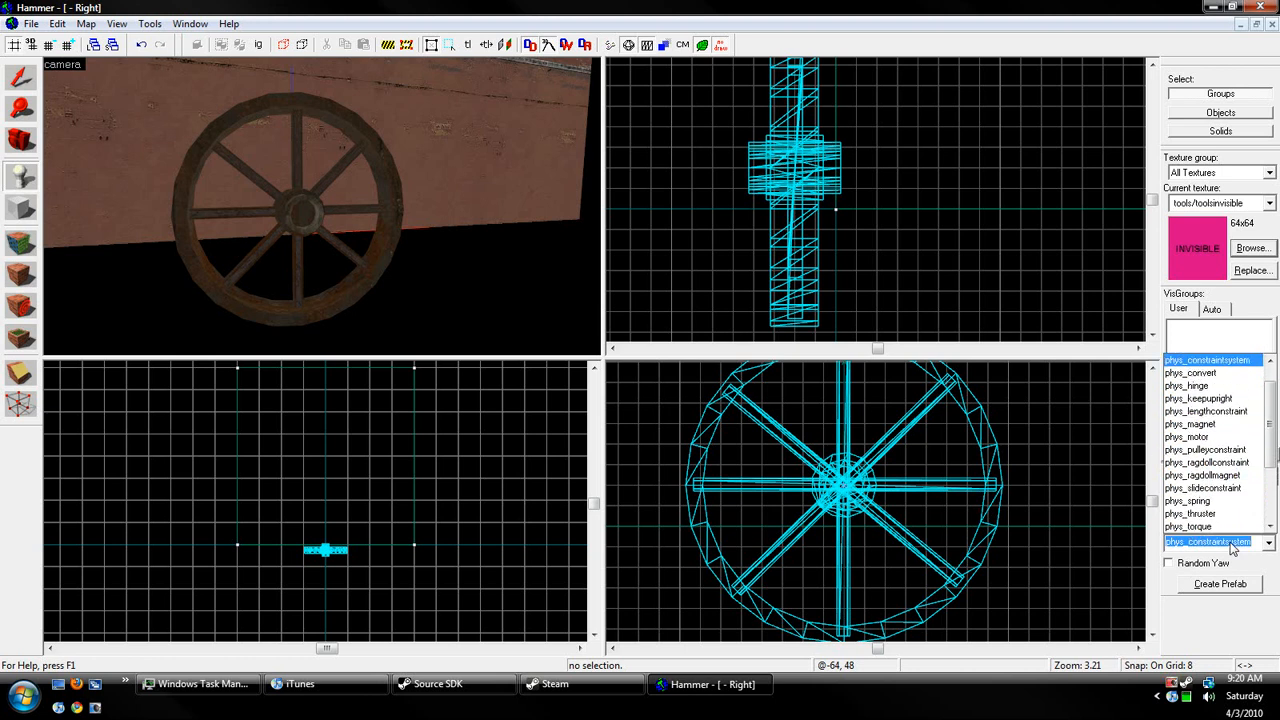
click(1190, 372)
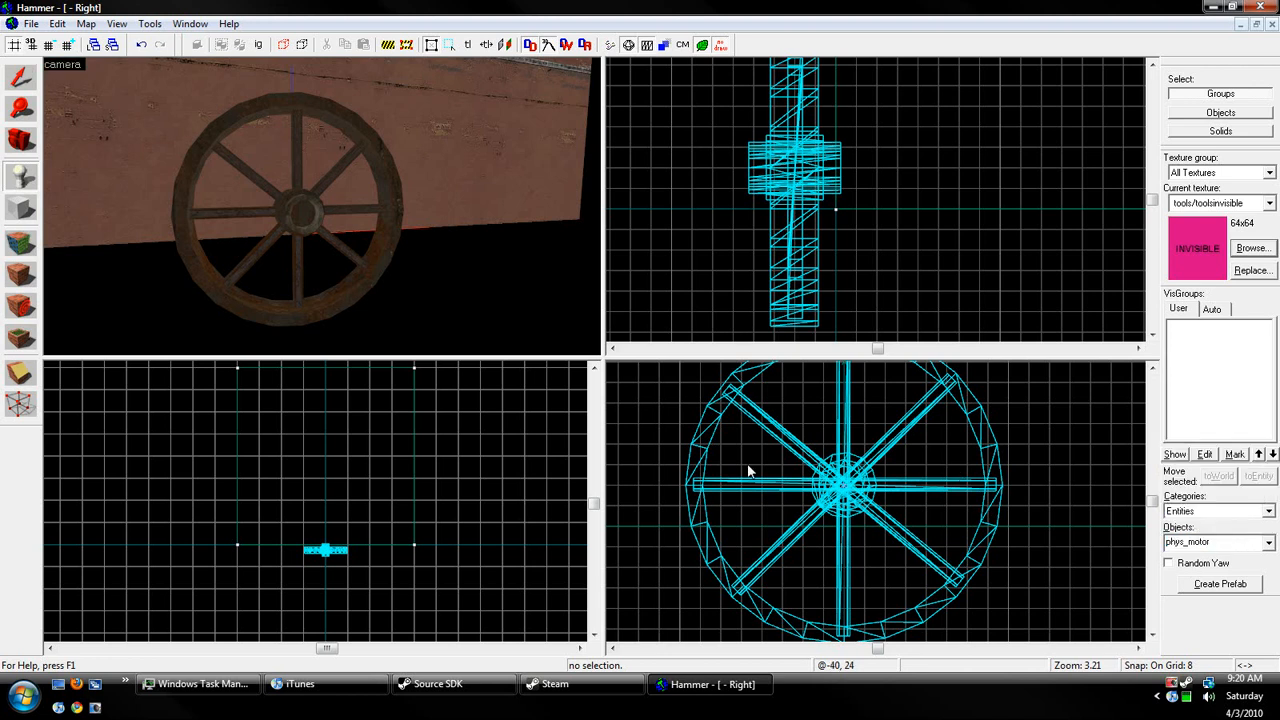
click(844, 490)
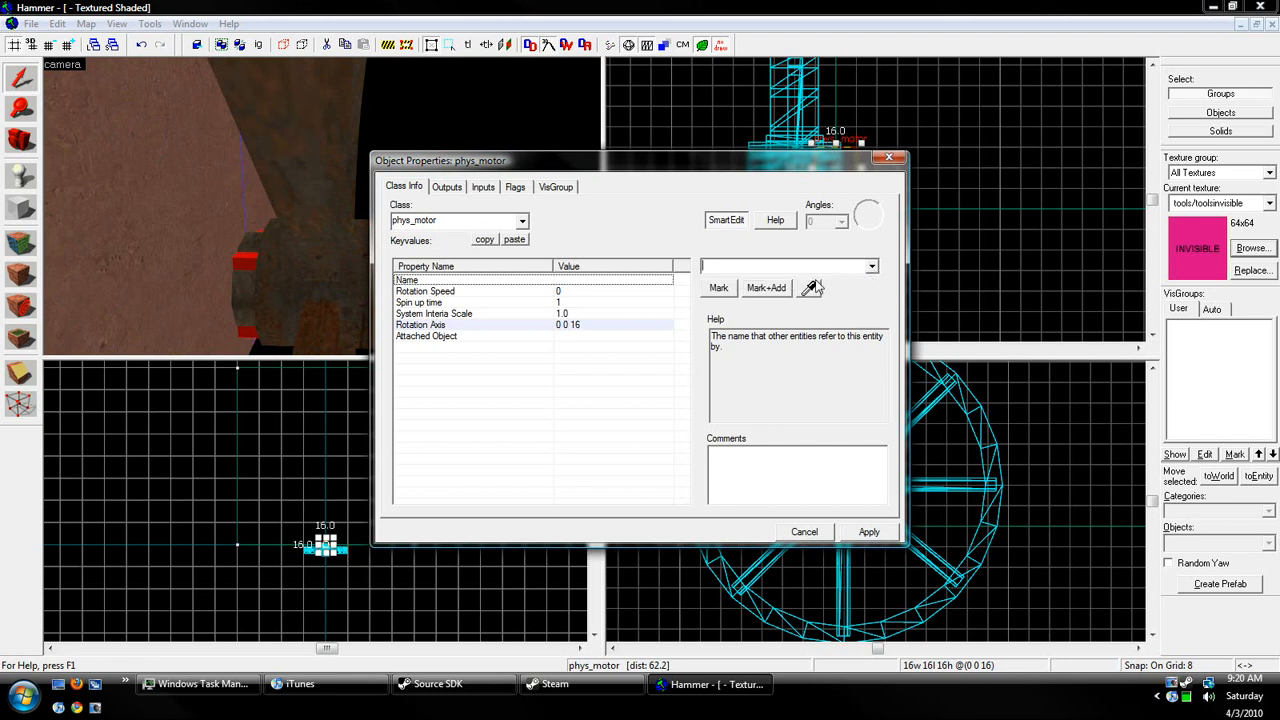
- Name the motor Motor and set its Rotation Speed to 45 degrees per second
text(Motor)
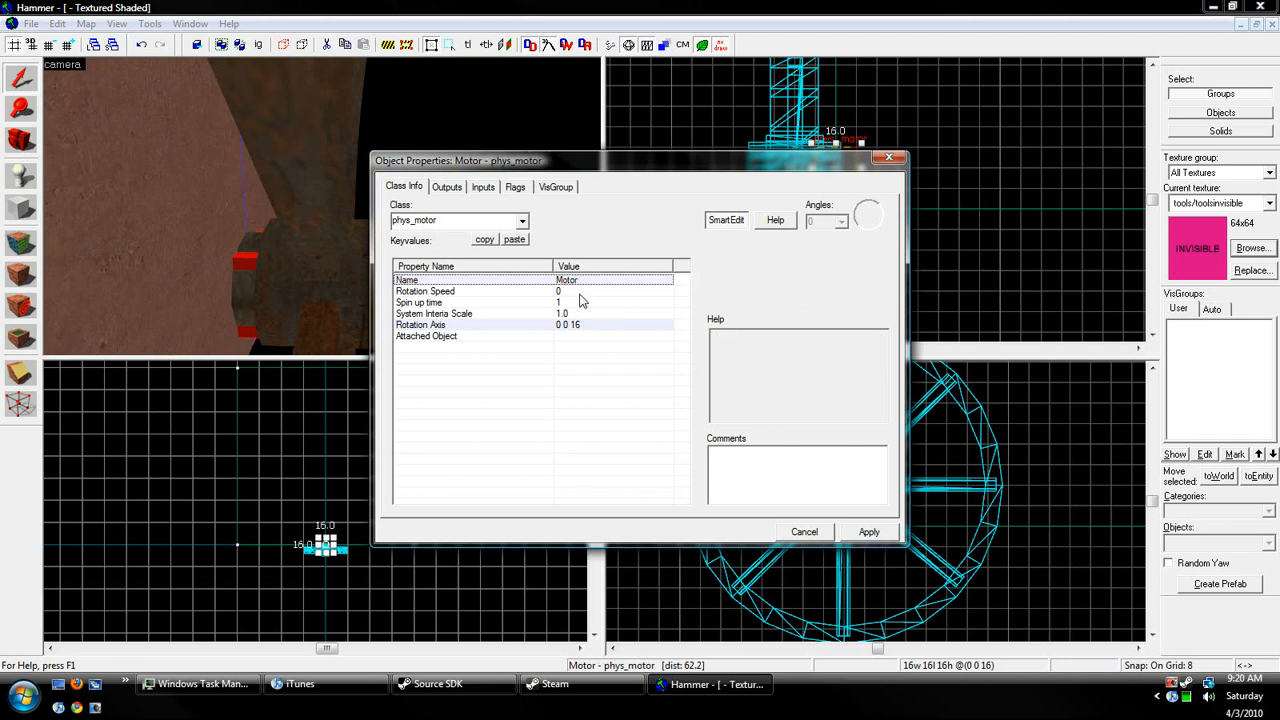
click(424, 292)
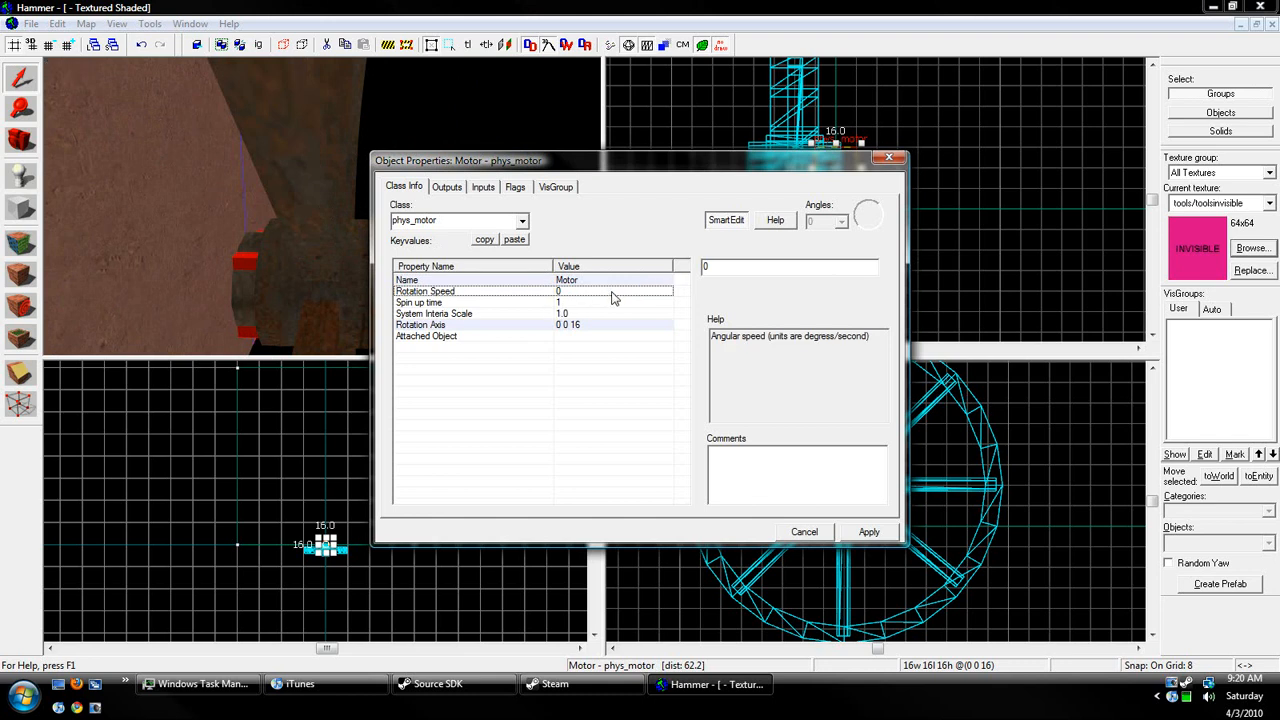
click(514, 188)
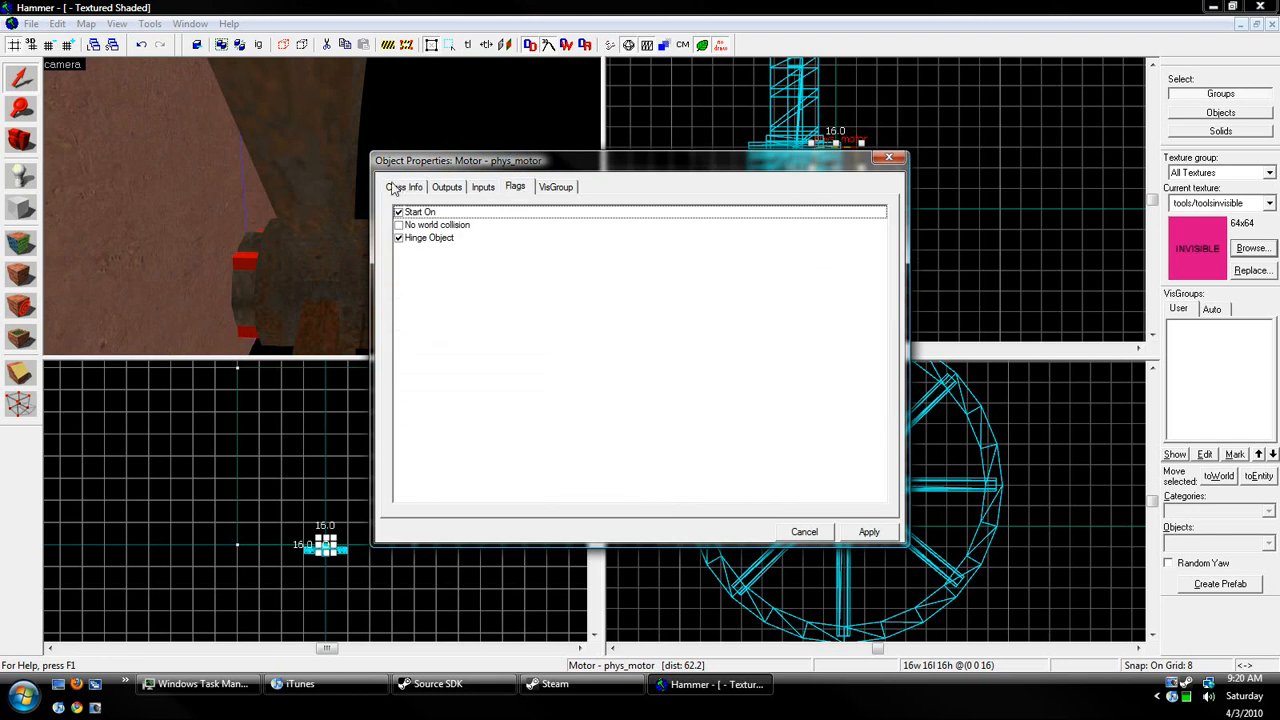
click(404, 188)
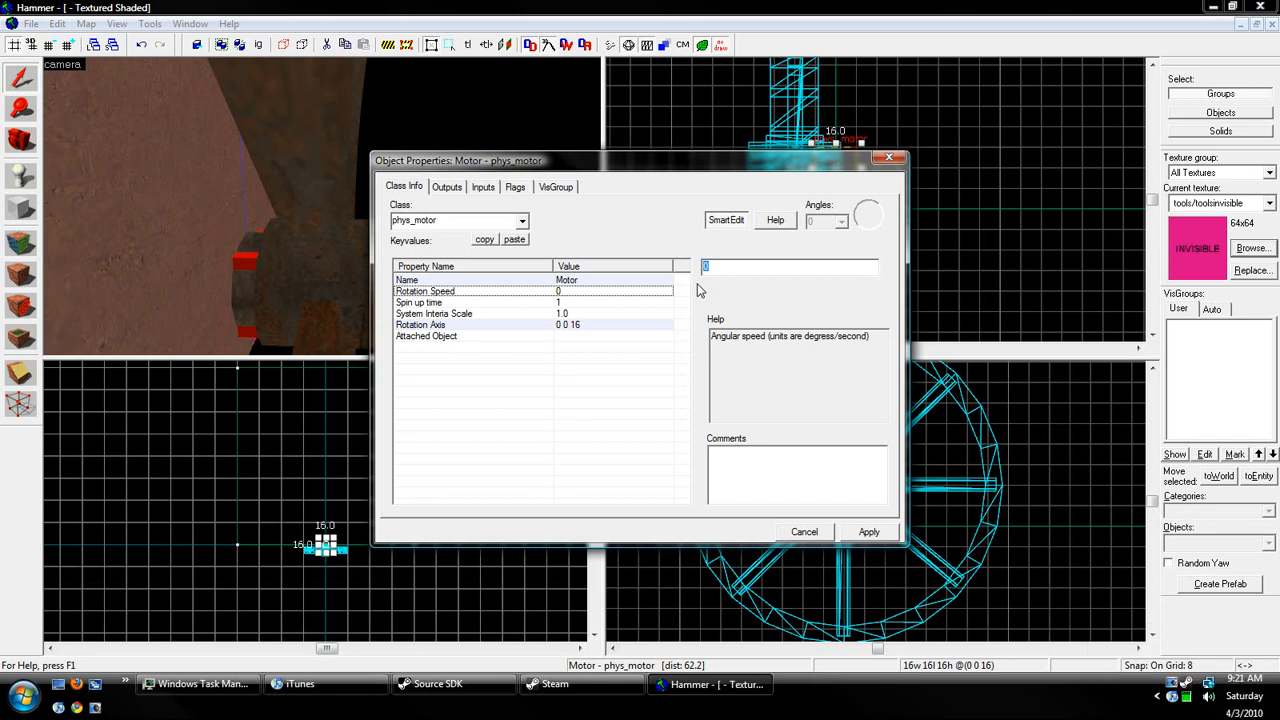
text(13)
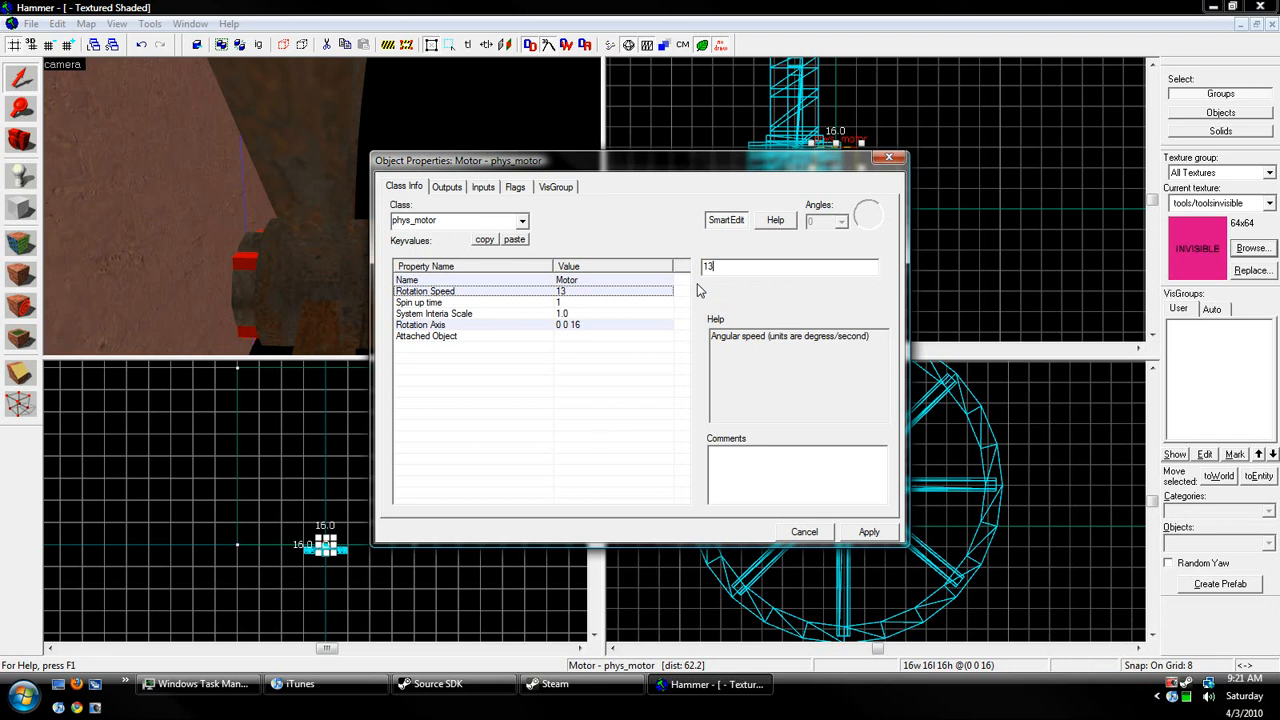
text(45)
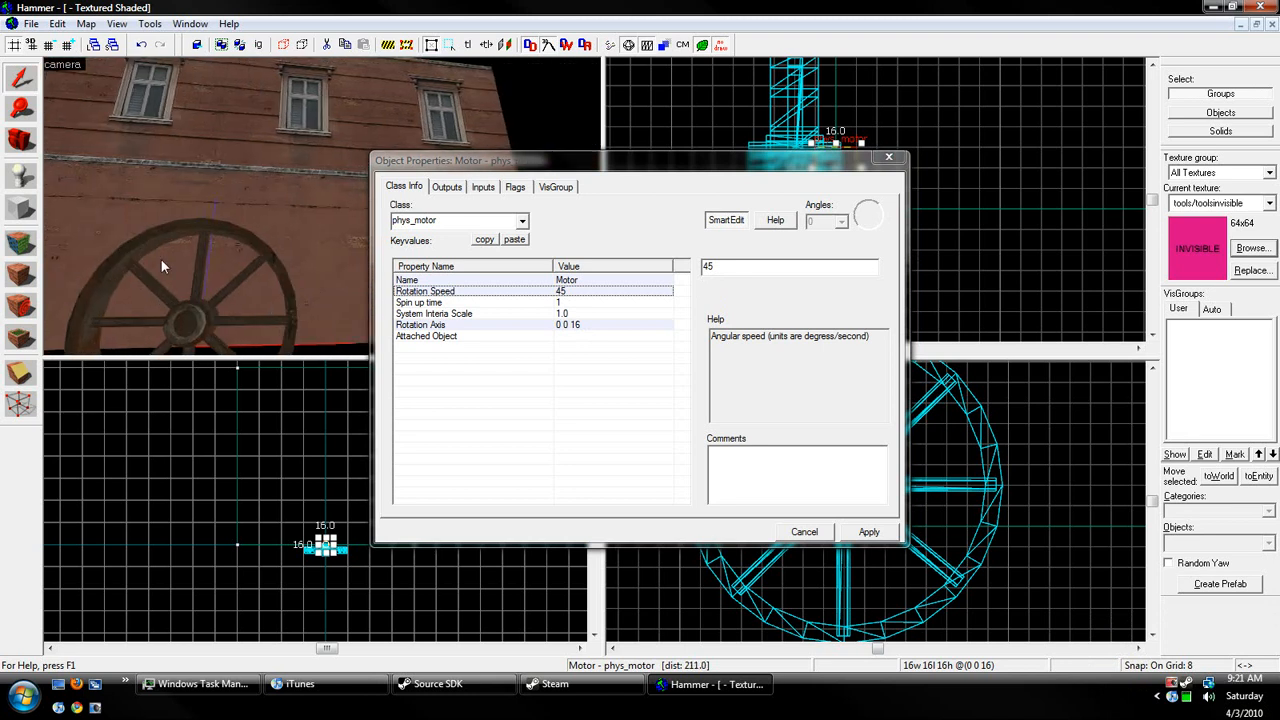
mouse_move(308, 230)
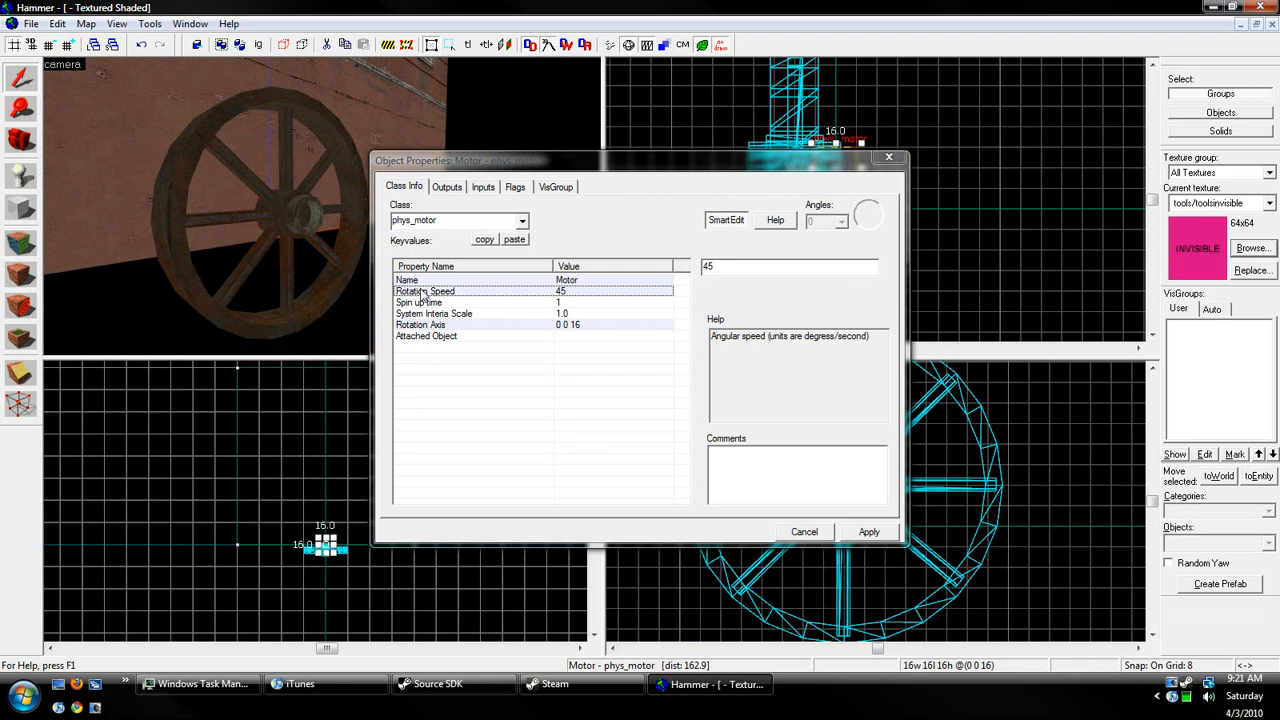
- Review Spin up time and System Inertia Scale, then select the Attached Object setting to fill in
click(418, 302)
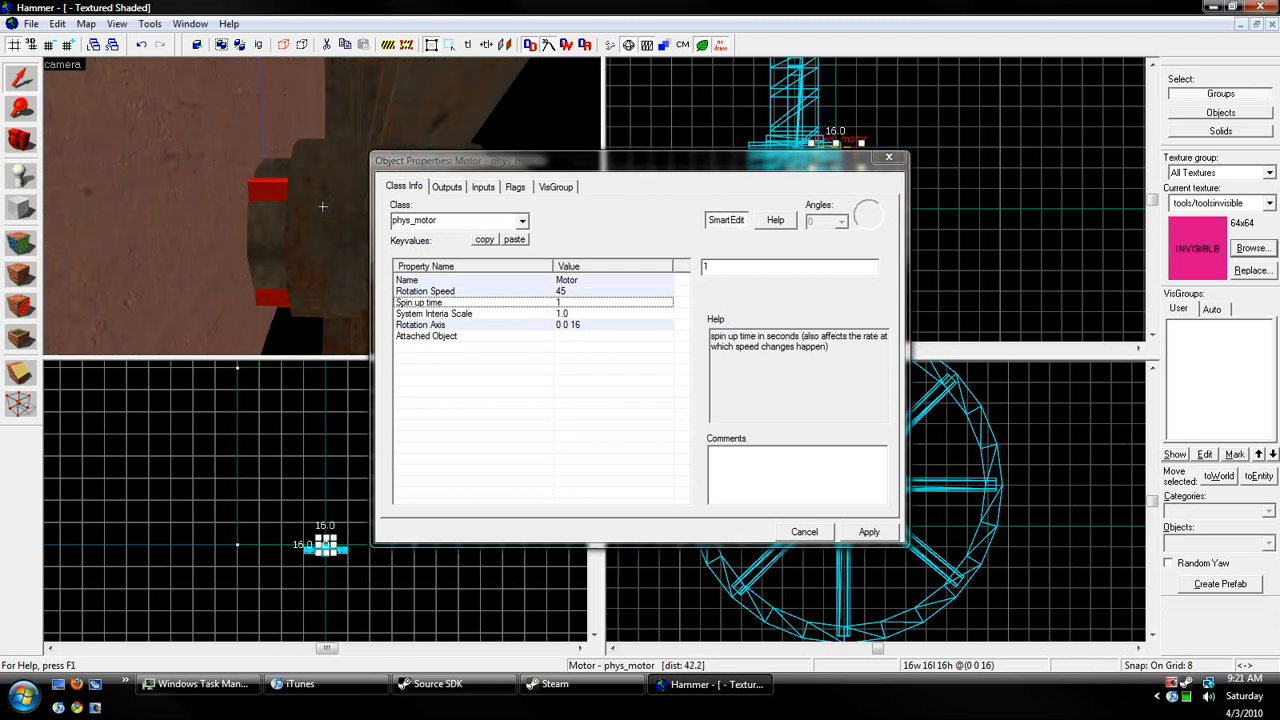
click(432, 312)
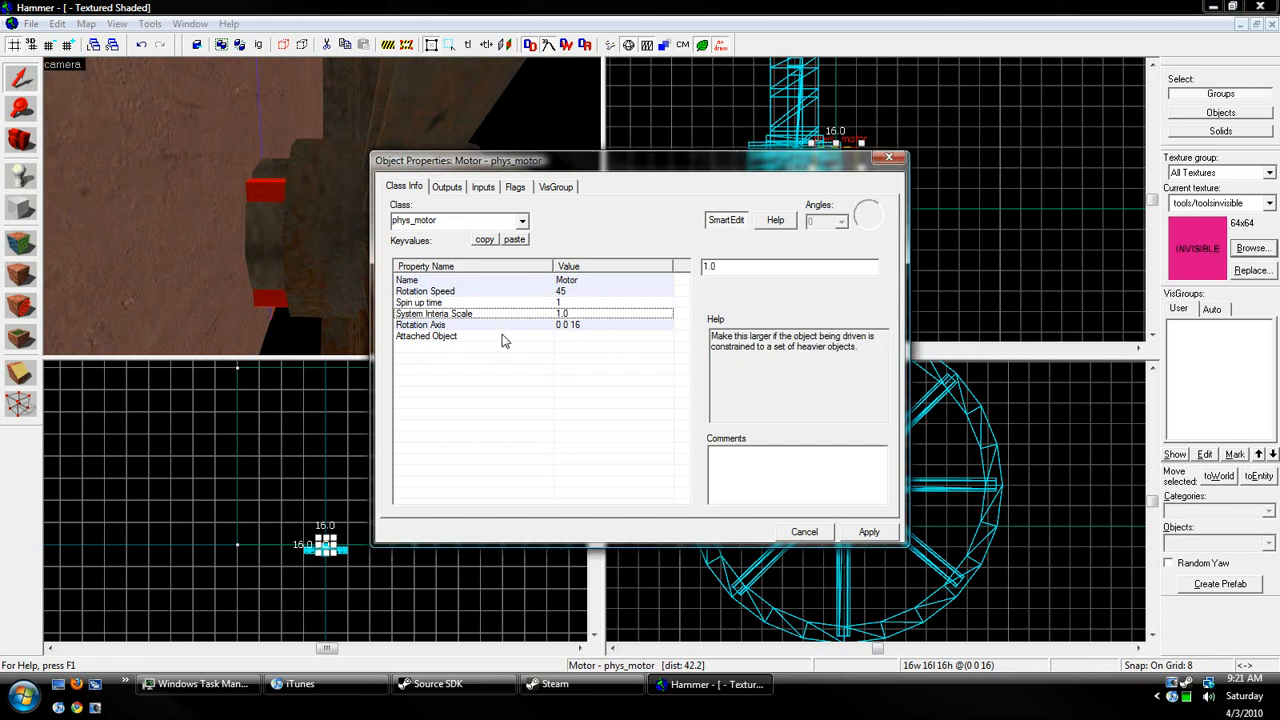
click(426, 336)
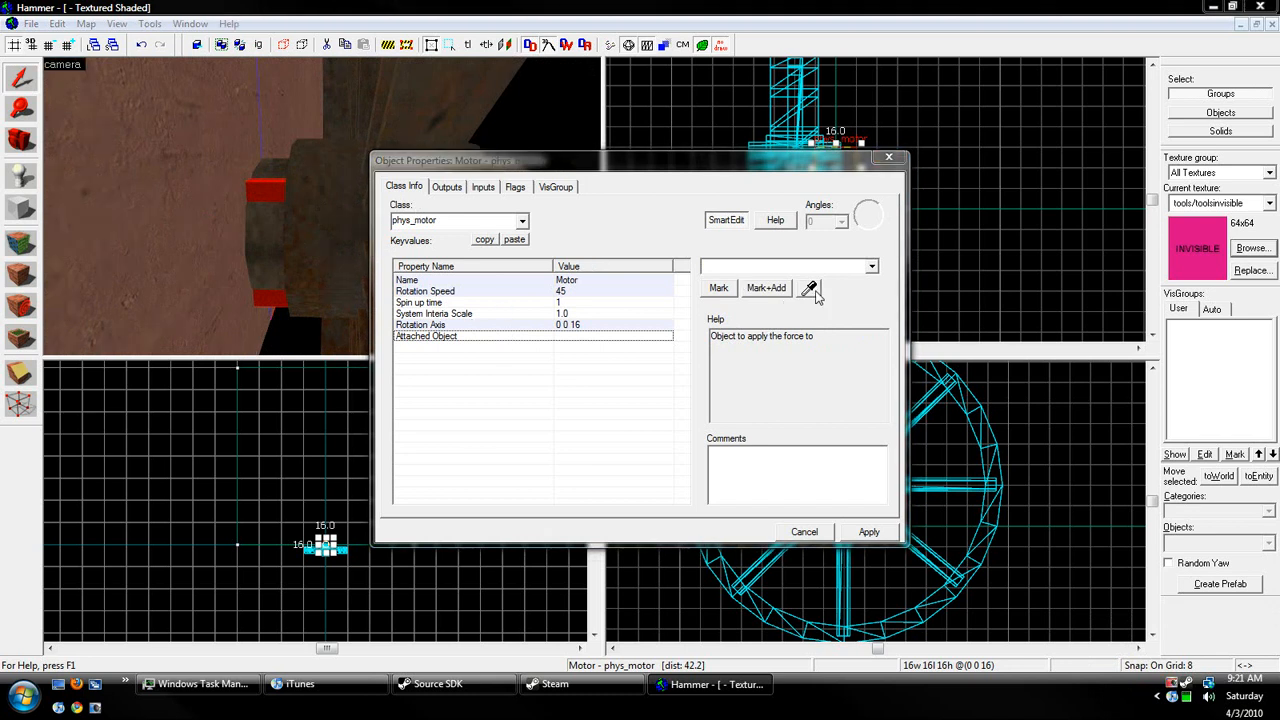
mouse_move(408, 124)
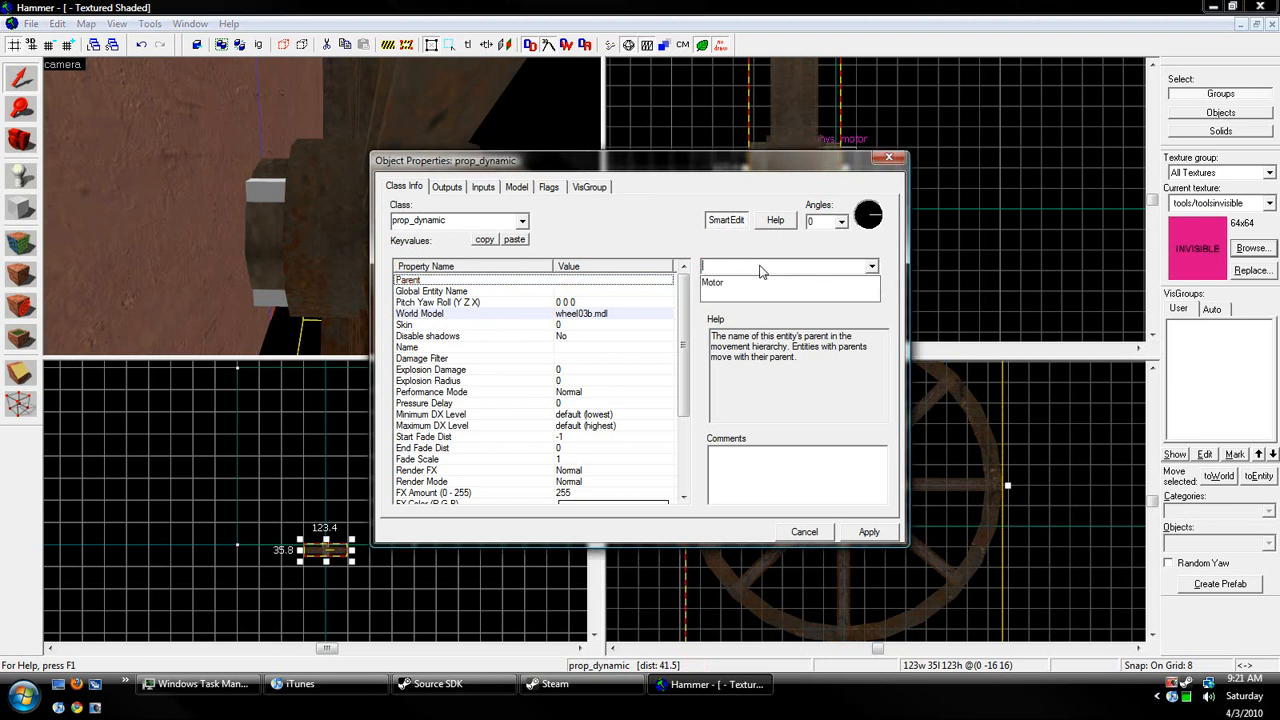
- Name the wheel prop_dynamic 'Wheel' so the phys_motor can reference it
click(404, 324)
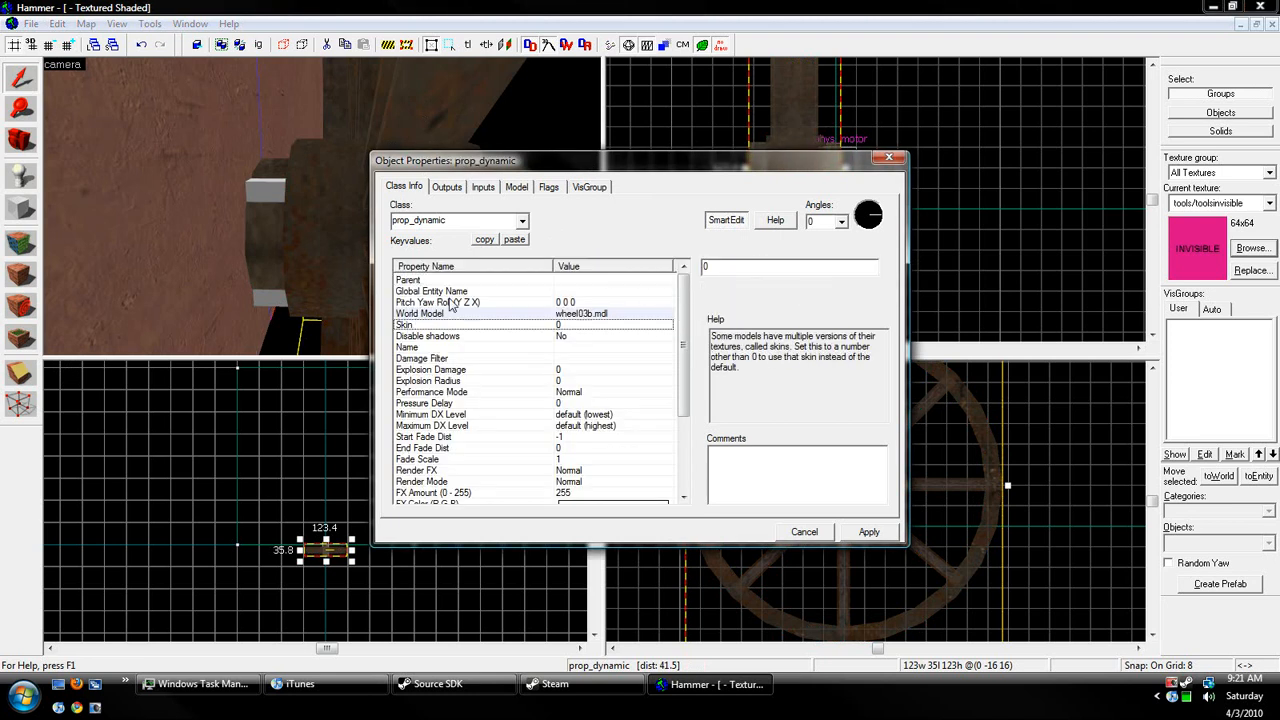
click(408, 348)
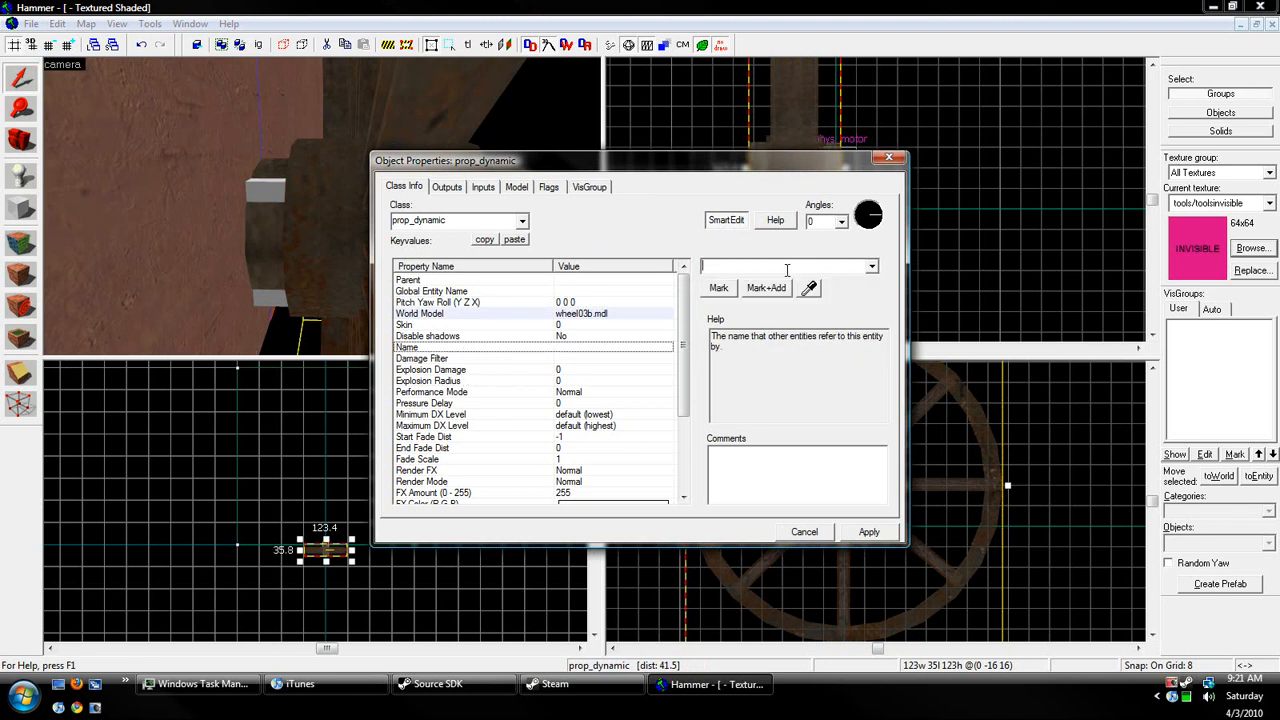
text(Wheel)
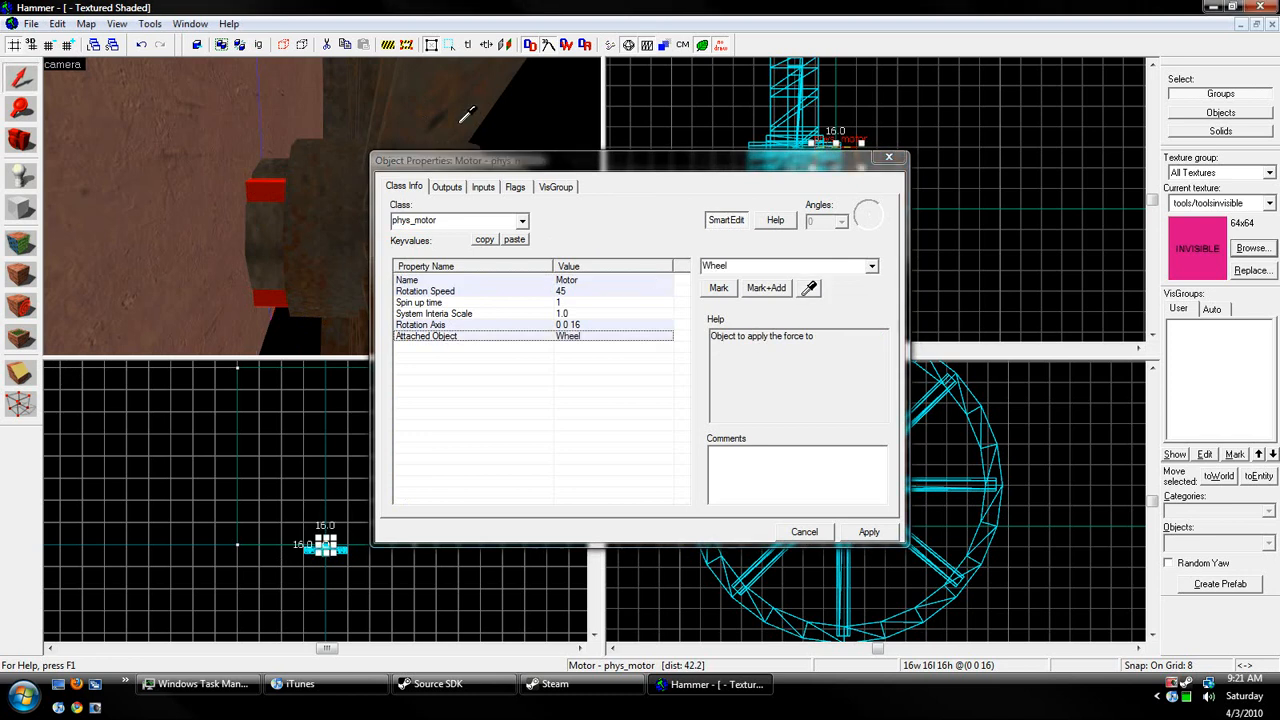
- Review the motor's Spin up time and System Inertia Scale, then its spawn flags
click(420, 302)
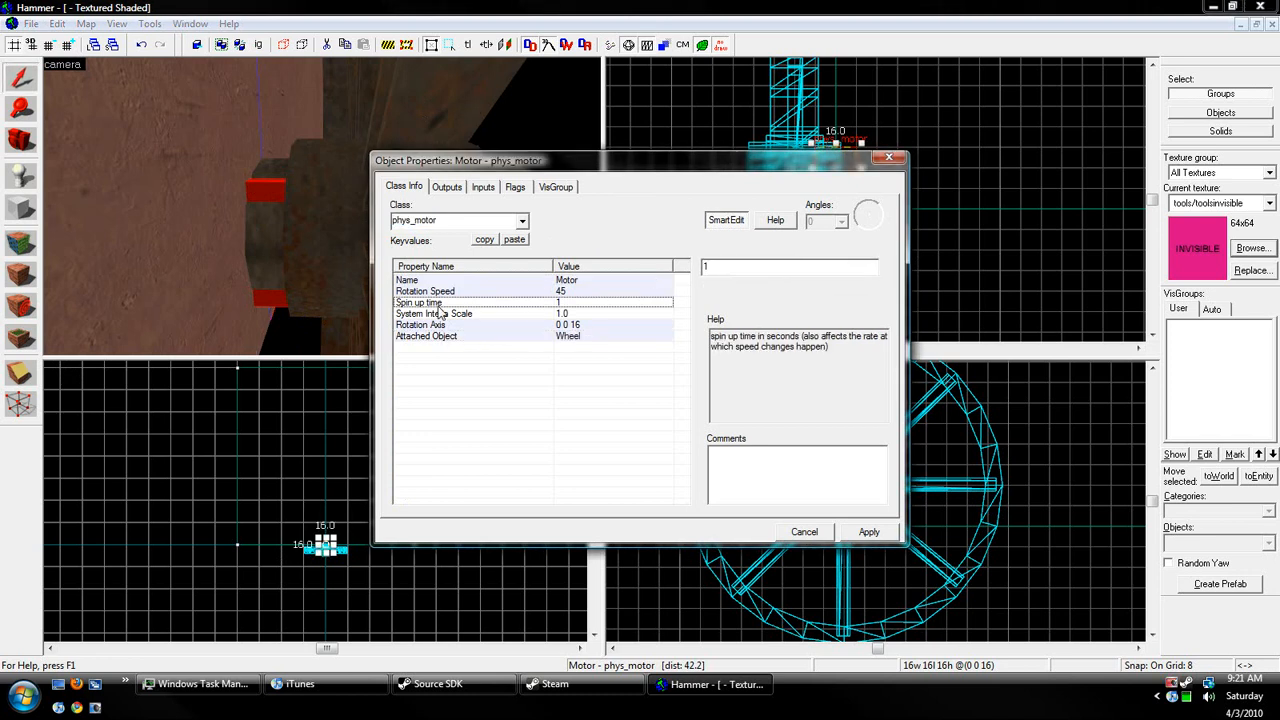
click(432, 312)
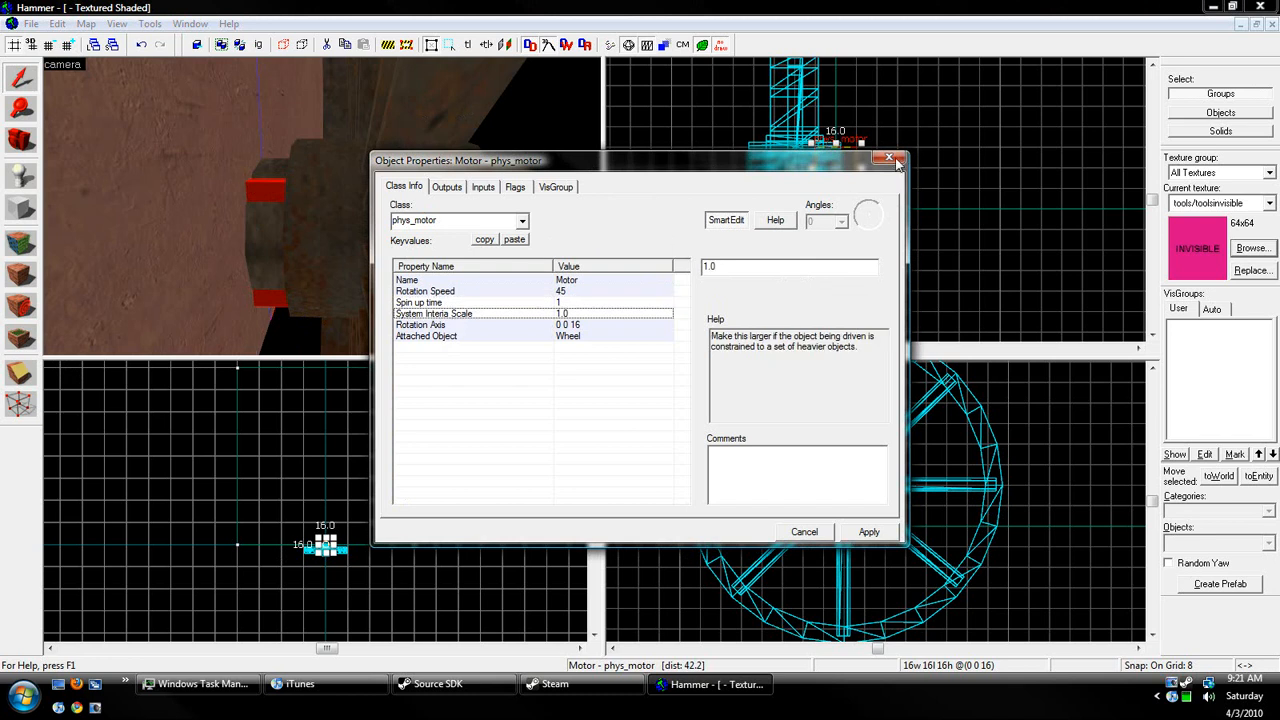
click(516, 188)
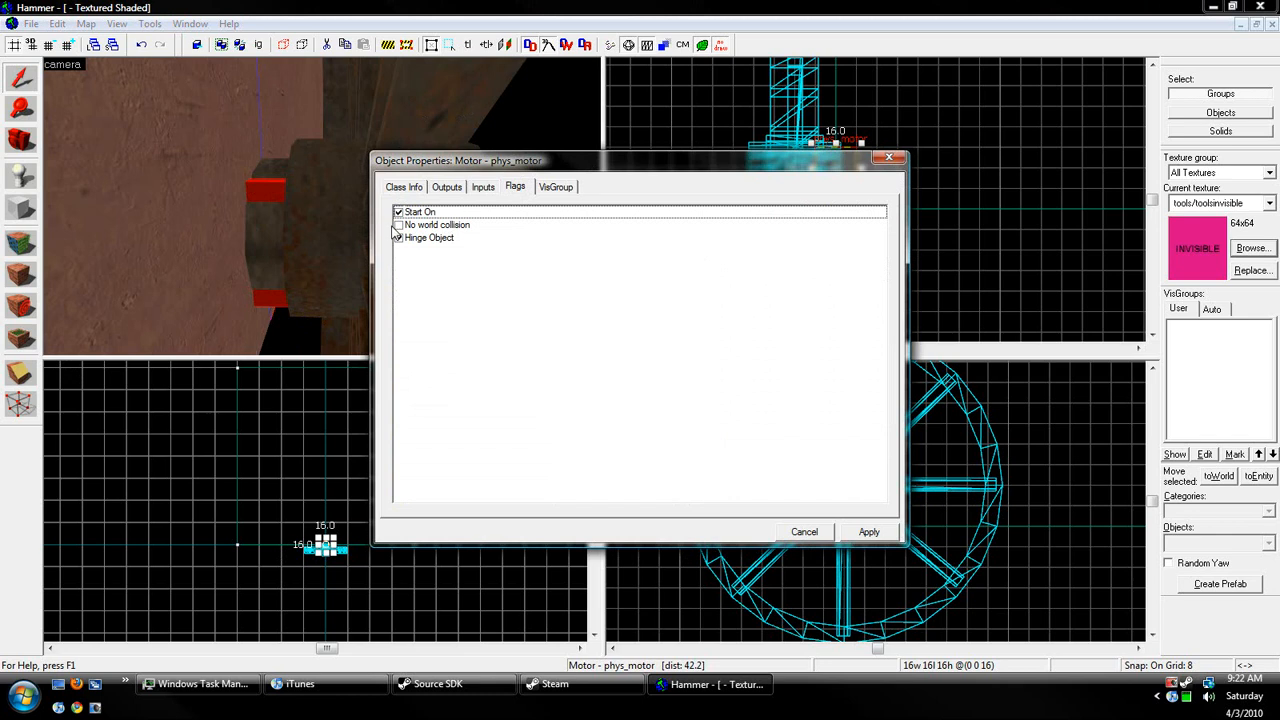
- Confirm the phys_motor flags Start On and Hinge Object are enabled
click(400, 236)
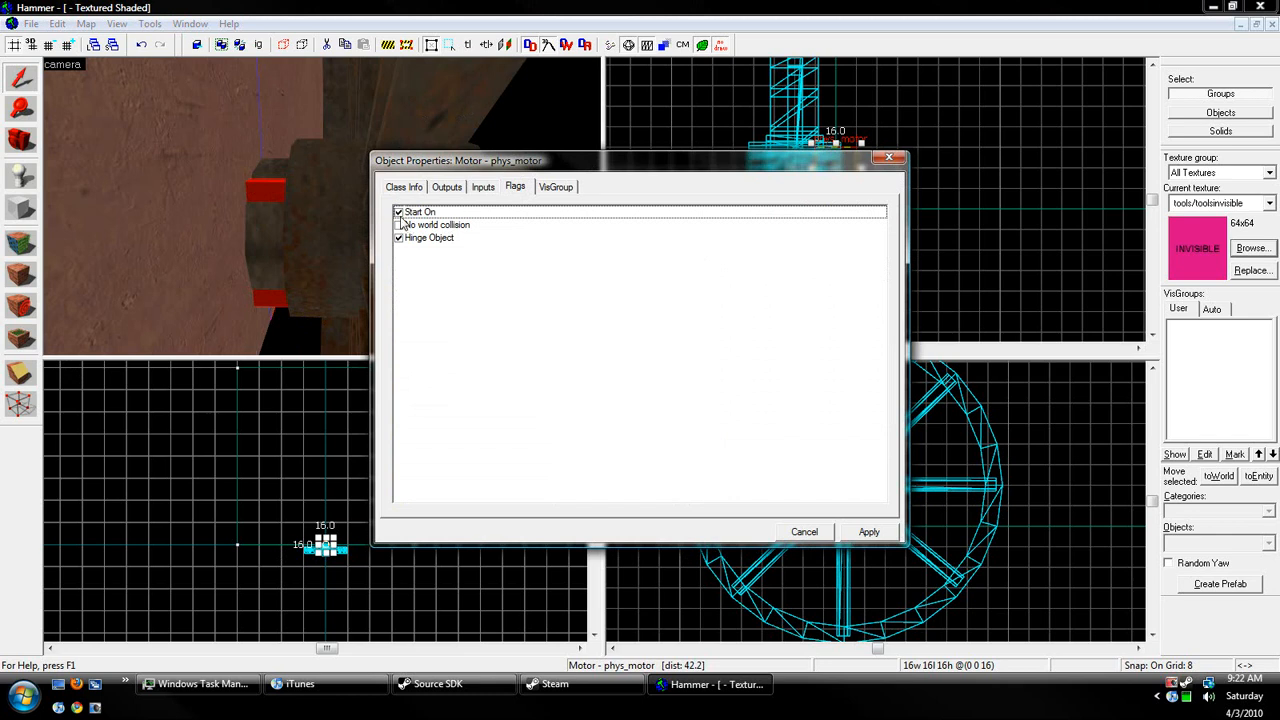
click(420, 212)
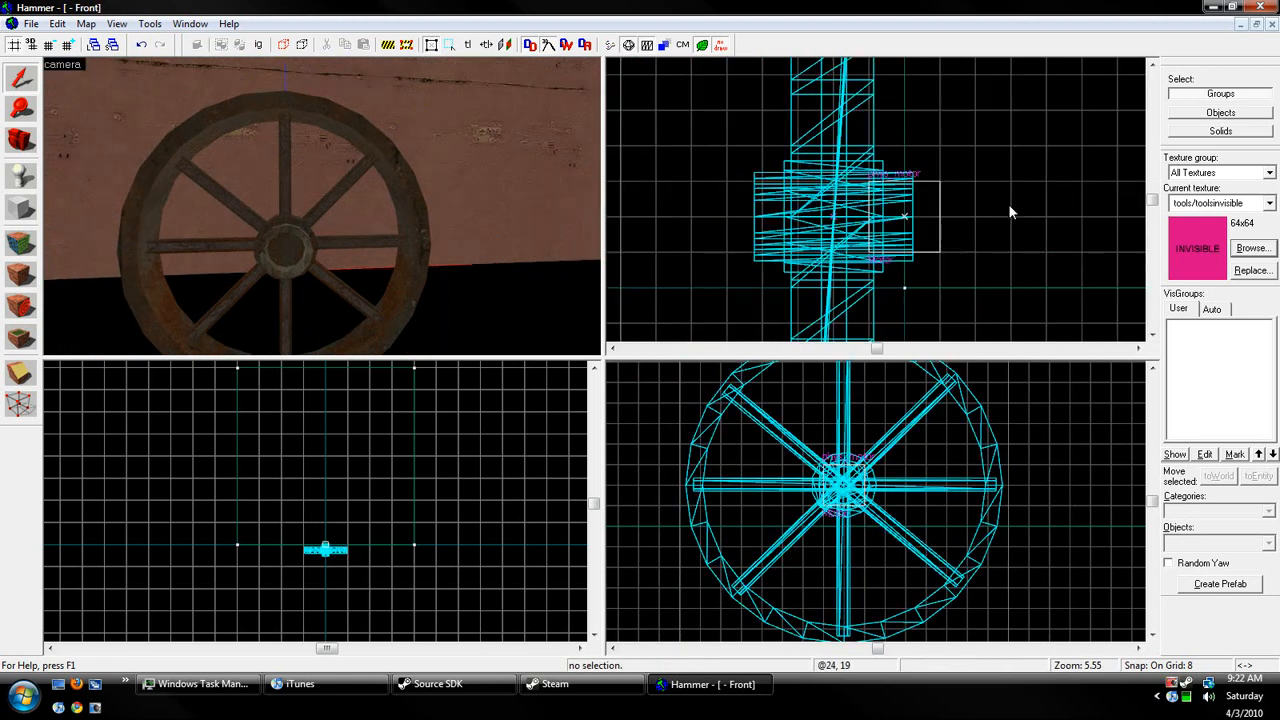
mouse_move(656, 220)
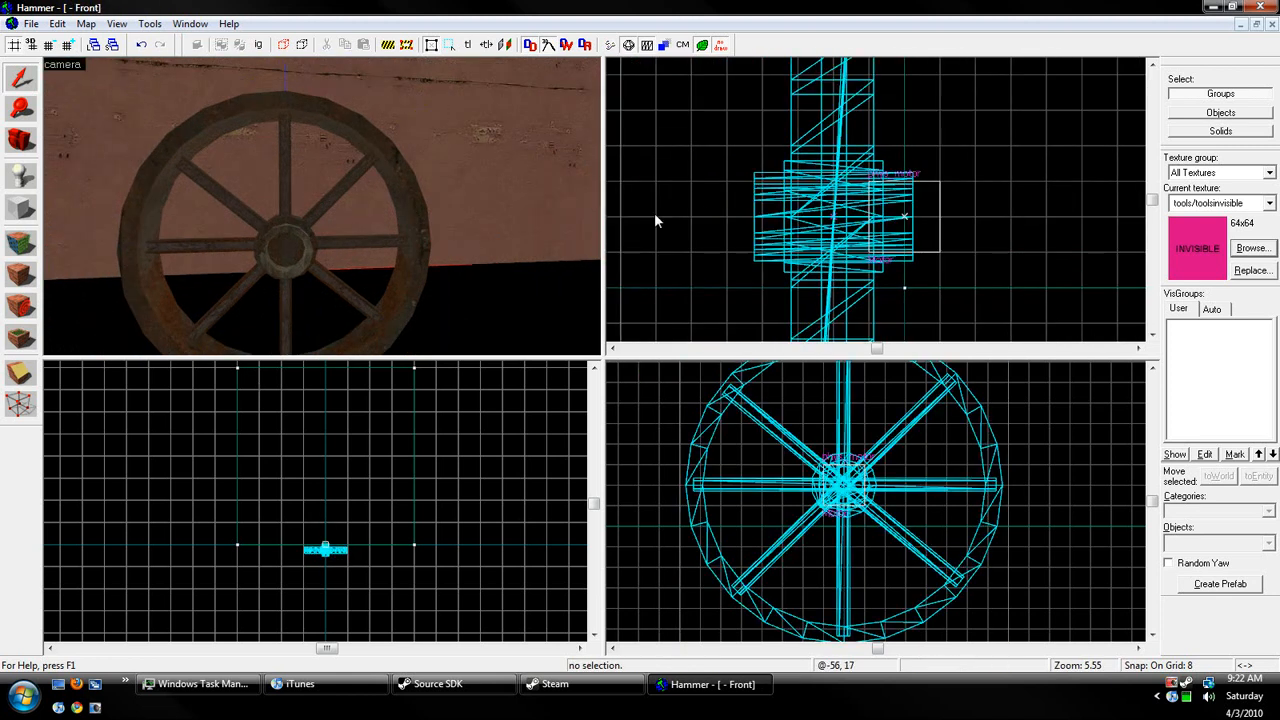